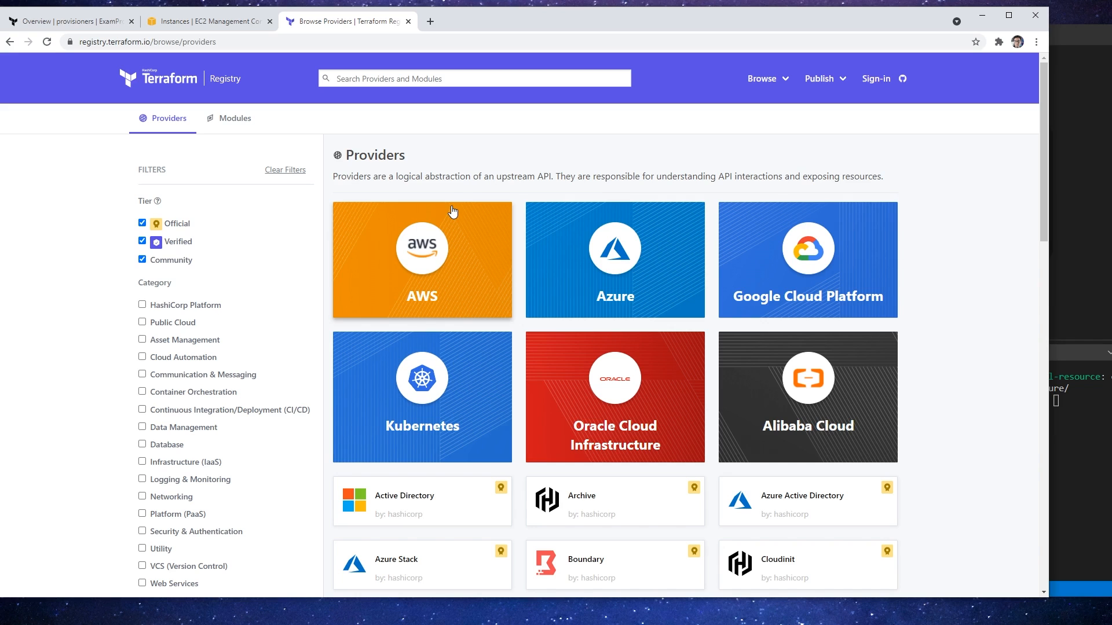
mouse_move(536, 244)
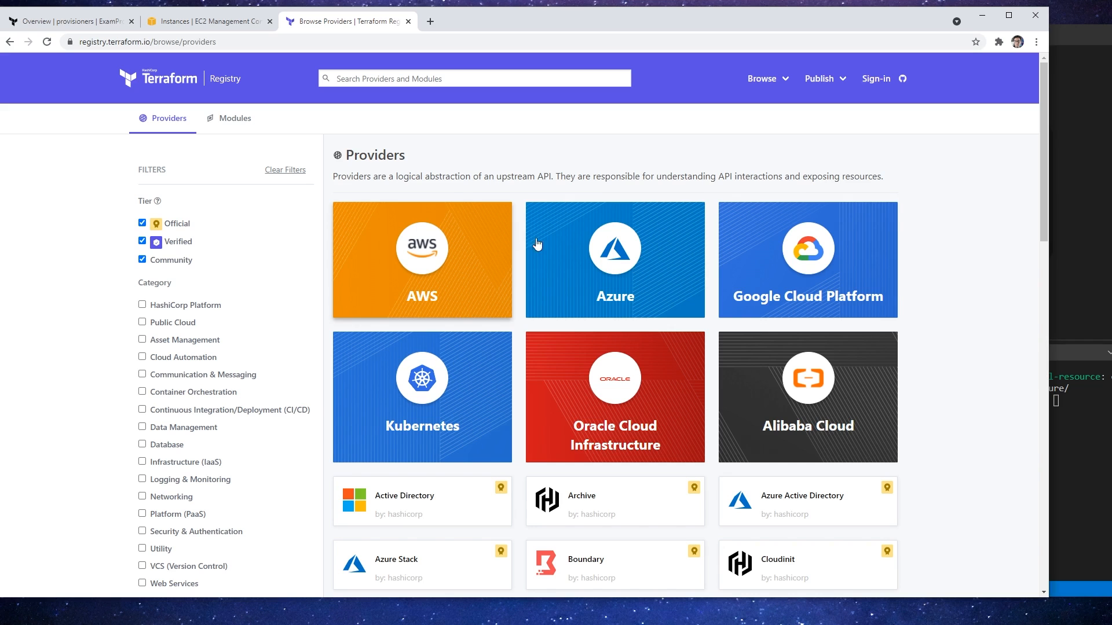
Step: Select the Azure provider tile to reach the azurerm provider page
click(613, 259)
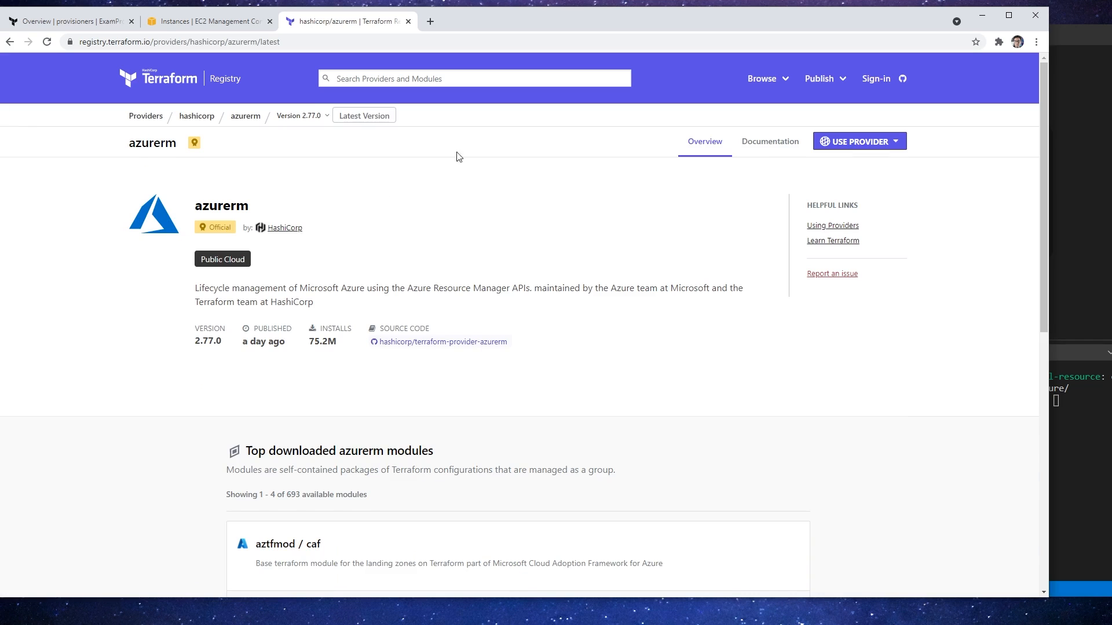
mouse_move(599, 167)
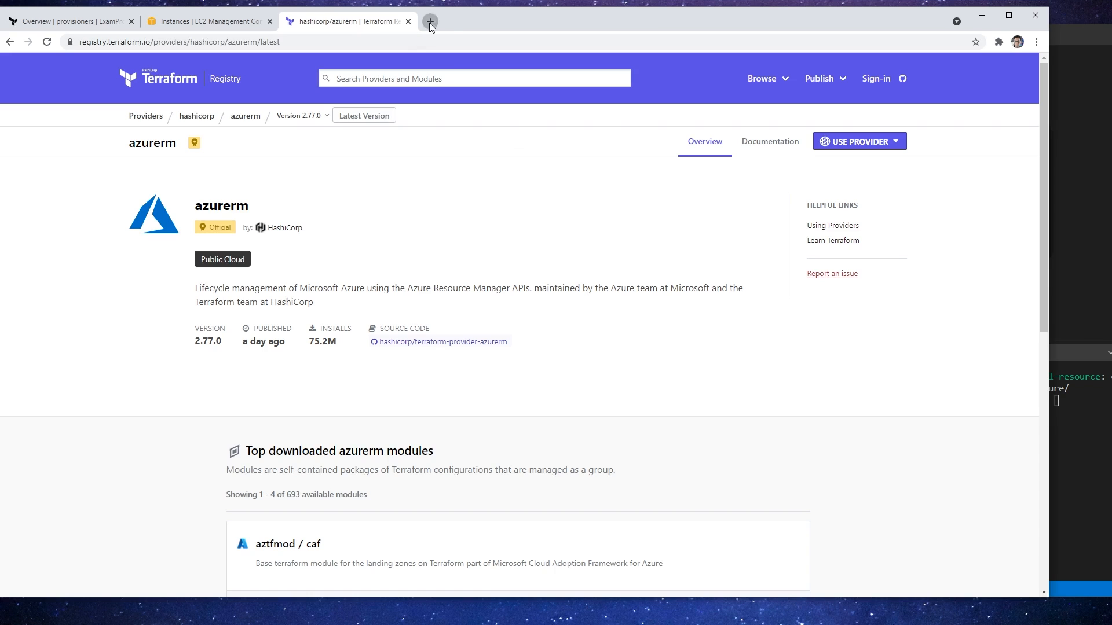
Step: In a new tab, reach the Microsoft Docs 'How to install the Azure CLI' guide
click(429, 20)
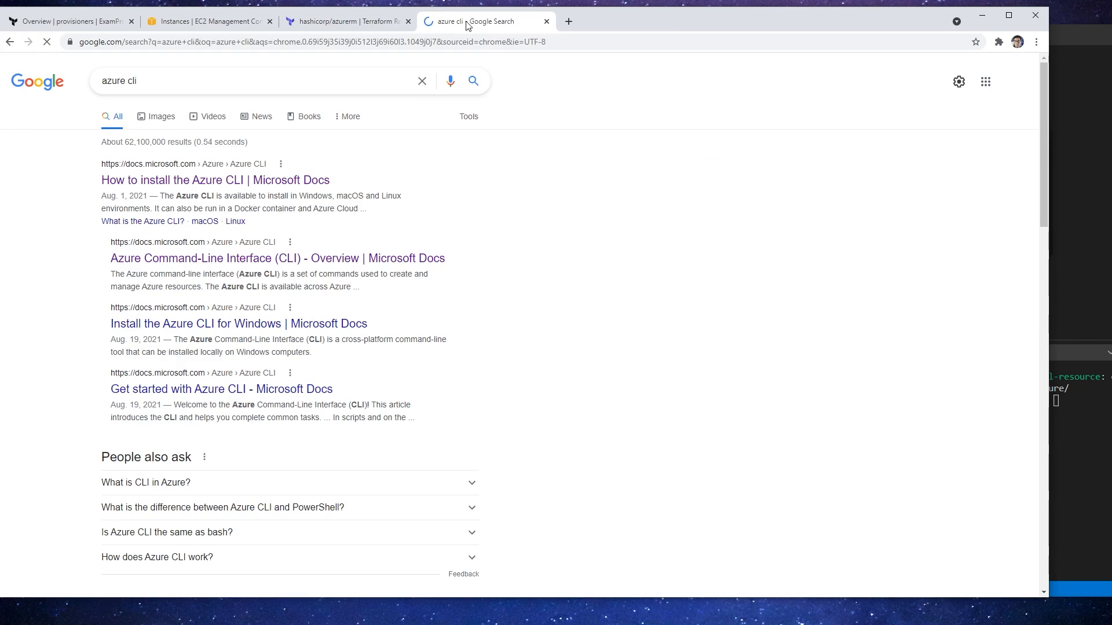
click(216, 181)
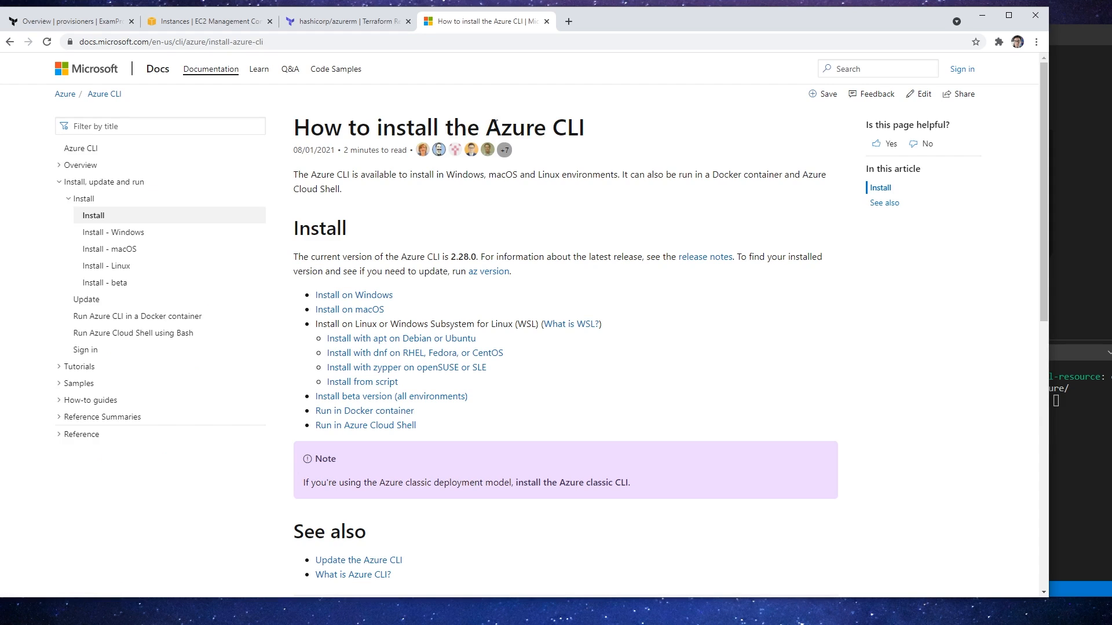
mouse_move(473, 86)
text(portal)
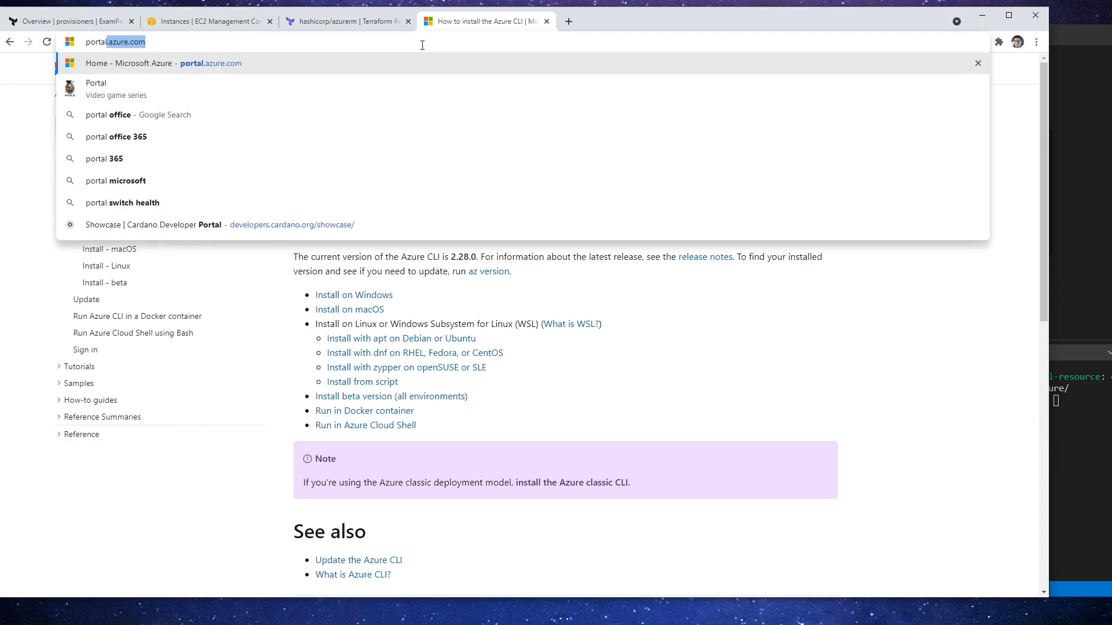
Step: At portal.azure.com, sign in with the existing work account, retrying the password after an error
click(162, 63)
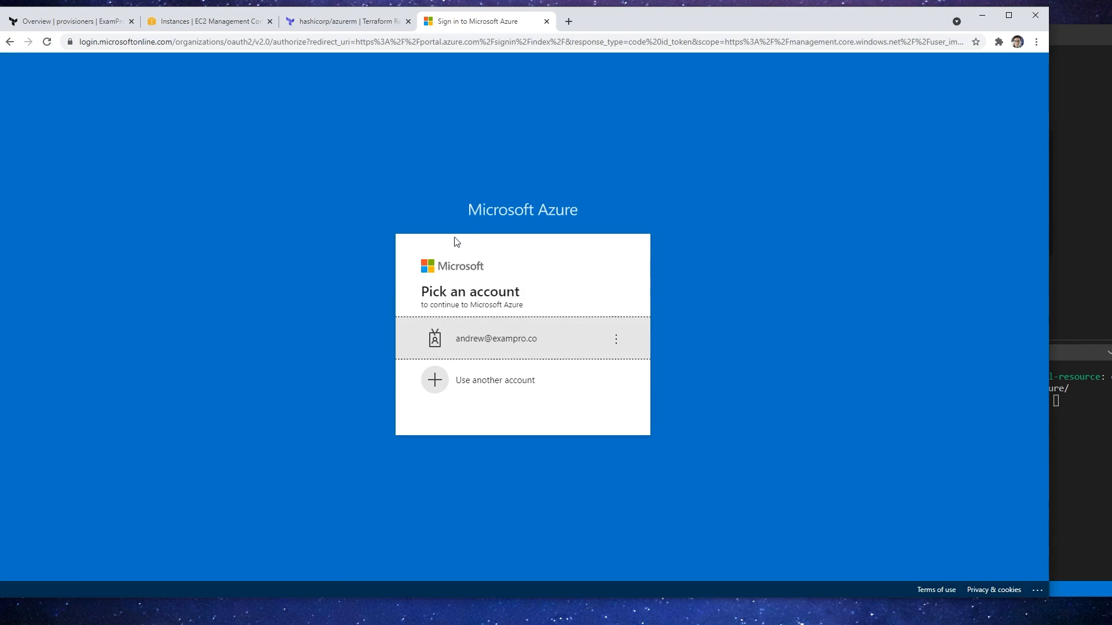
click(496, 338)
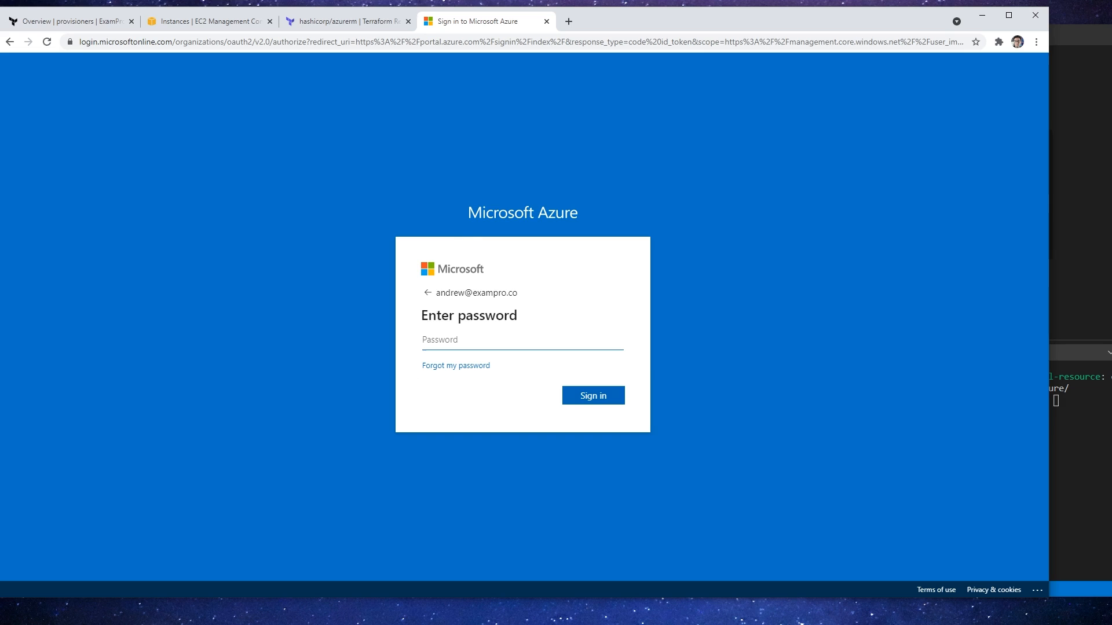
mouse_move(948, 151)
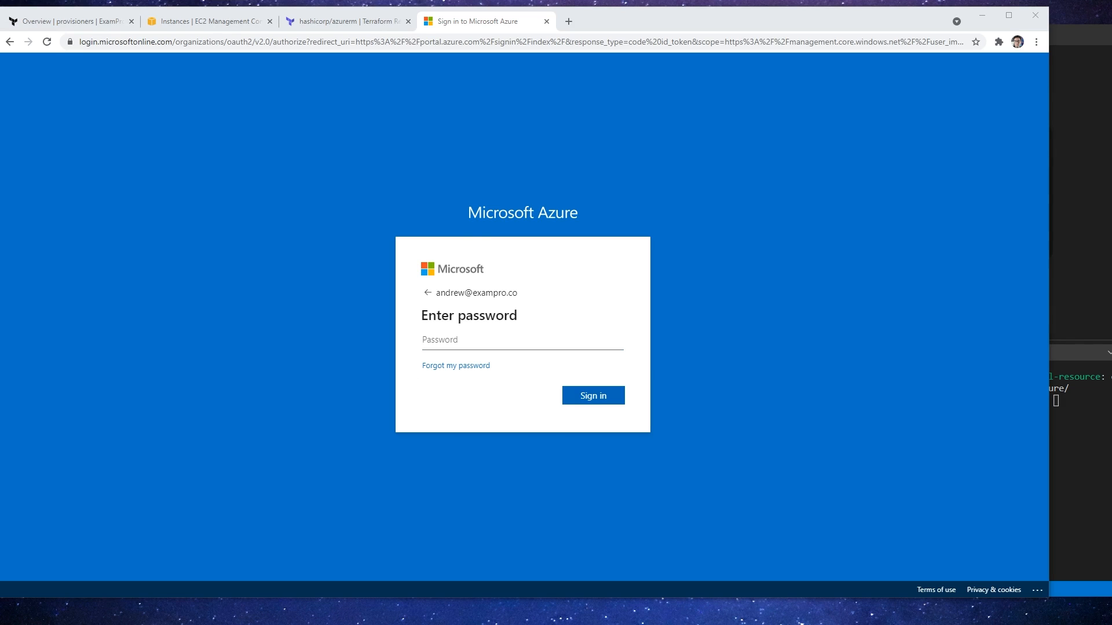
click(523, 340)
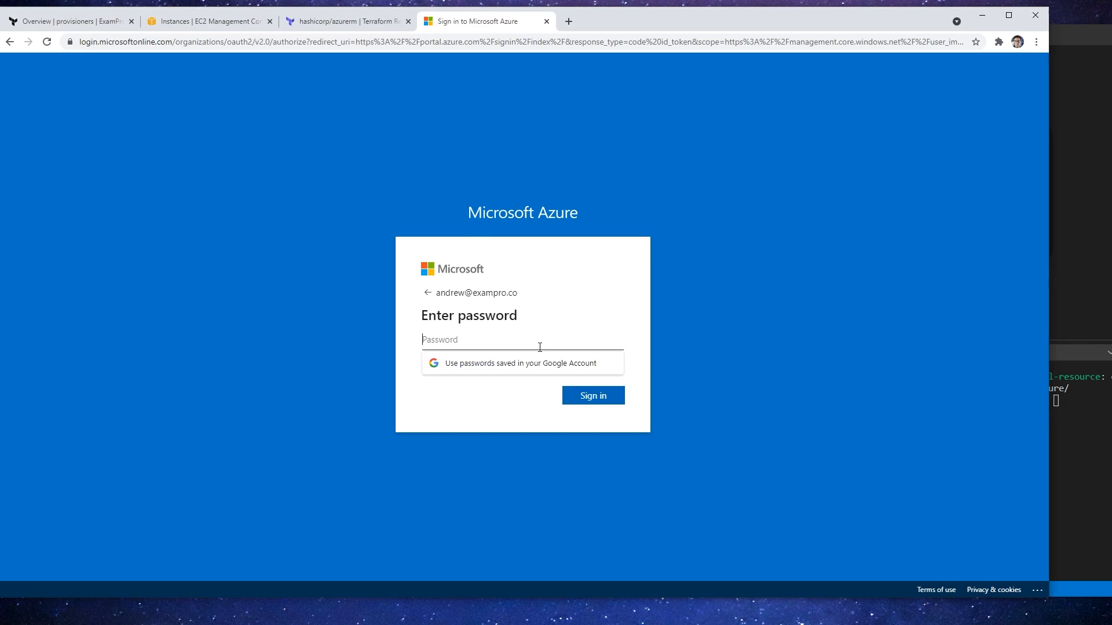
click(592, 395)
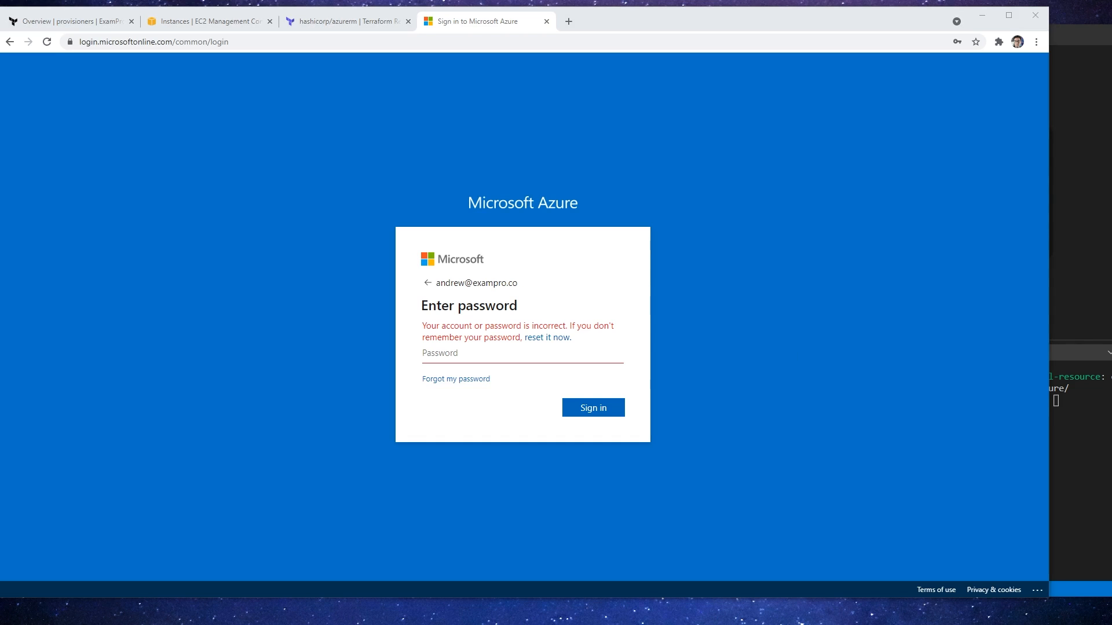
click(593, 395)
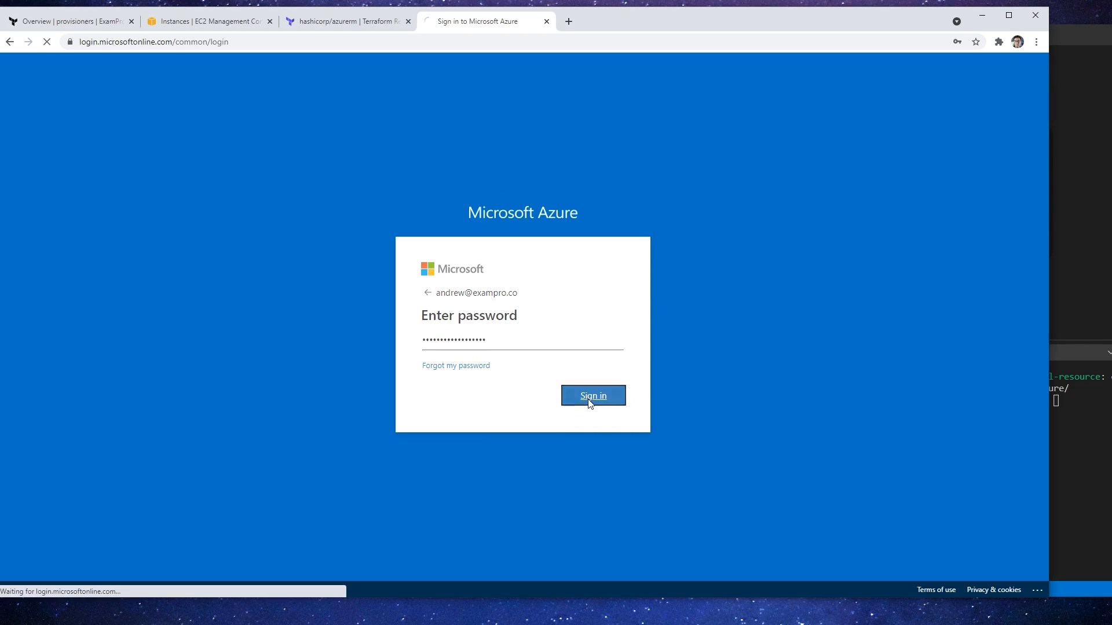
click(592, 395)
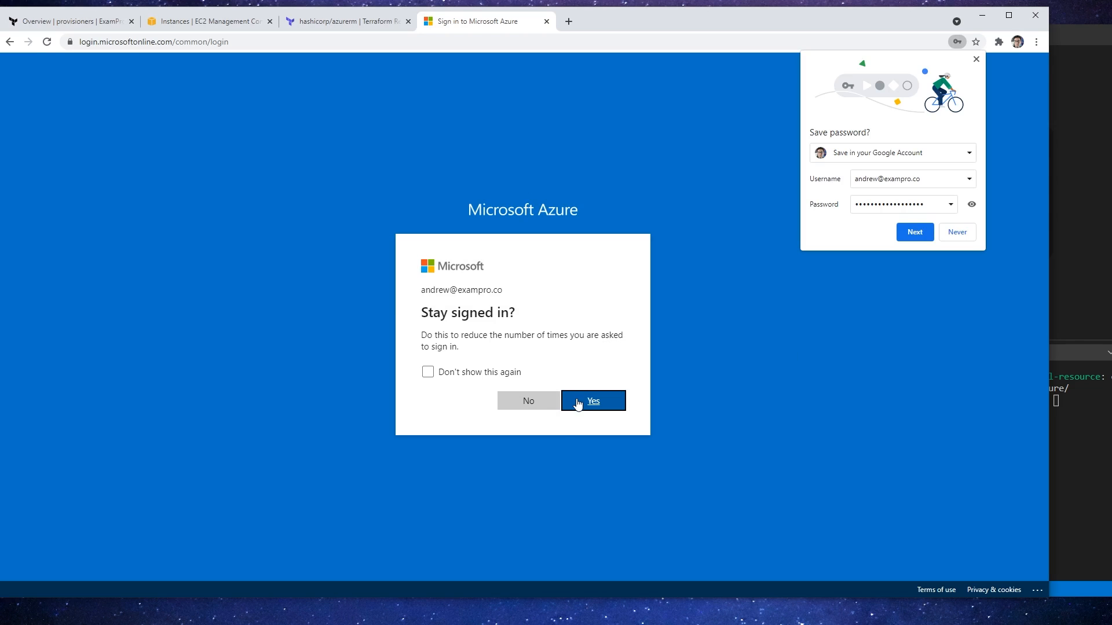
Step: Choose to stay signed in and dismiss Chrome's save-password offer
click(592, 401)
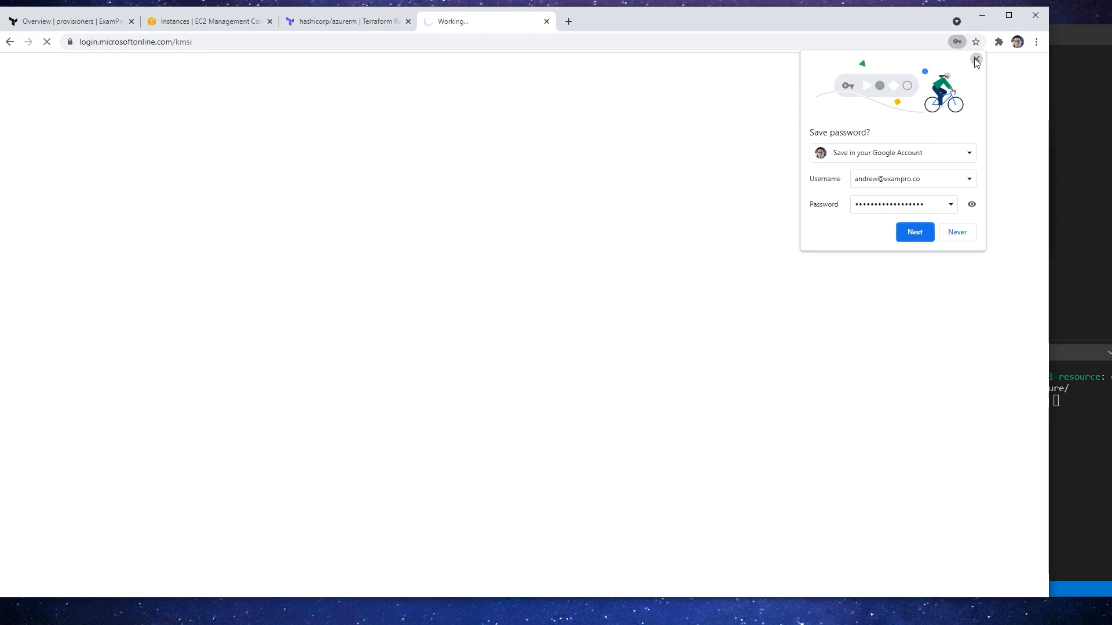
click(976, 59)
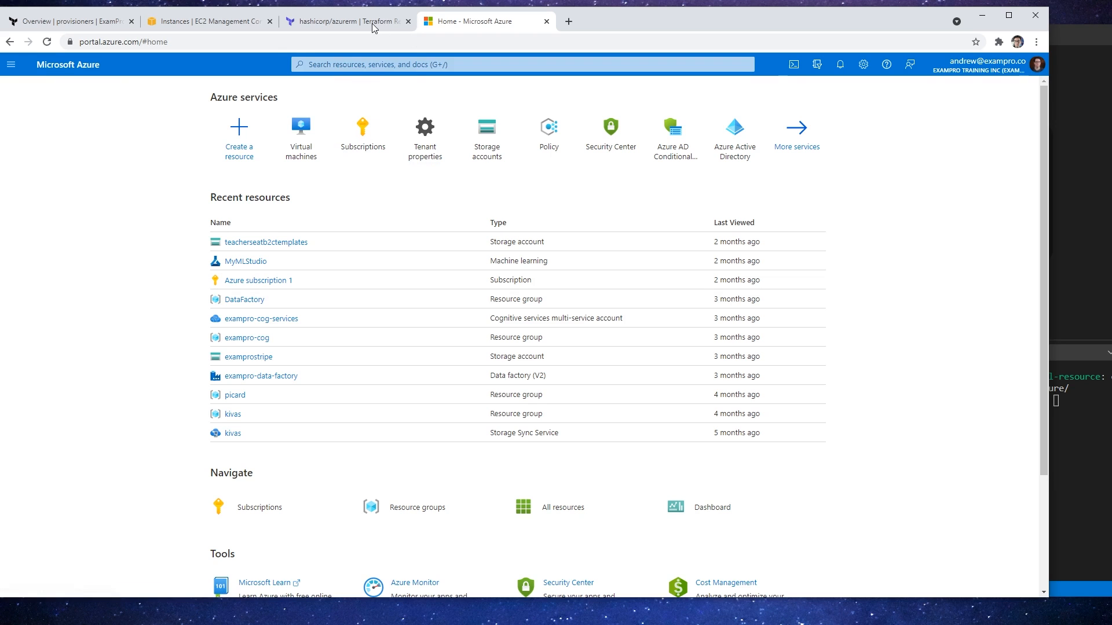
mouse_move(246, 261)
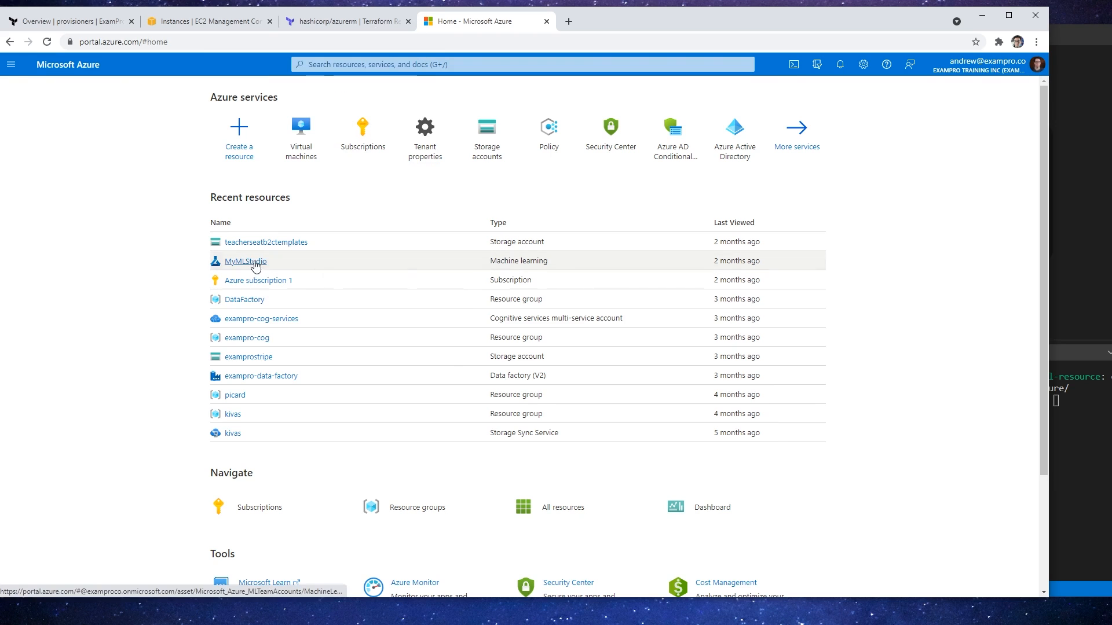
Step: Choose MyMLStudio under Recent resources to view its workspace overview
click(245, 261)
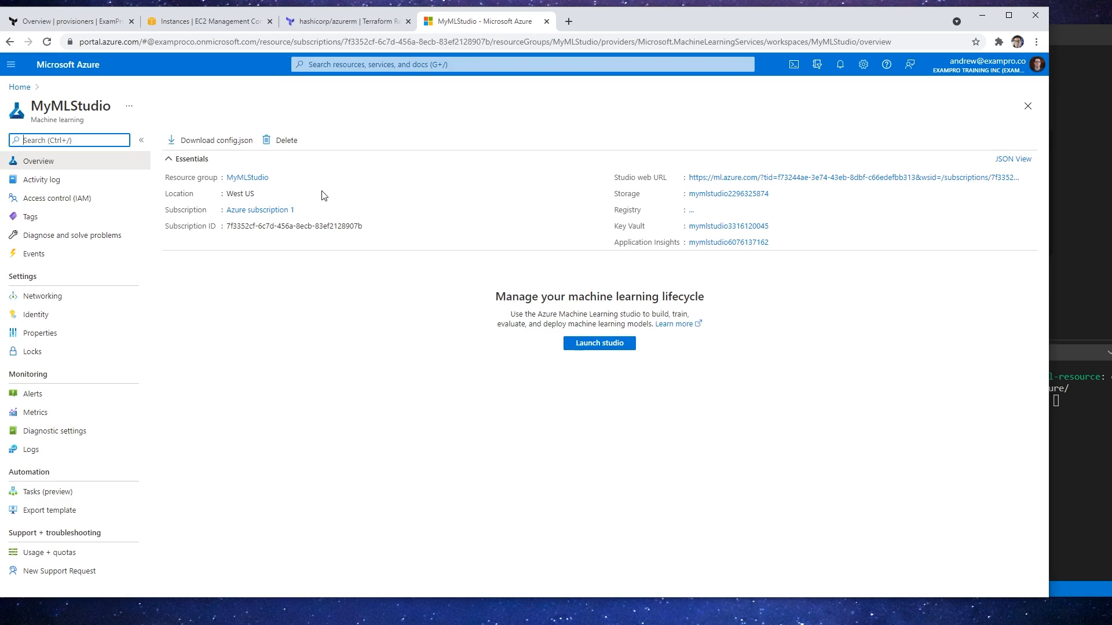
mouse_move(37, 59)
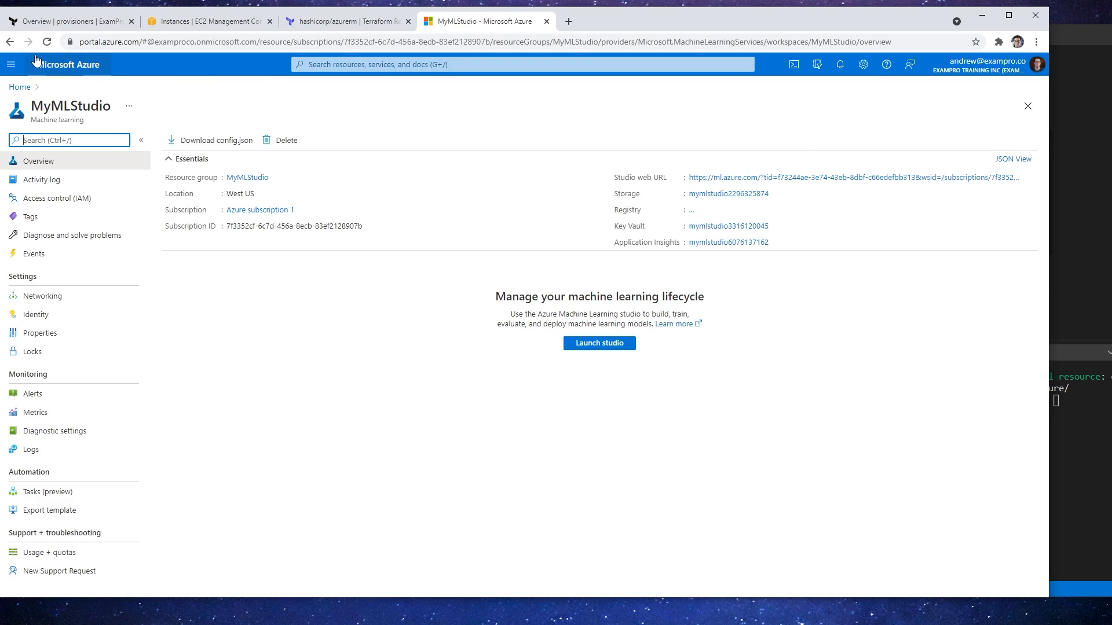
Step: Navigate from the Registry home through Browse Providers back to the Azure provider page
click(347, 21)
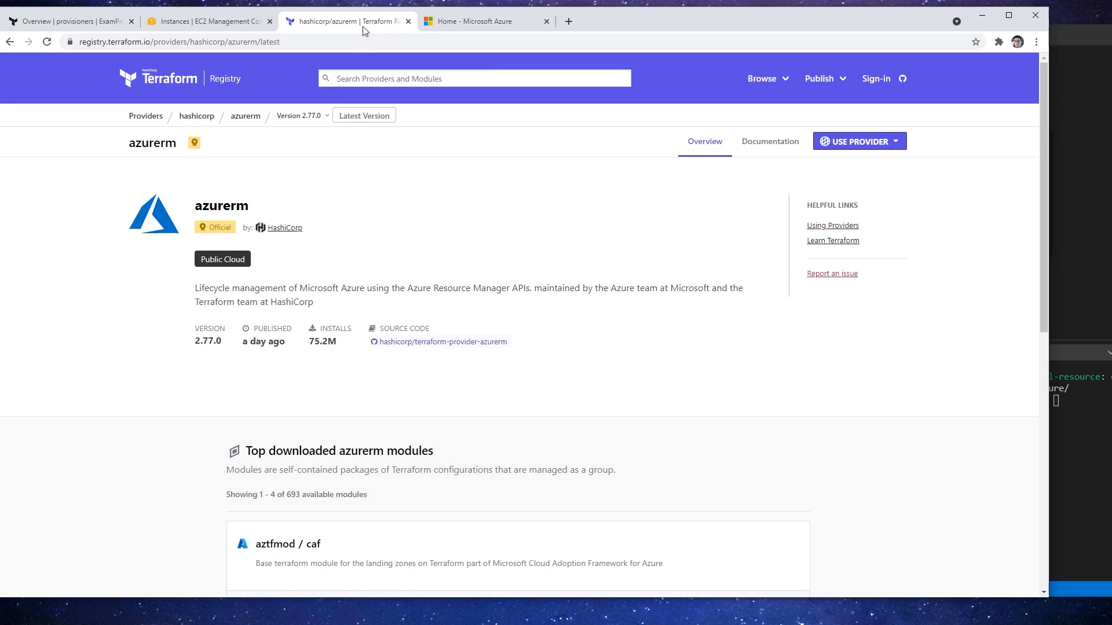
mouse_move(409, 187)
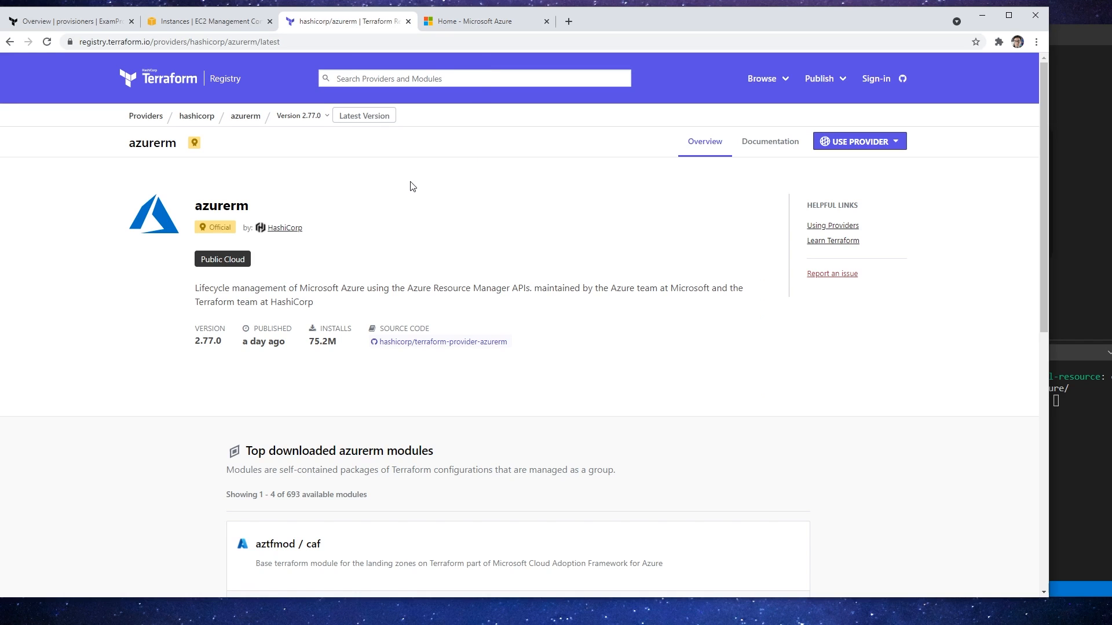
click(157, 77)
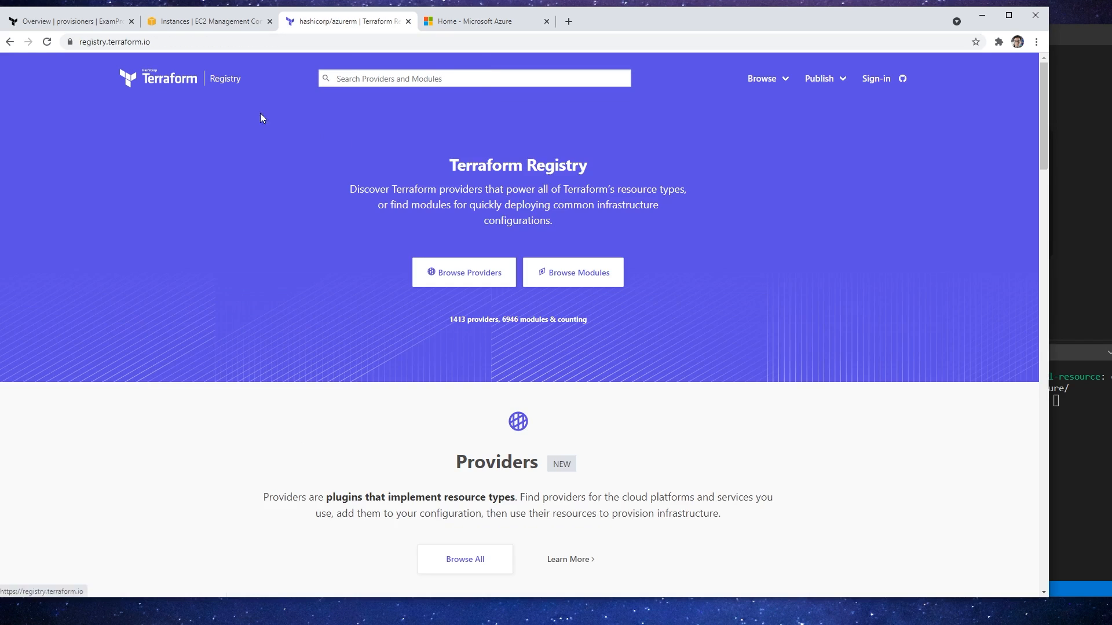
click(463, 272)
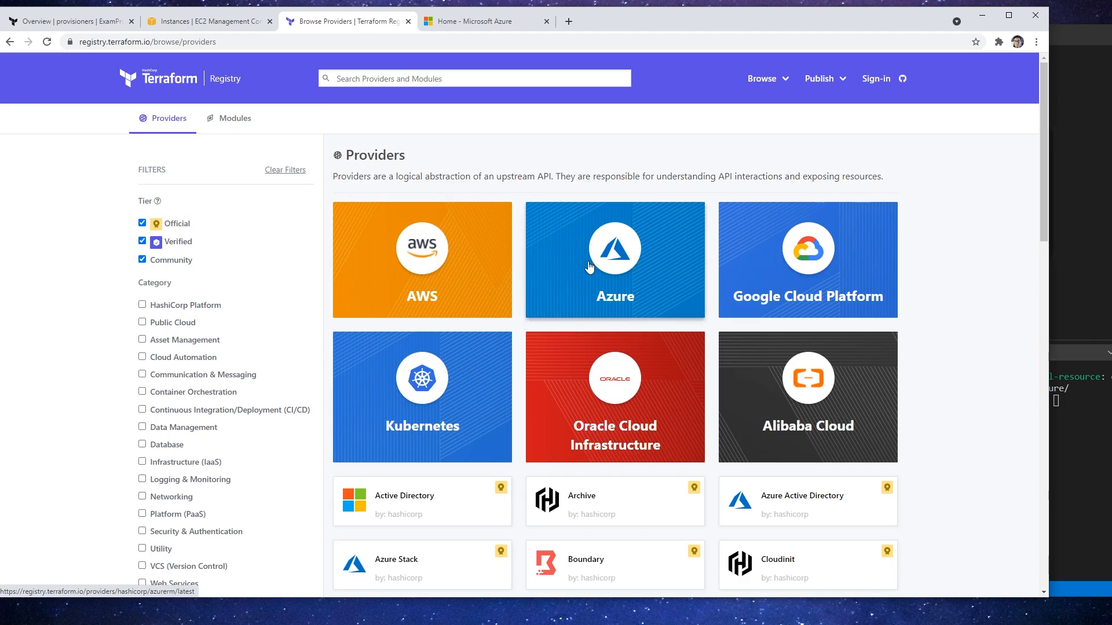
click(613, 259)
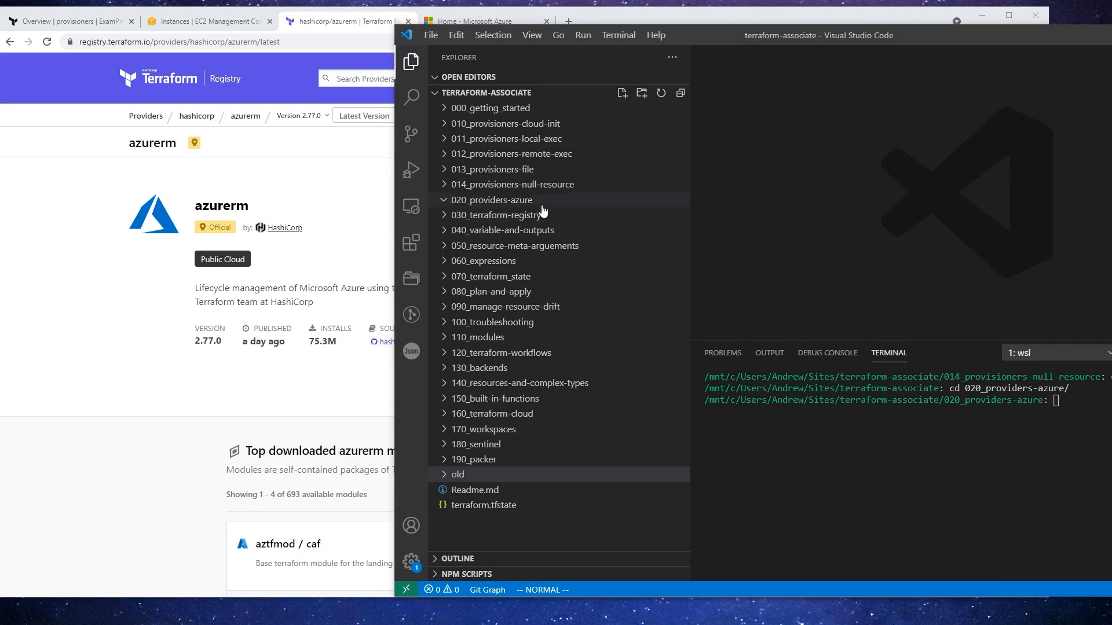
mouse_move(497, 206)
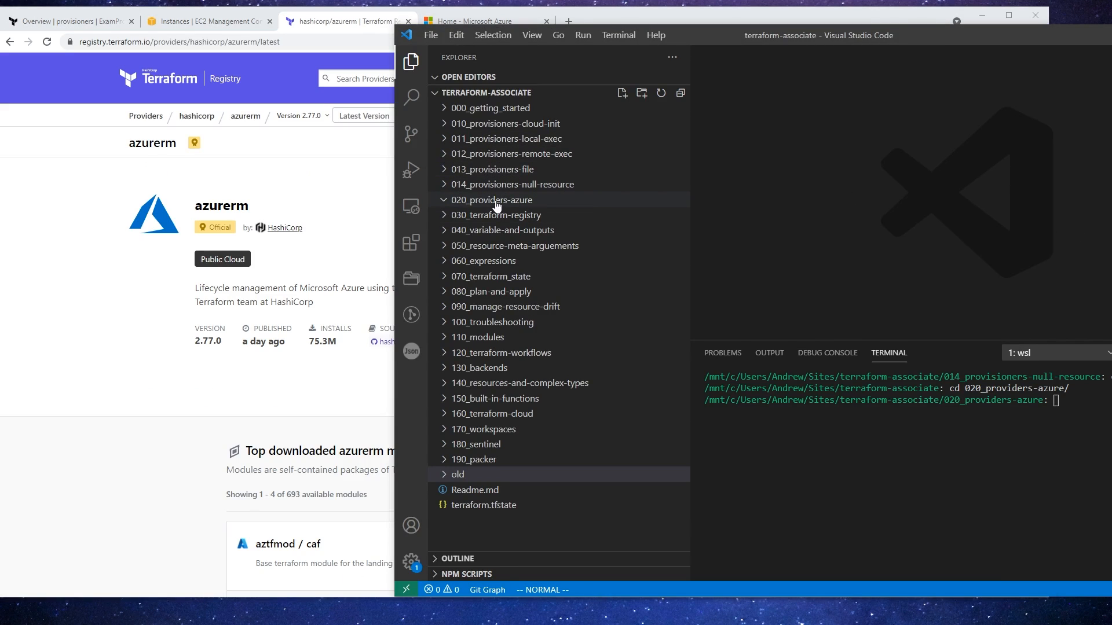
Step: Create a new file named main in the 020_providers-azure folder
click(621, 93)
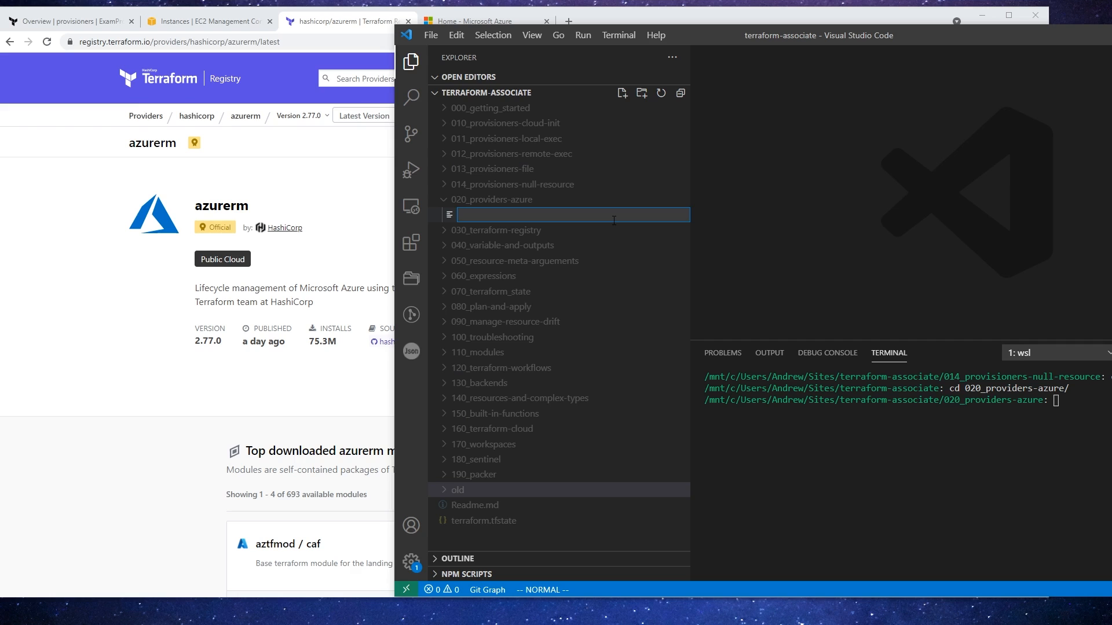
text(main)
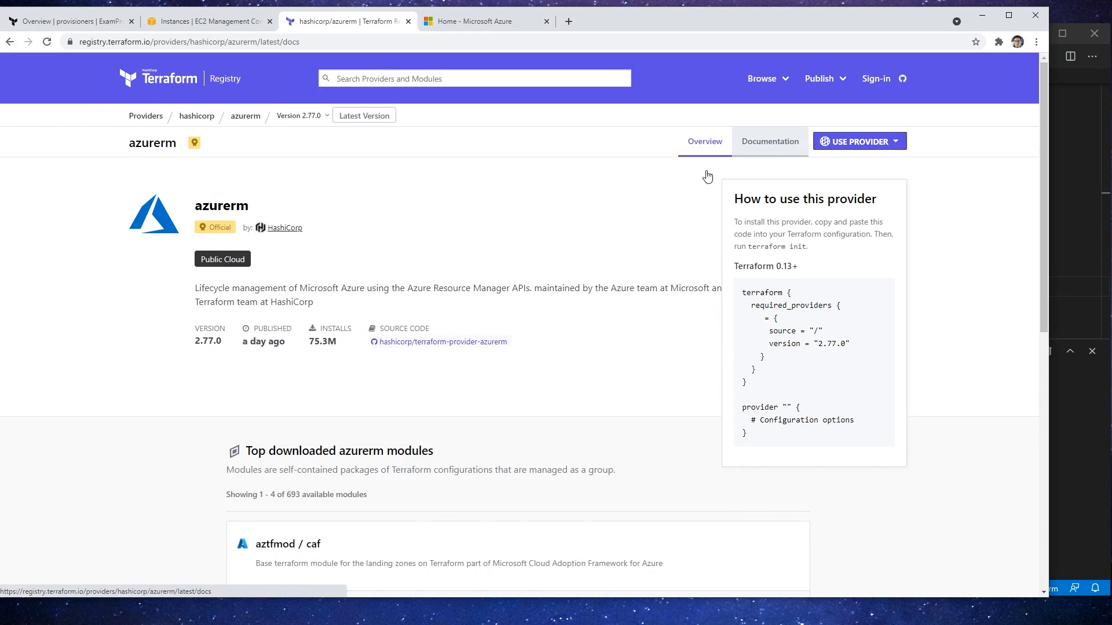
Step: From the azurerm docs add a features {} block and reach the Azure CLI authentication guide
click(769, 142)
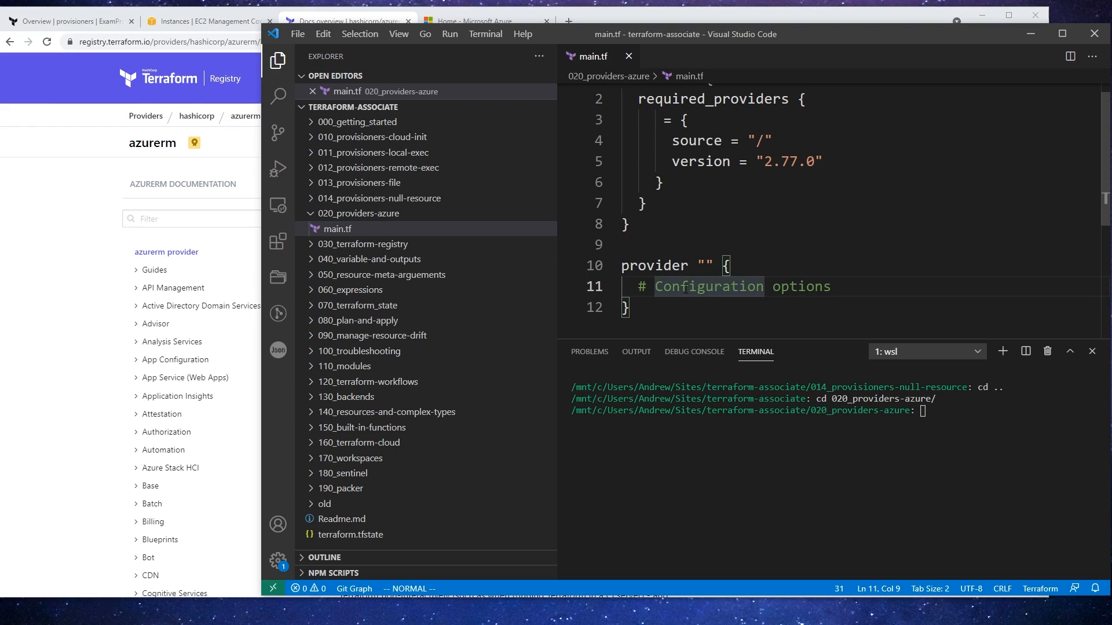
text(features {})
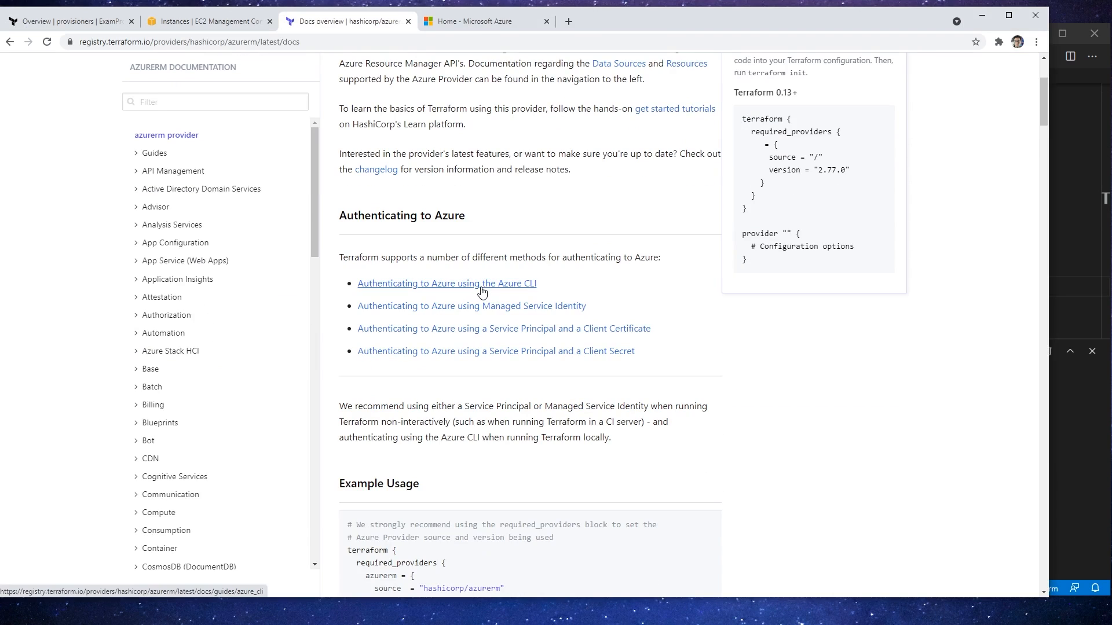
mouse_move(487, 290)
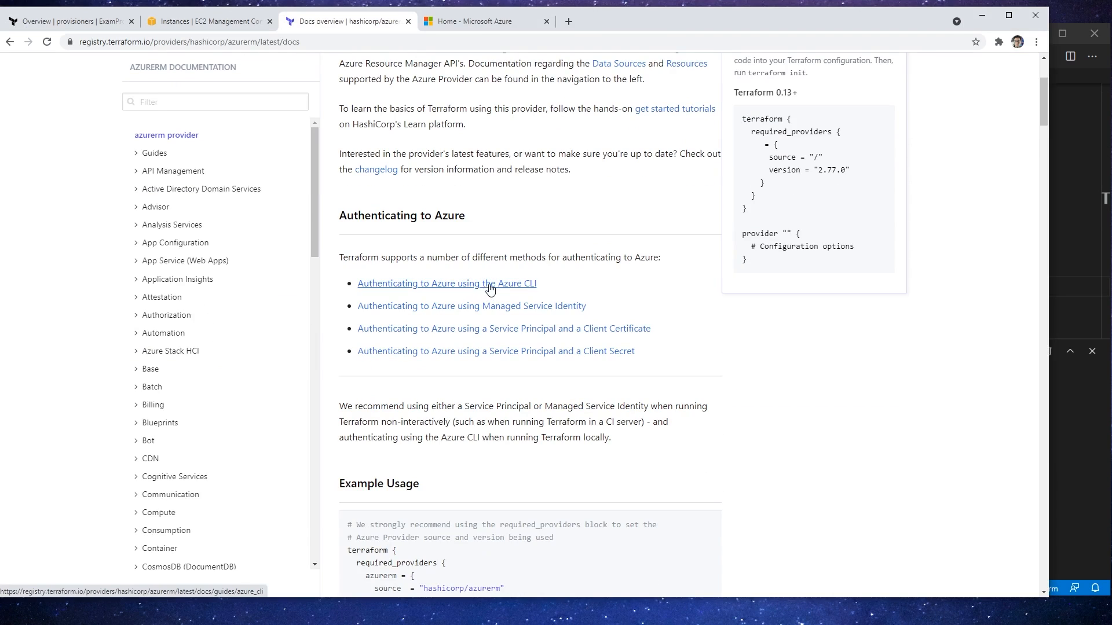
double_click(517, 283)
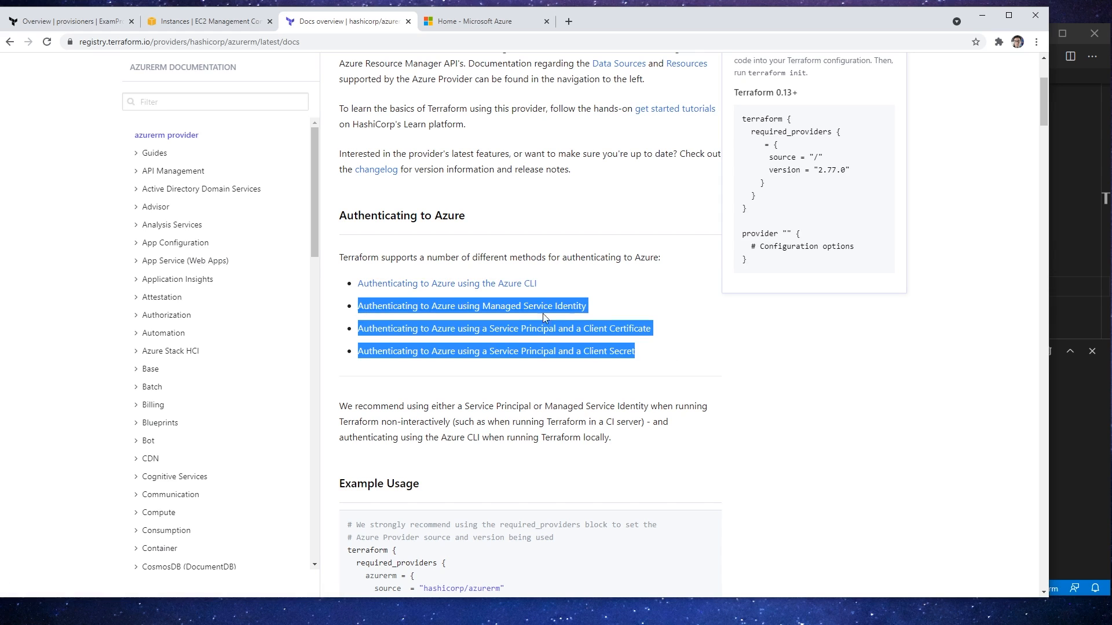
click(447, 283)
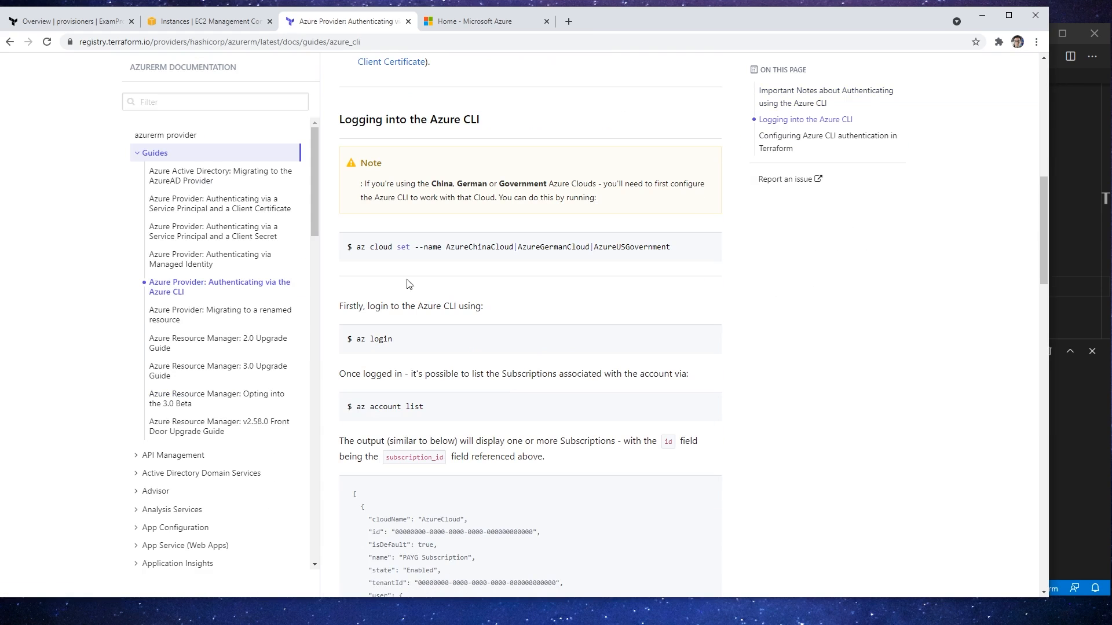
Step: Name the provider block 'azure' in main.tf and return to the authentication guide
double_click(380, 247)
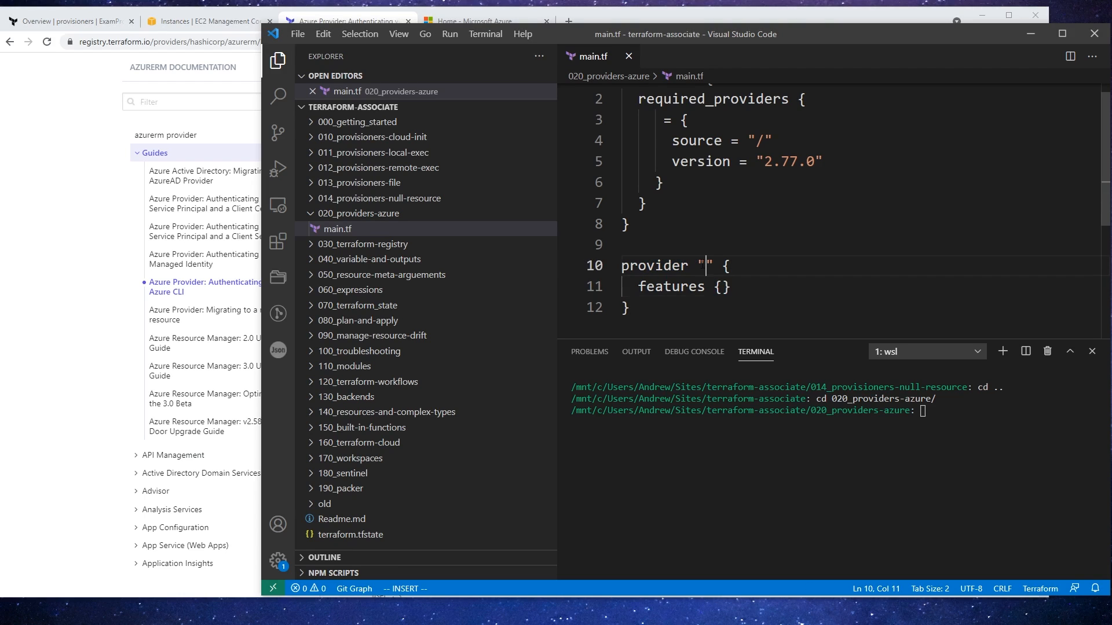
scroll(up, 3)
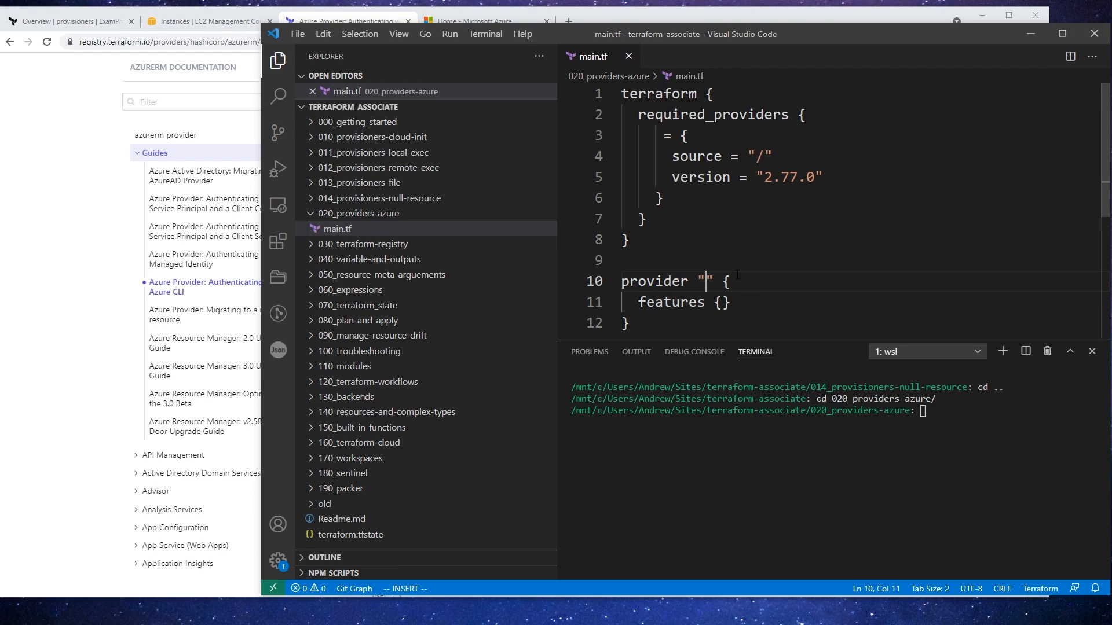
text(azure)
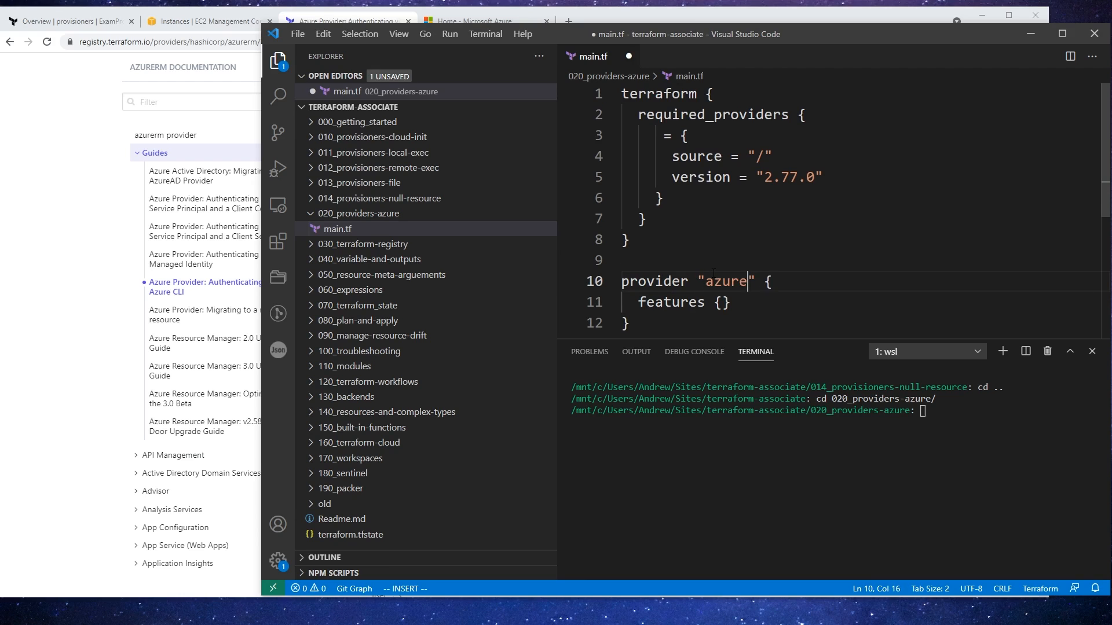
click(347, 21)
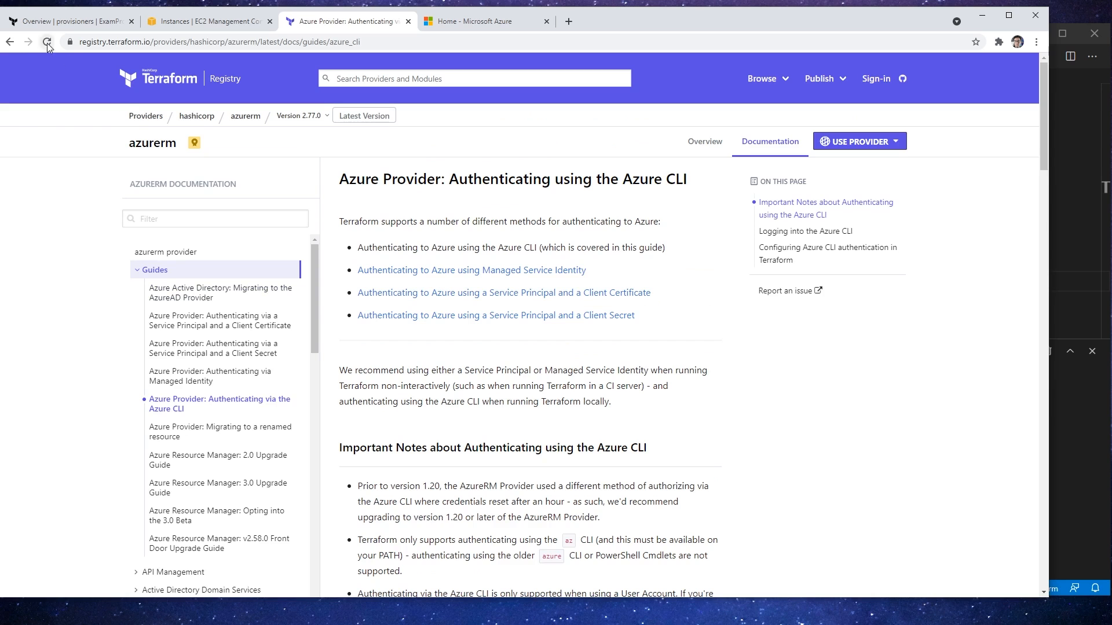
Step: Reload the guide and reach its 'Configuring Azure CLI authentication in Terraform' section
click(47, 42)
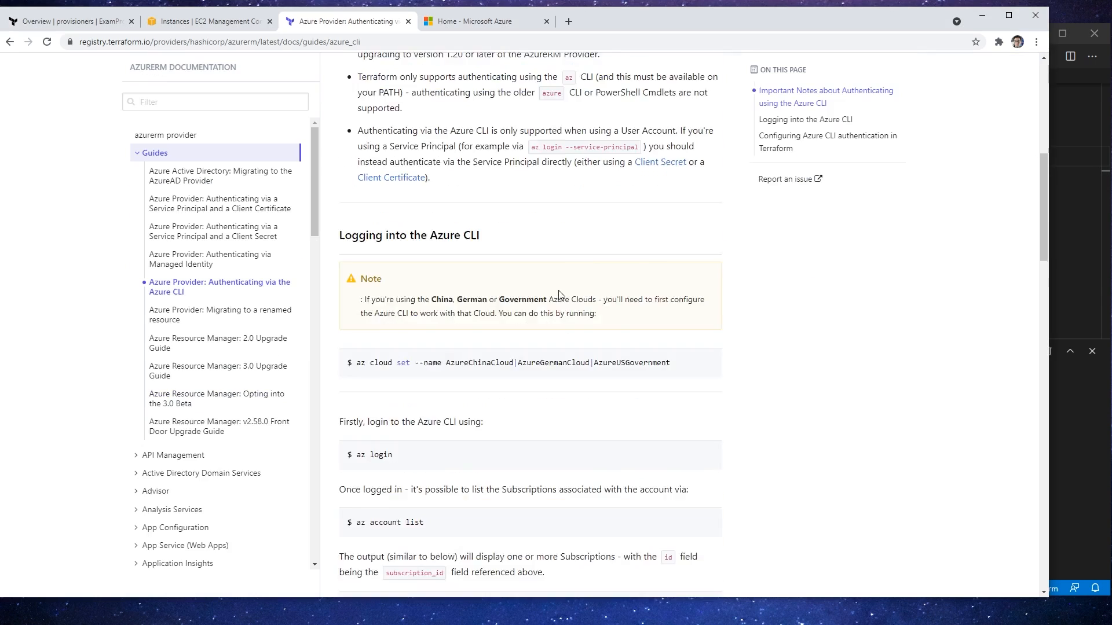
scroll(down, 3)
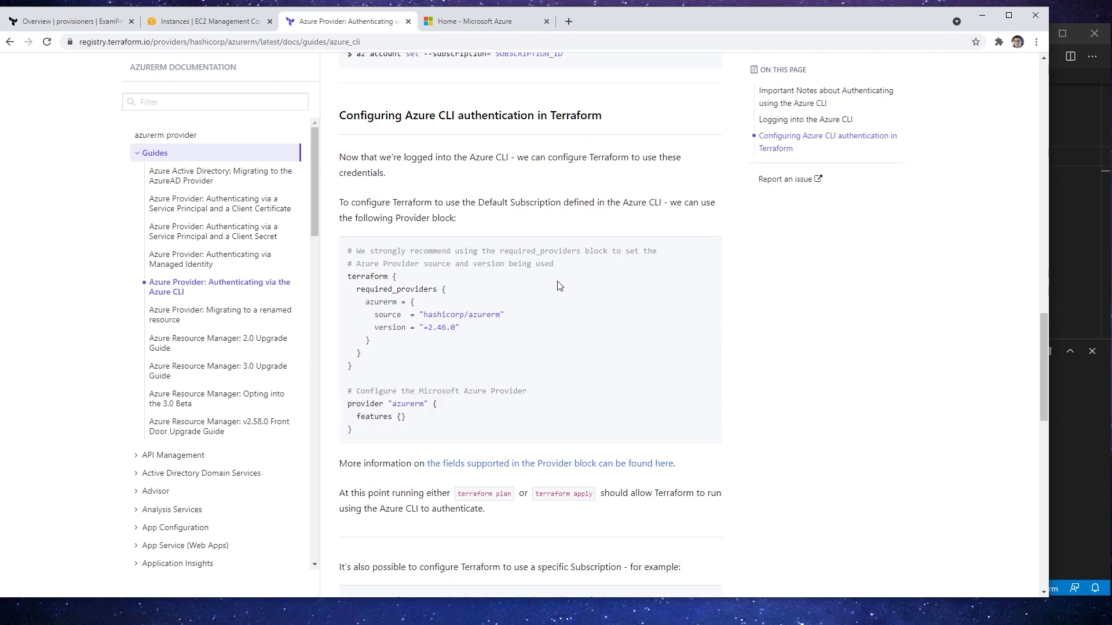
mouse_move(632, 290)
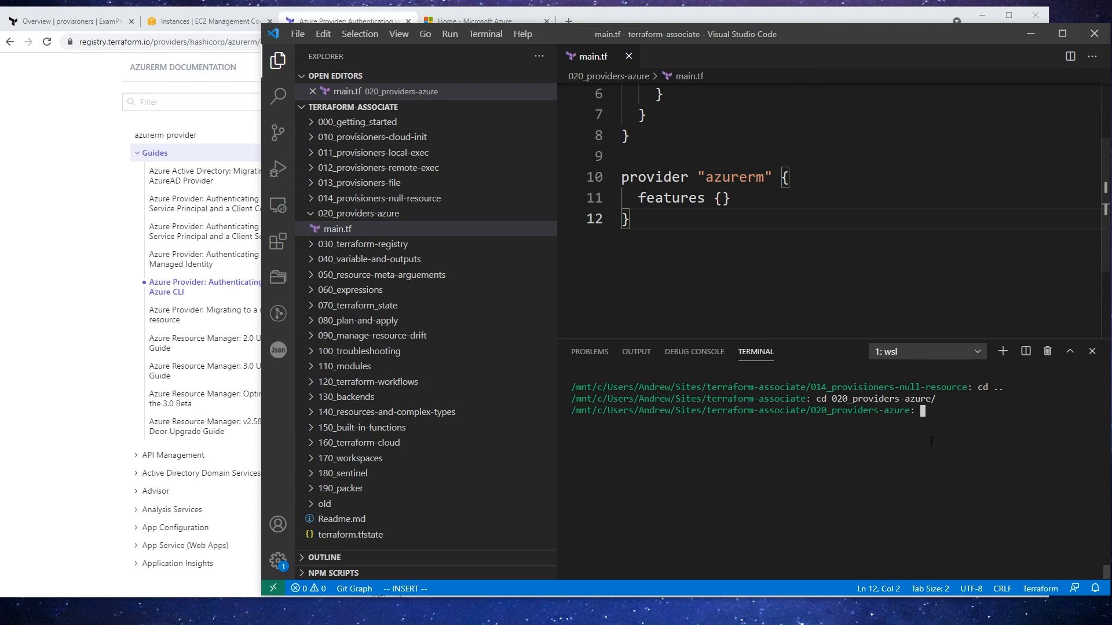
Step: Run terraform init, which fails with a block definition error on line 3
text(terraform in)
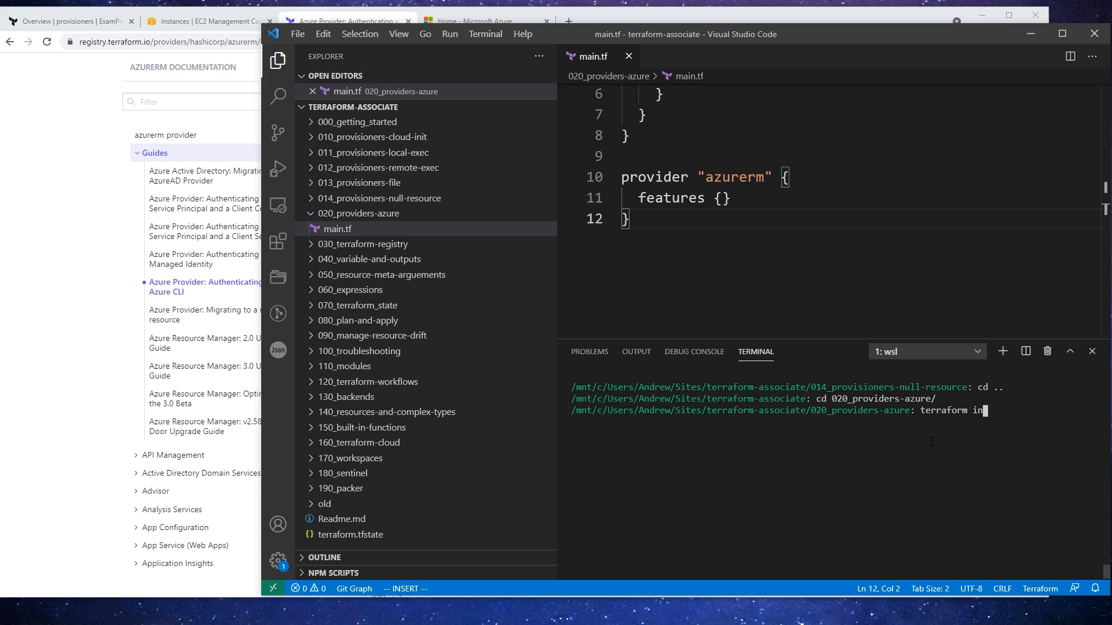
key(Return)
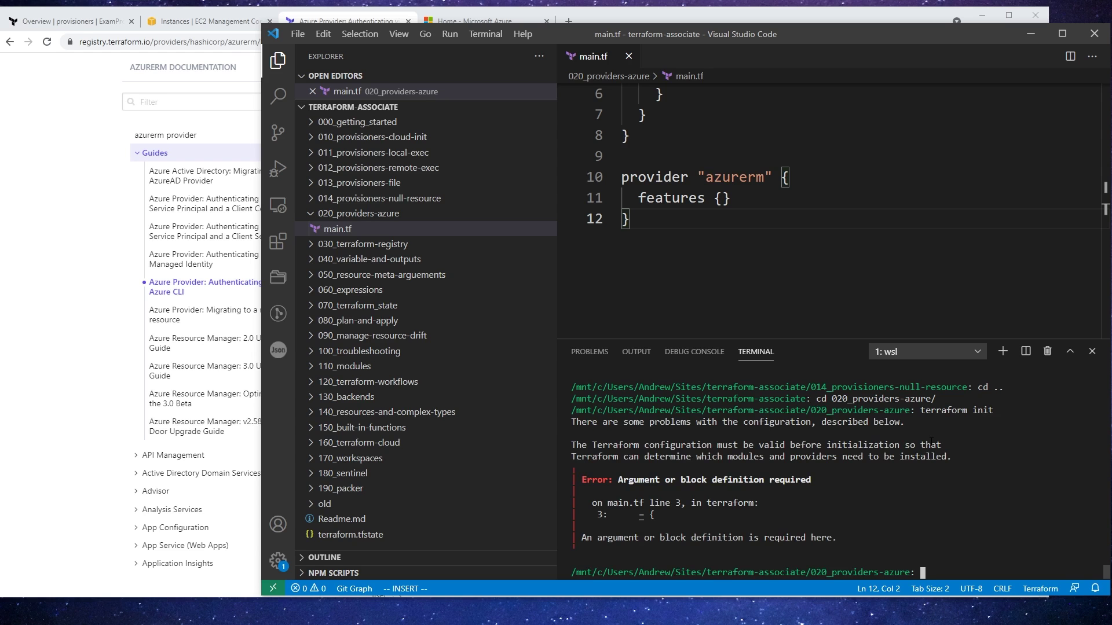
scroll(up, 3)
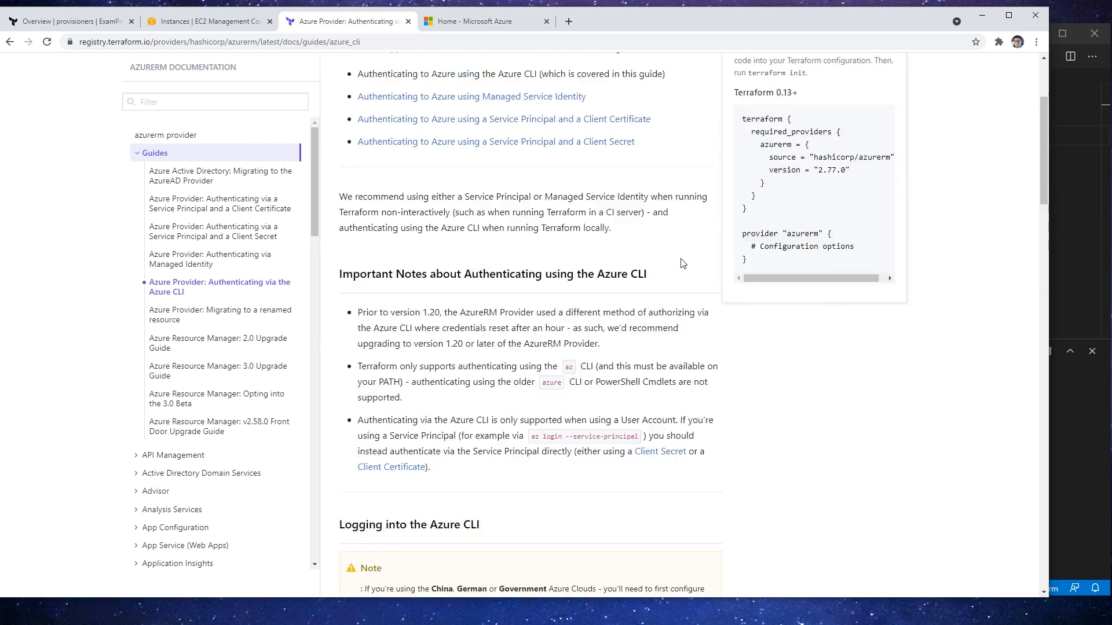
Step: Show the USE PROVIDER snippet declaring hashicorp/azurerm 2.77.0
scroll(up, 3)
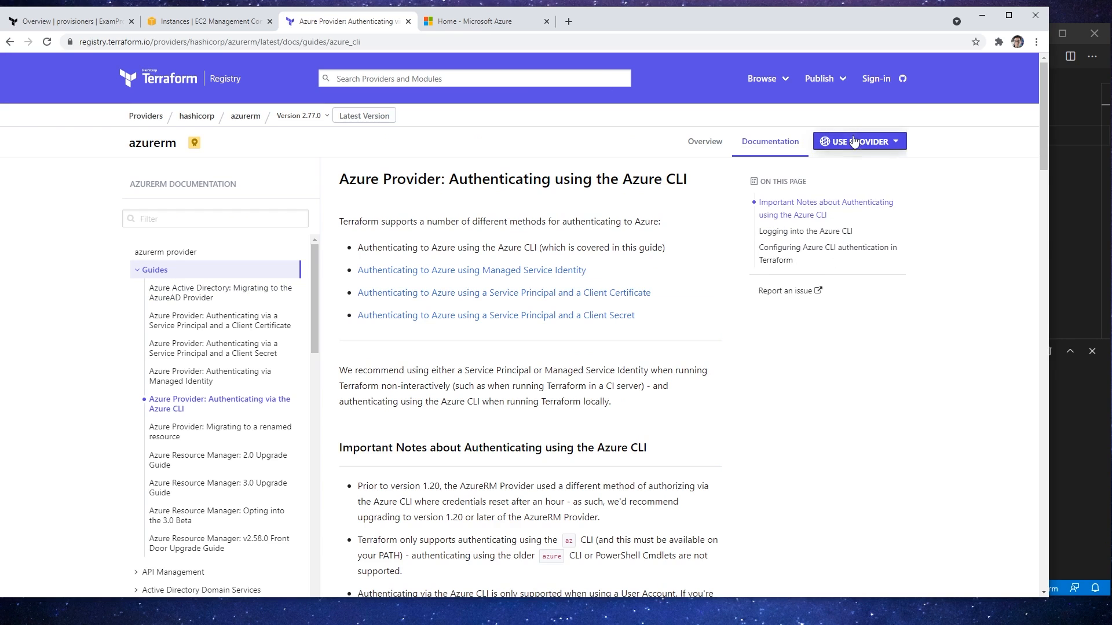
click(858, 141)
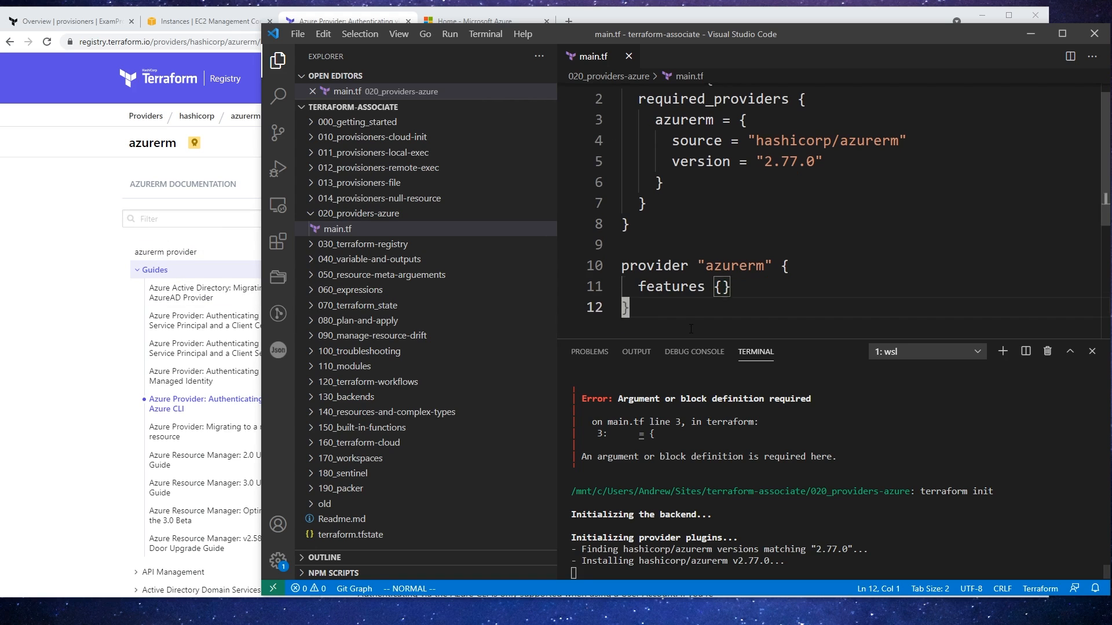
Step: Declare an azurerm_resource_group resource named my_resource_group_provider in main.tf
text(resource "a)
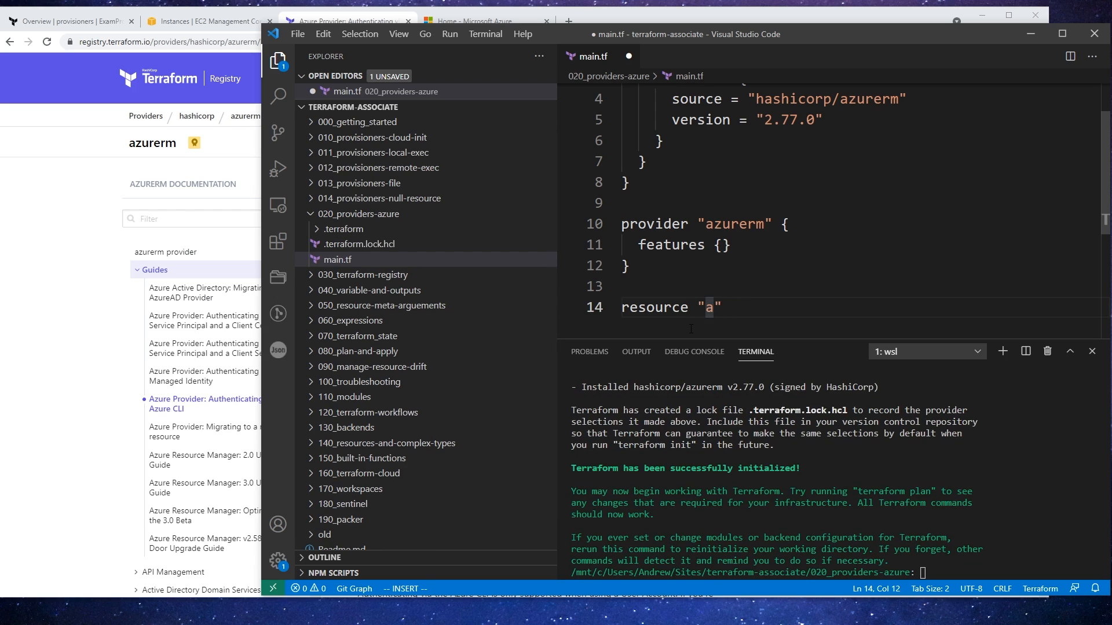
text(zurerm_resource_g)
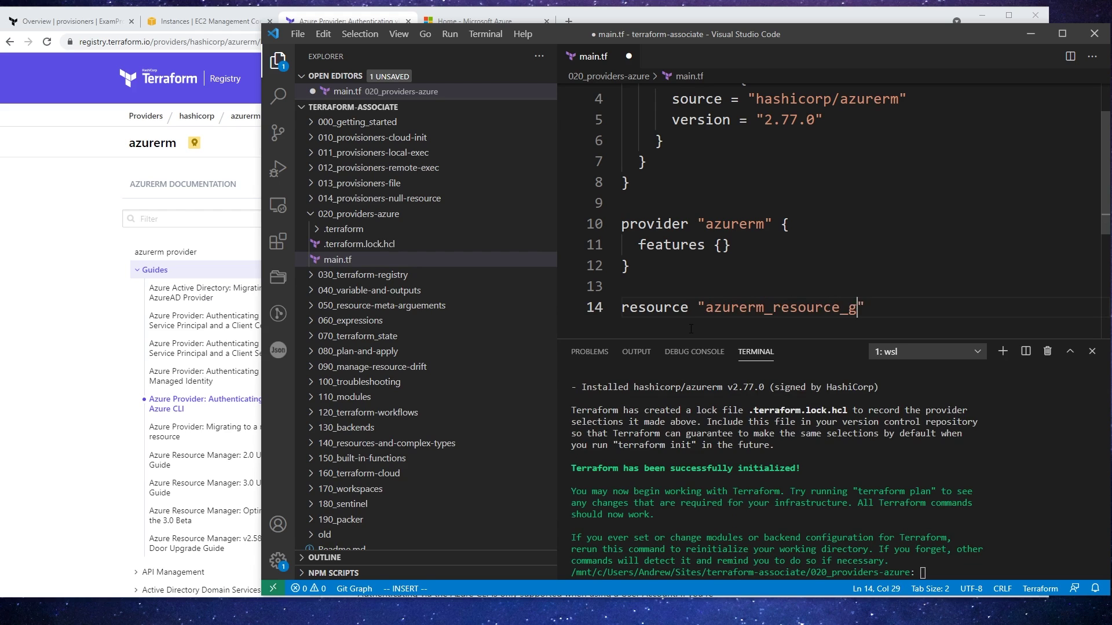
key(Escape)
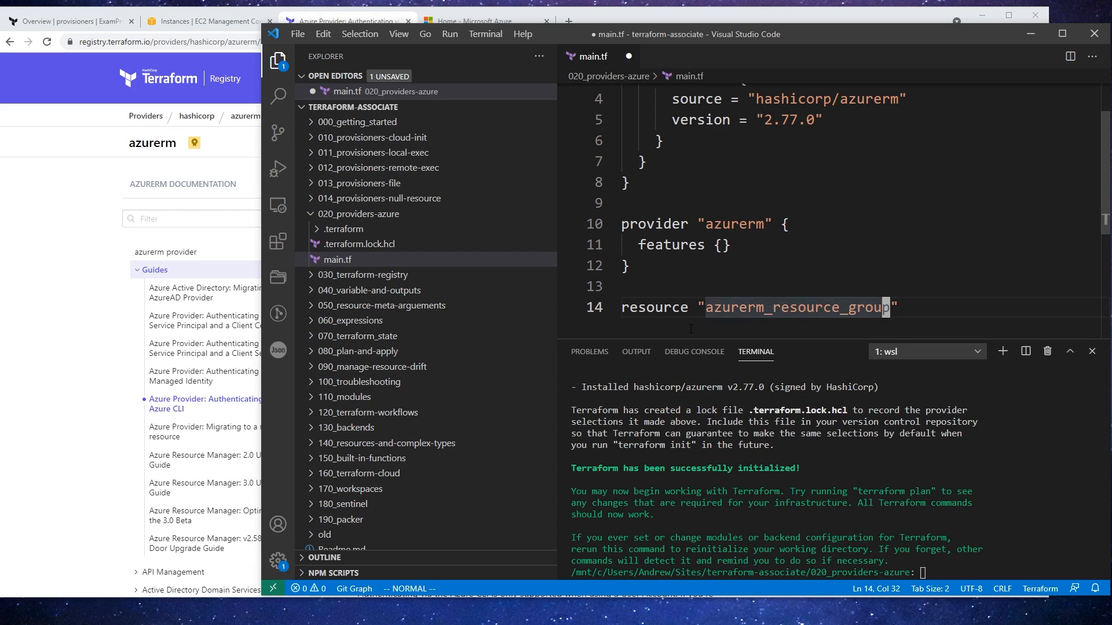
text(l"")
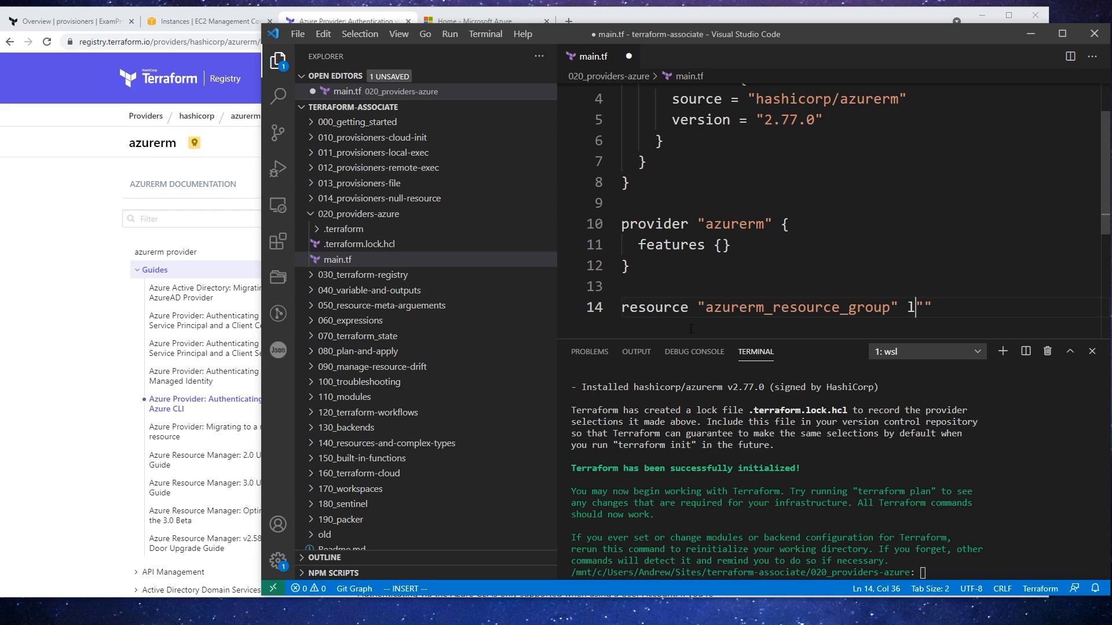
text(my)
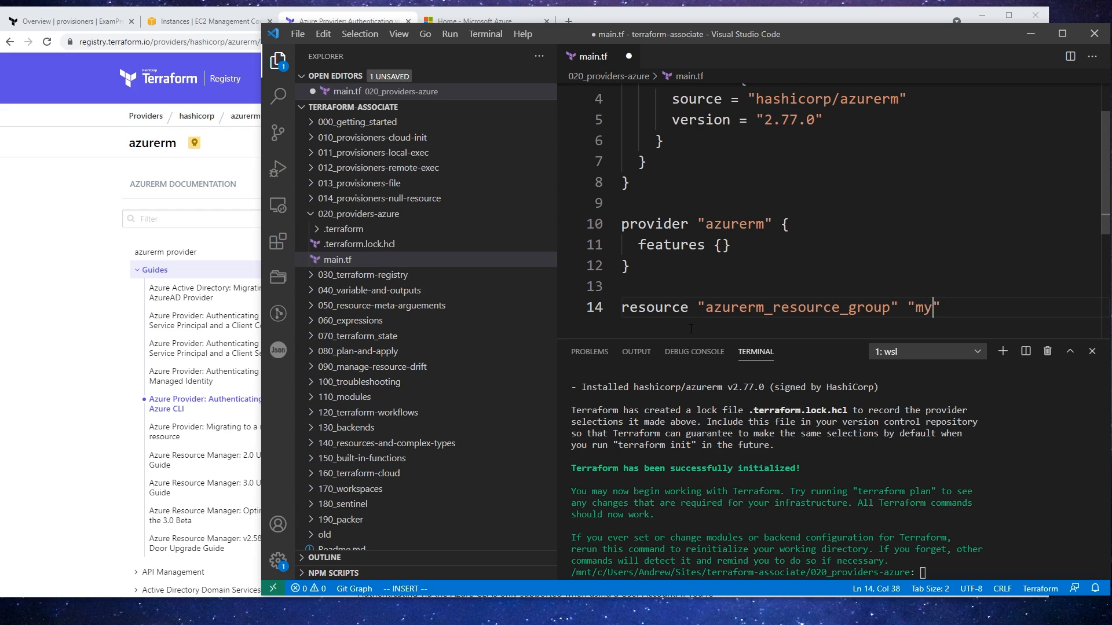
text(_resourc)
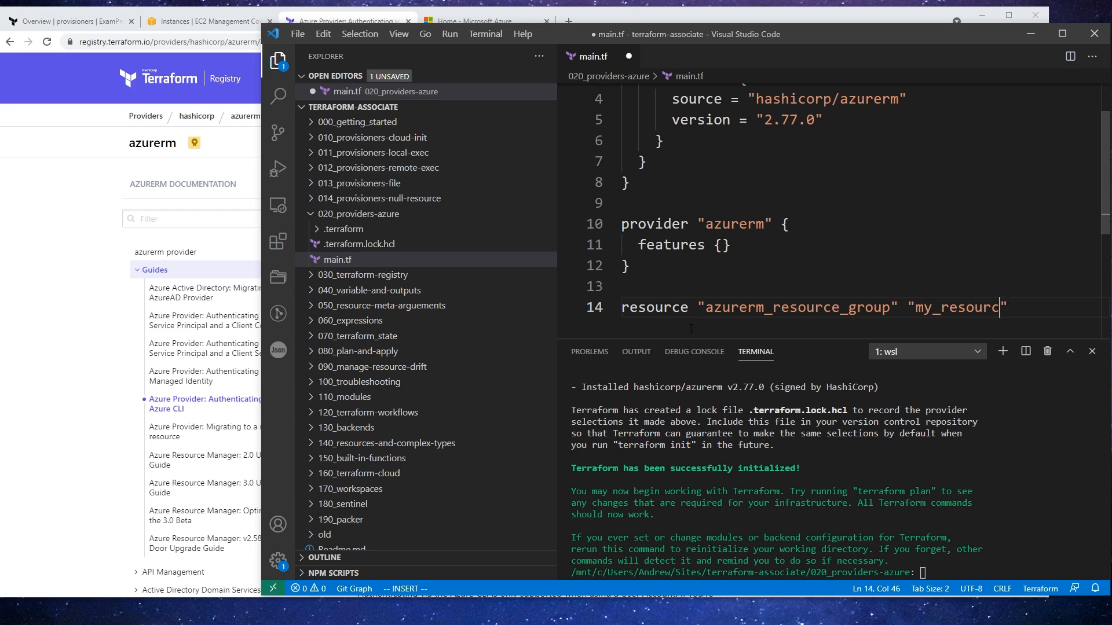
text(provi)
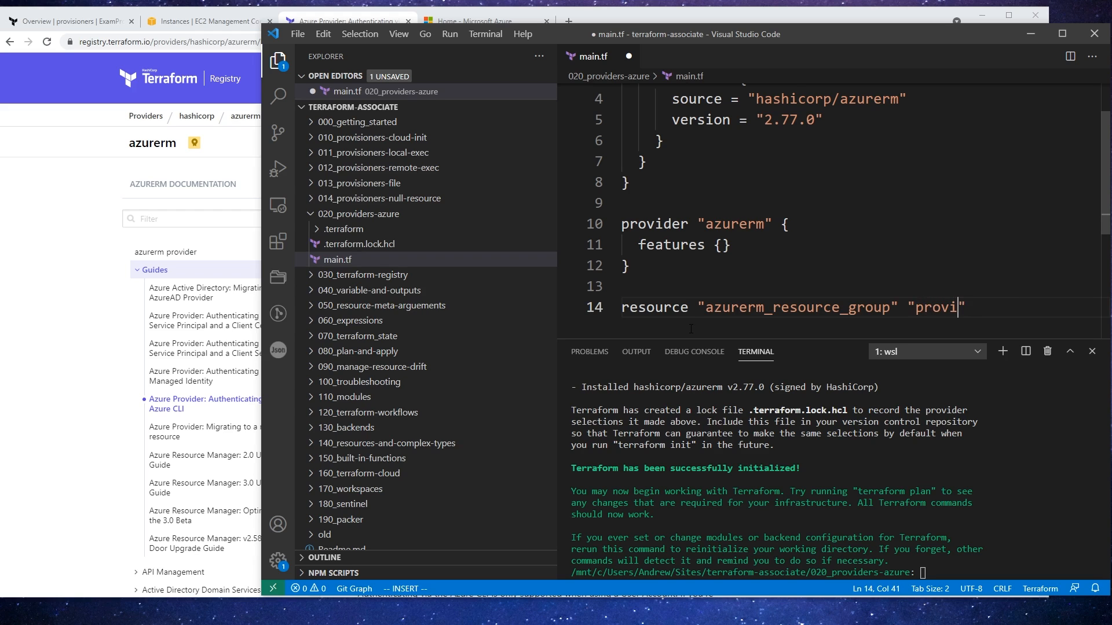
key(Escape)
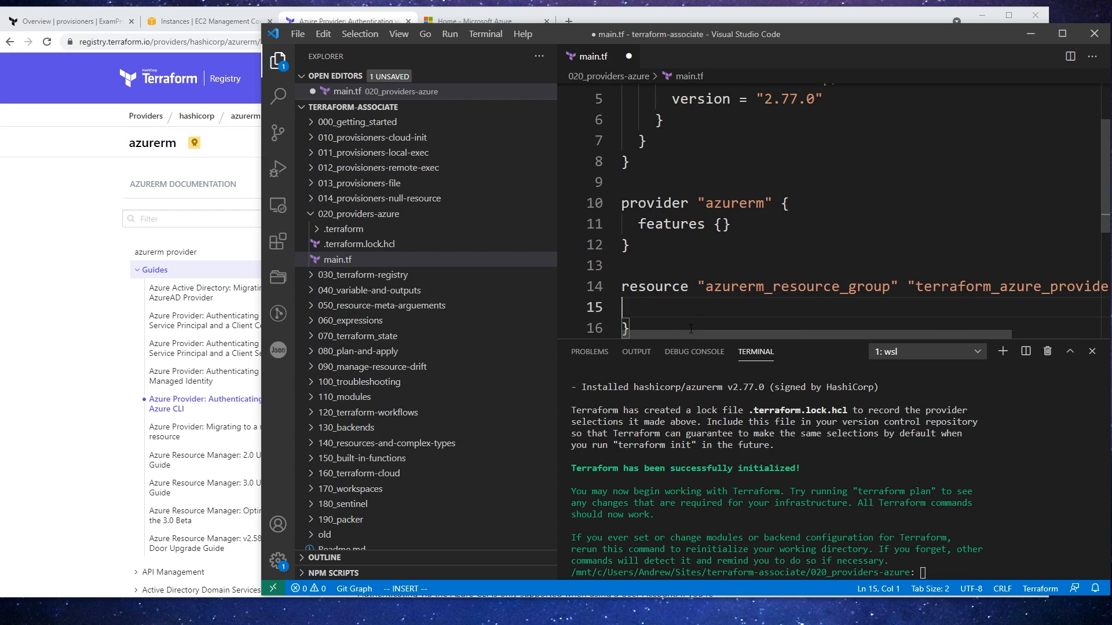
Step: Give the resource group name "terraform_azure_providers" and a location, then save main.tf
text(name =)
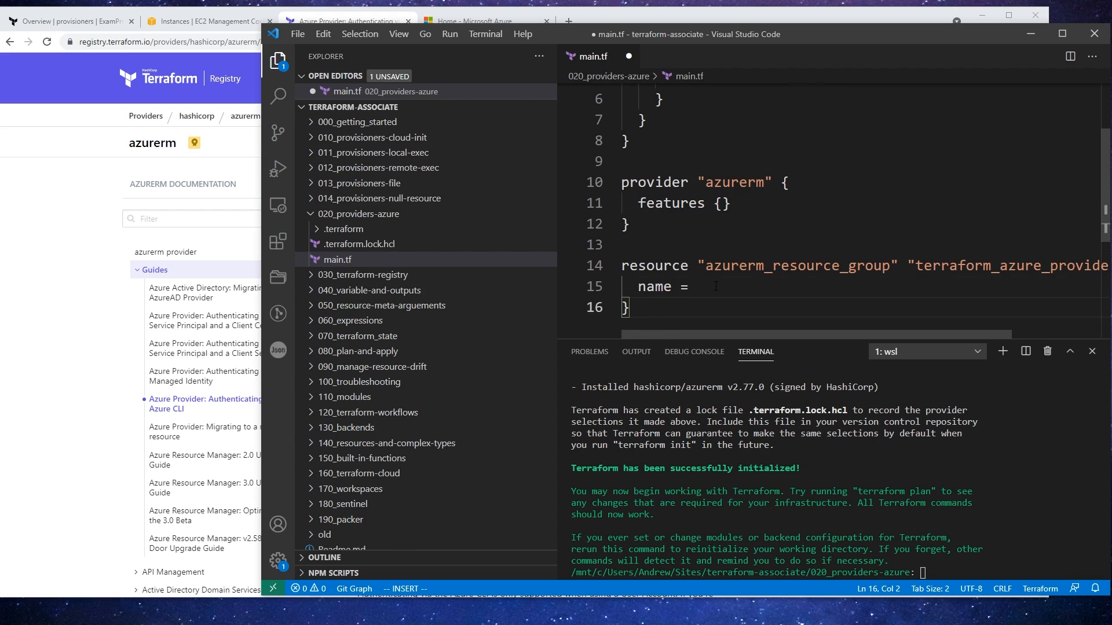
text("terraform_azure_providers")
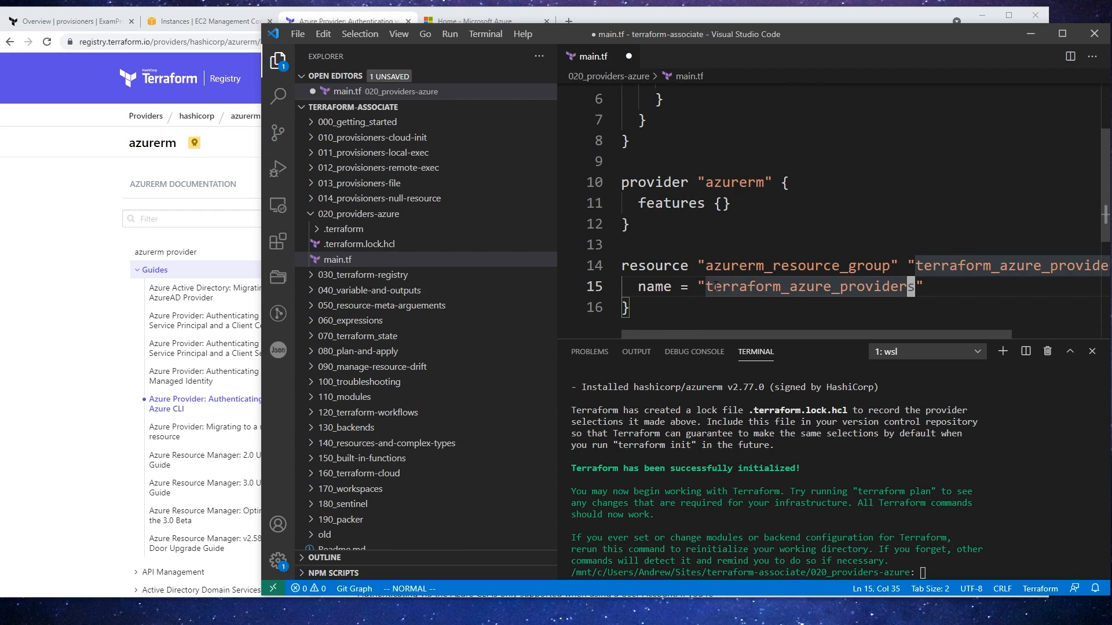
click(716, 286)
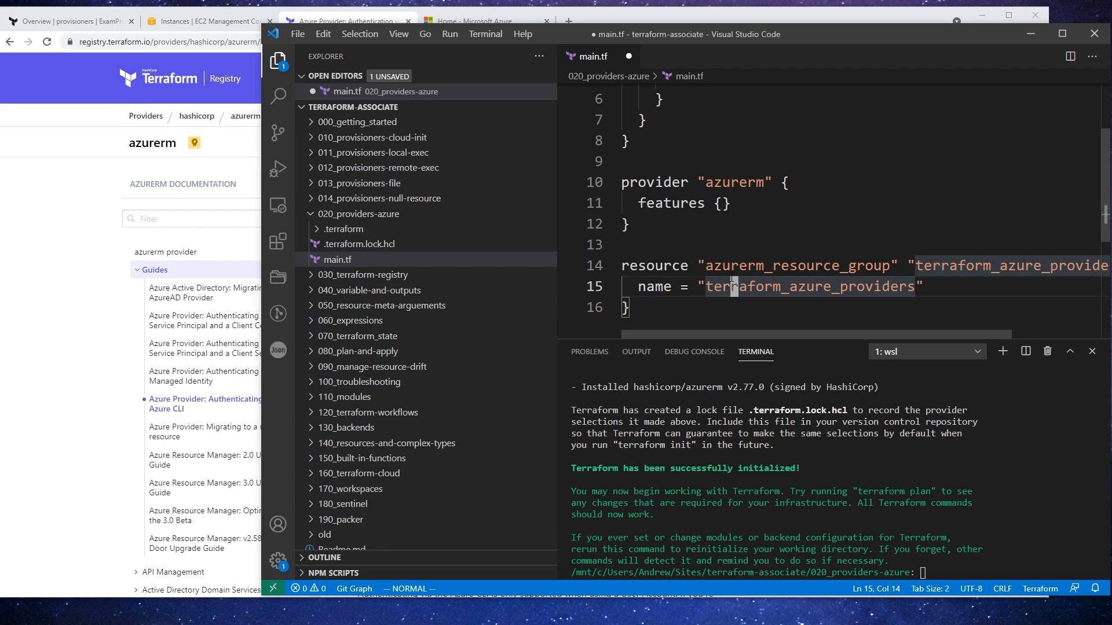
key(ctrl+s)
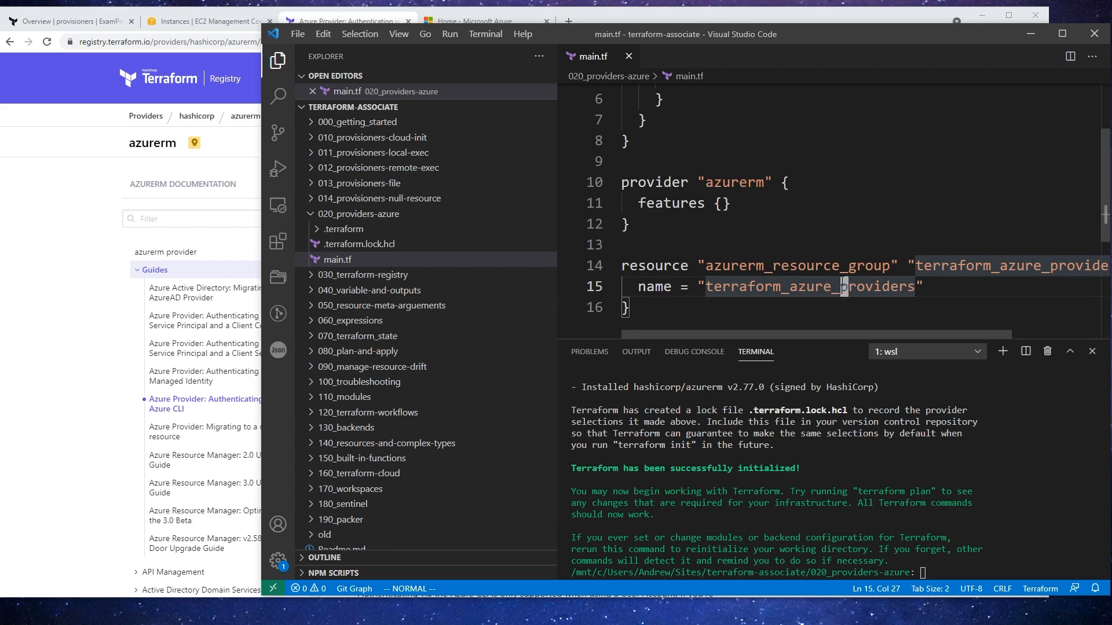
text(location = "East US)
click(836, 572)
text(te)
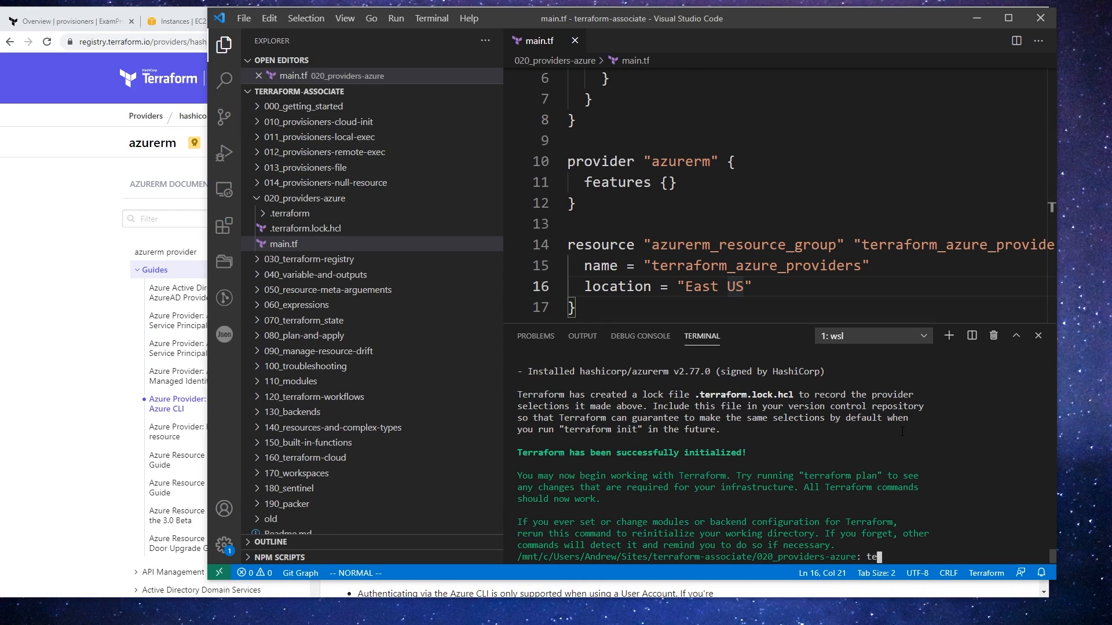
Step: Run terraform plan in the terminal and review its failure on the azurerm provider block
text(rraform ap)
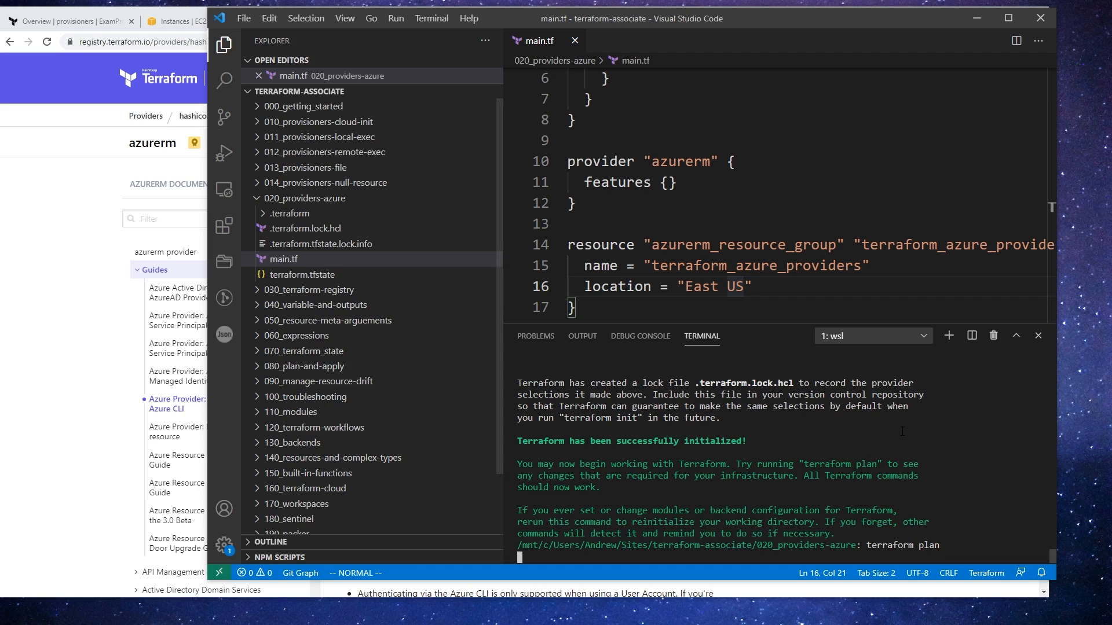
scroll(down, 3)
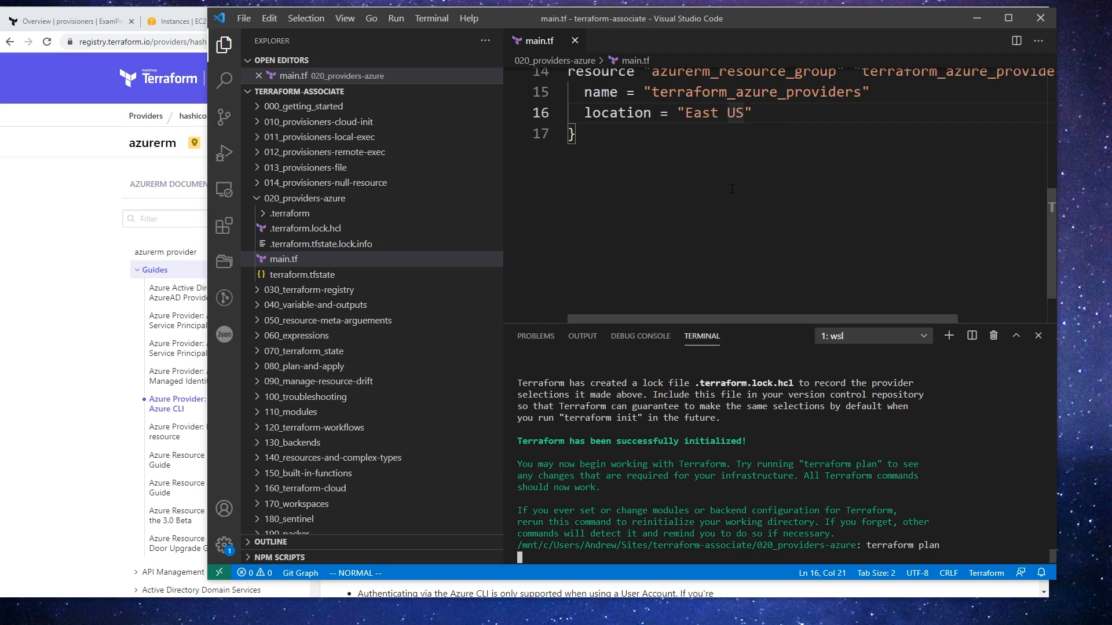
scroll(up, 3)
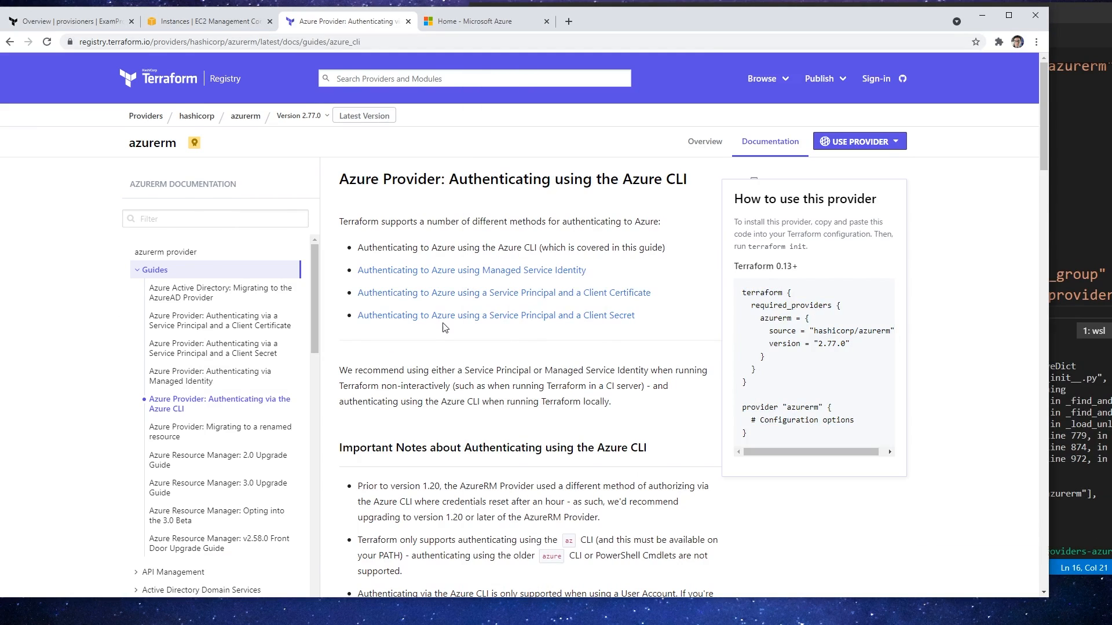
scroll(down, 3)
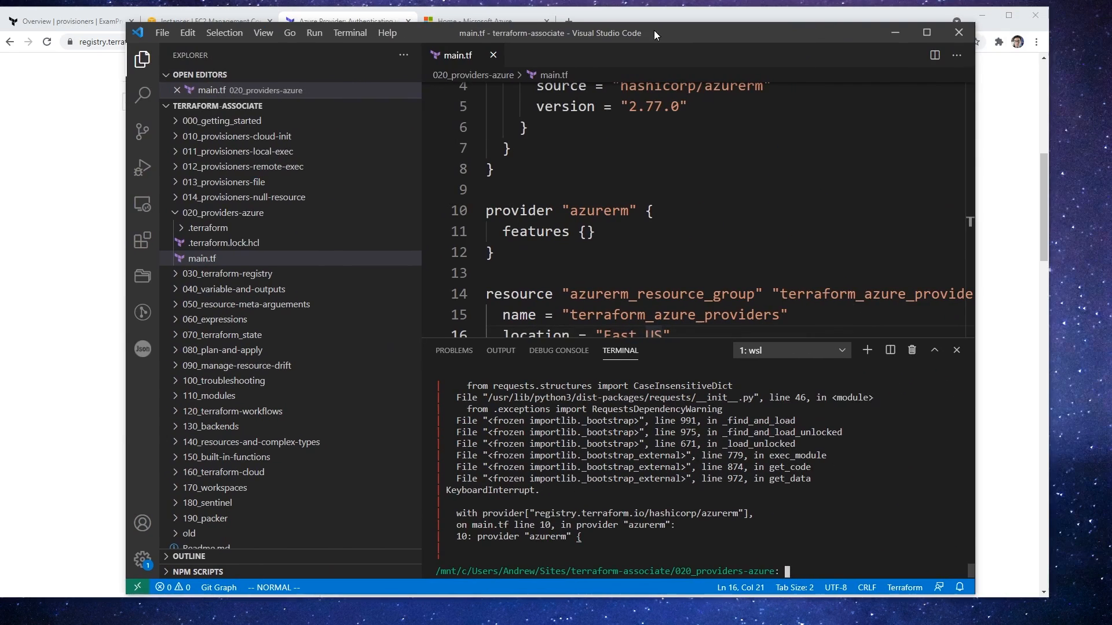
Step: Run az login to list Azure subscription 1, then enter terraform plan again
text(az login)
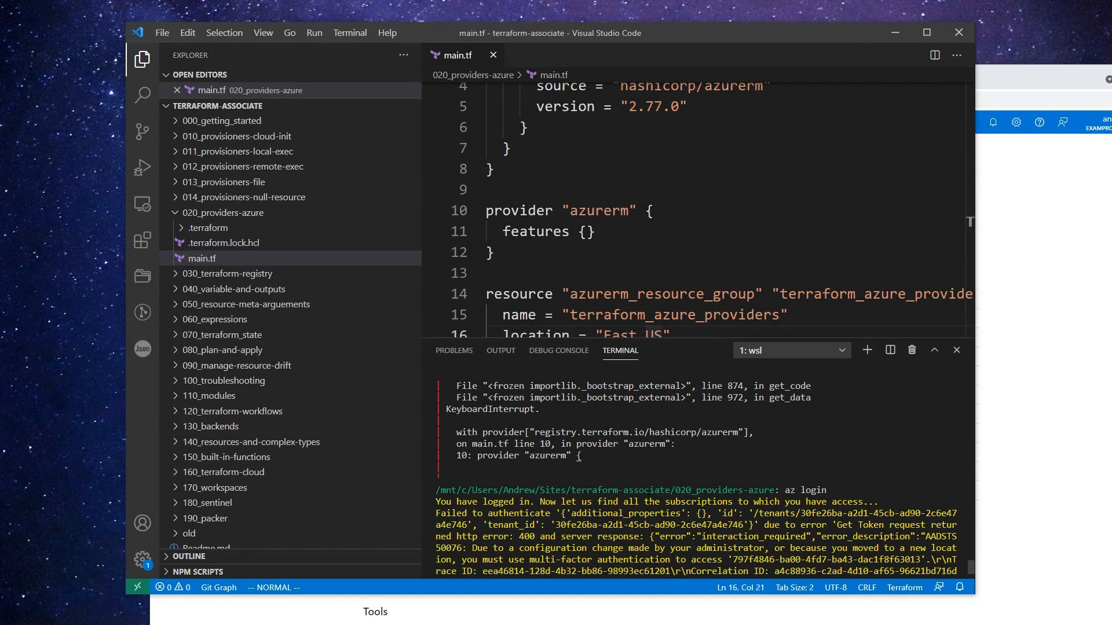
scroll(down, 3)
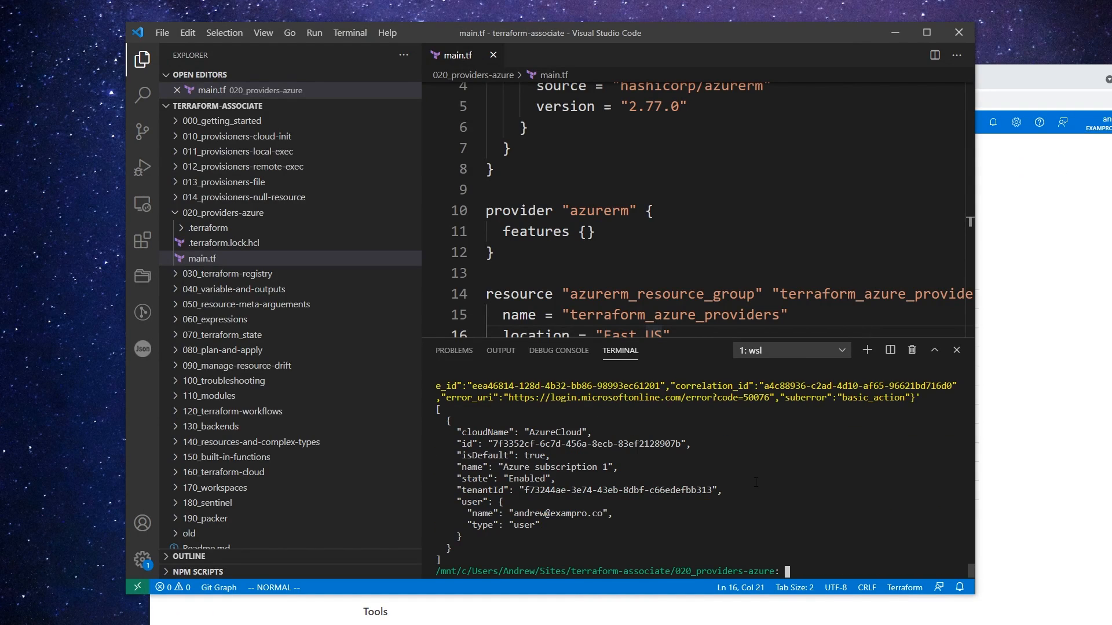
text(terraform plan)
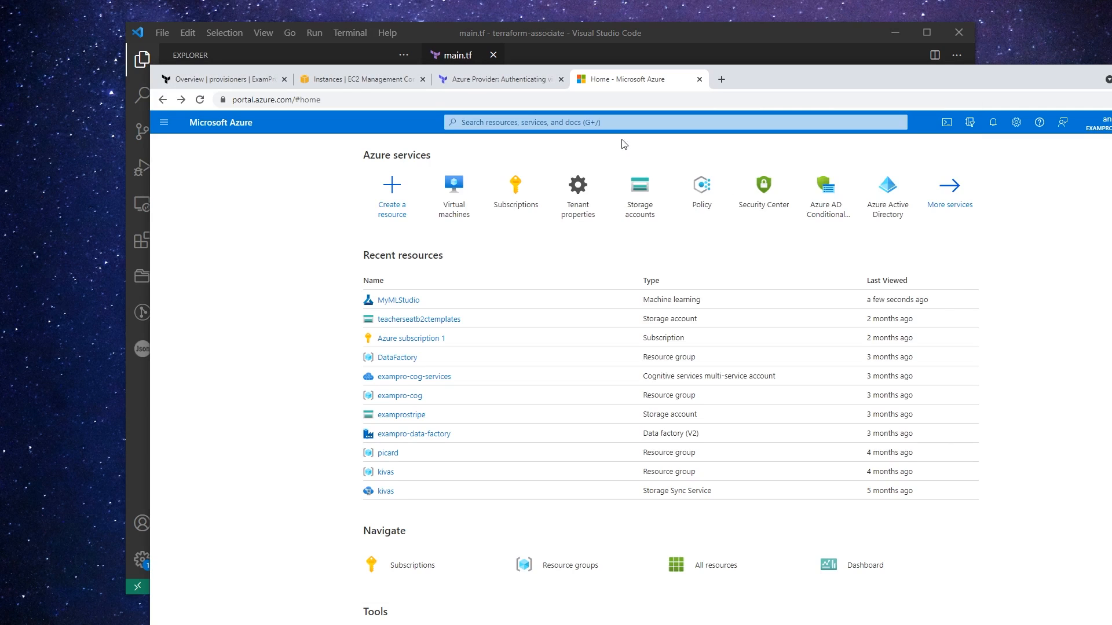
Step: Search the portal for Resource groups, view the list, and return to the VS Code terminal
text(resource grou)
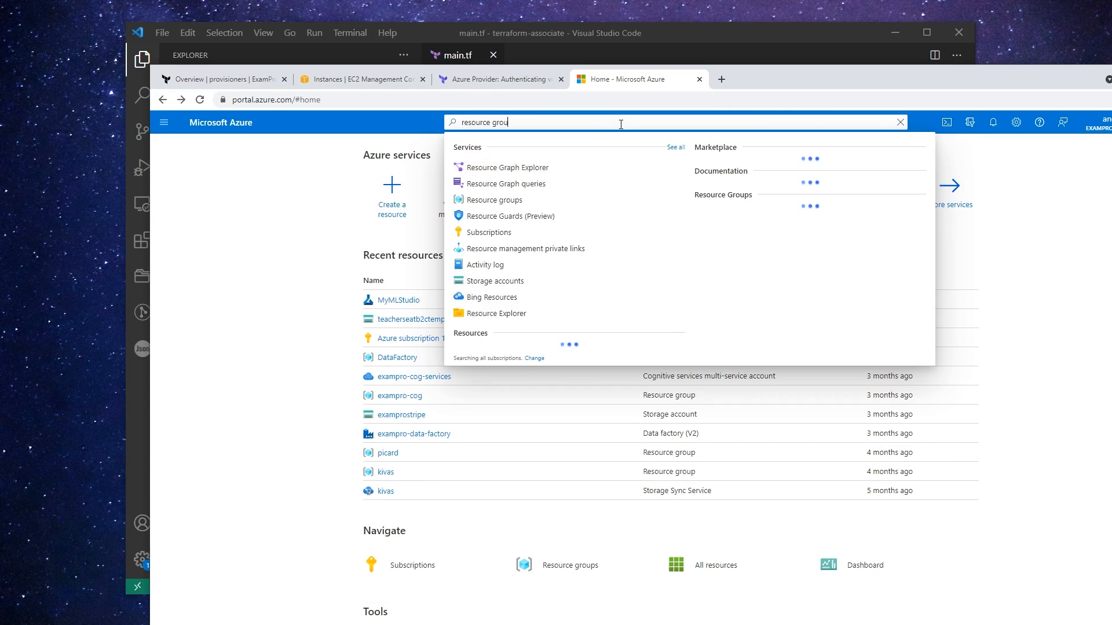
click(495, 199)
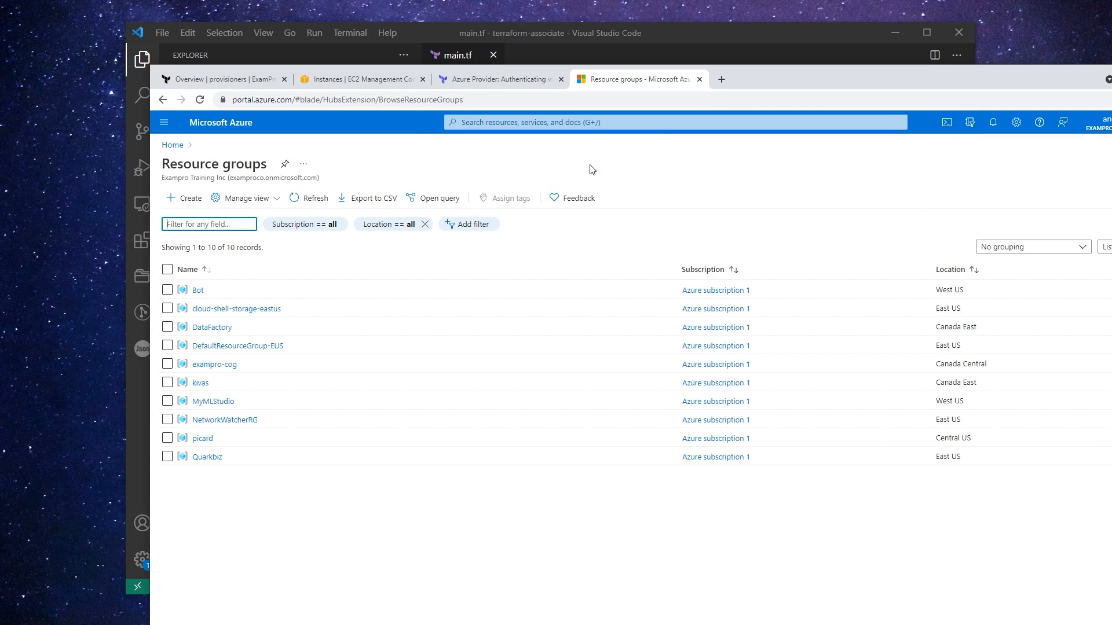
mouse_move(131, 406)
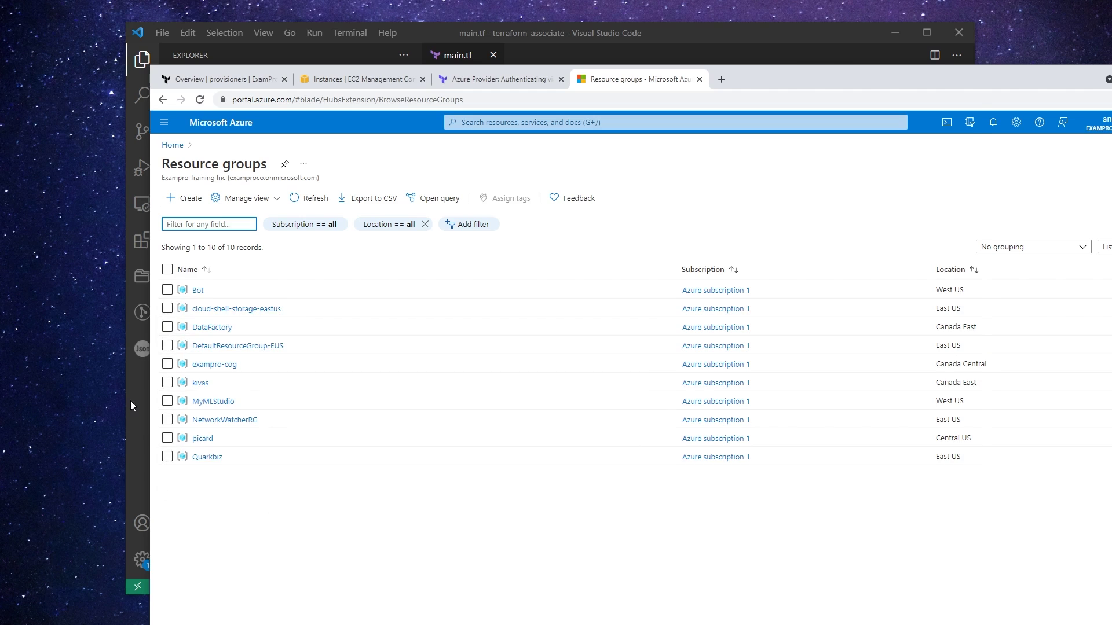
click(549, 32)
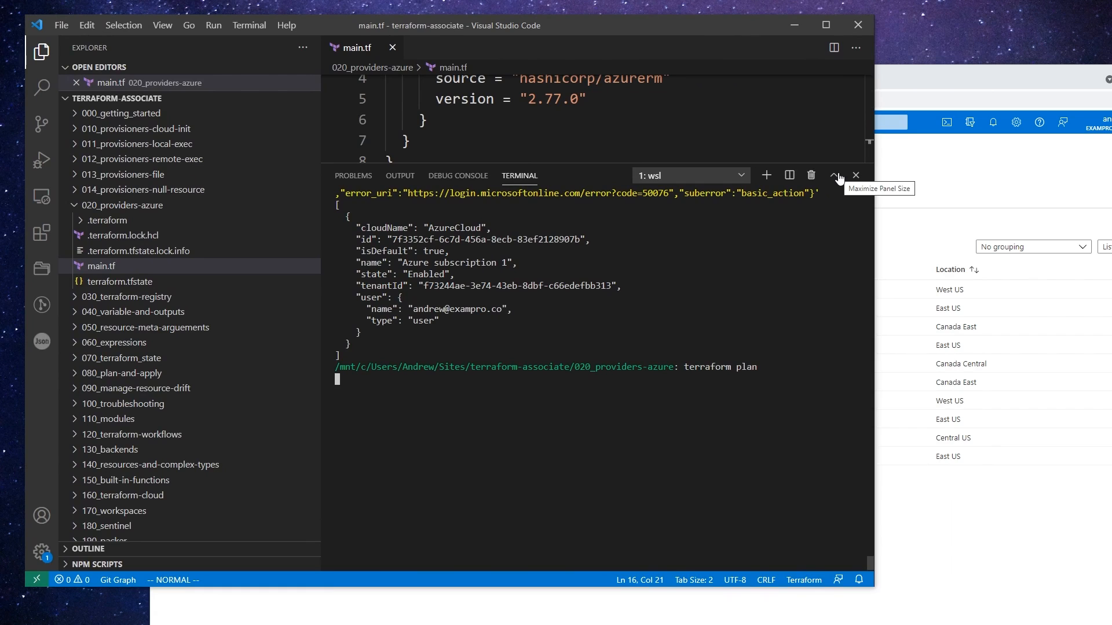
mouse_move(800, 172)
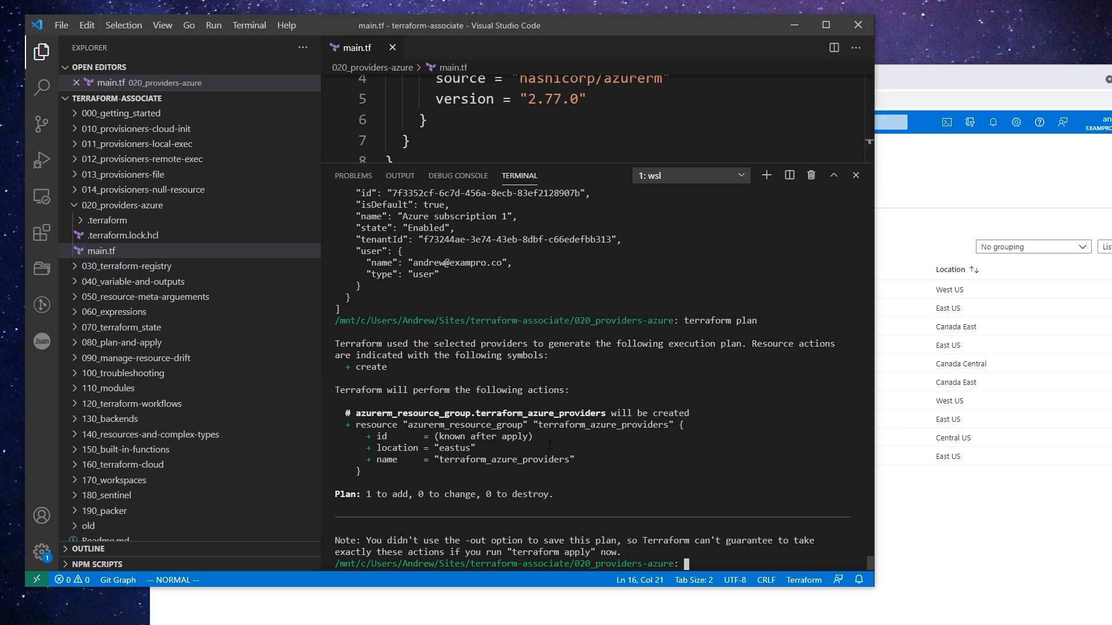
Step: Run terraform plan, proposing one terraform_azure_providers resource group in eastus to add
text(terraf)
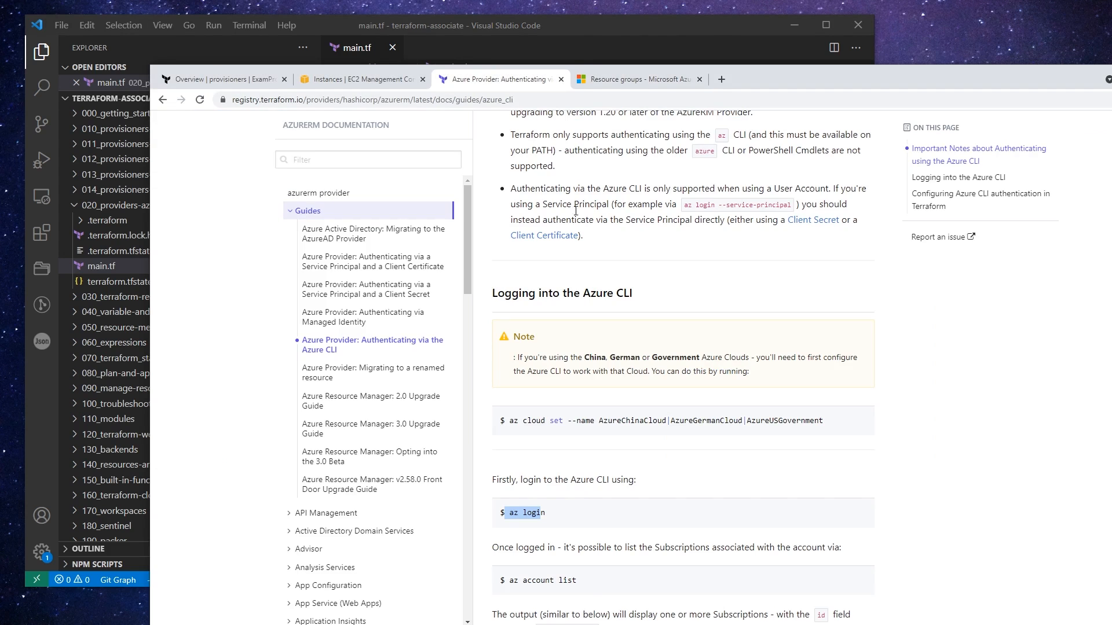
Step: Scroll the managed identity guide, selecting ARM_CLIENT_ID in the export example
scroll(up, 3)
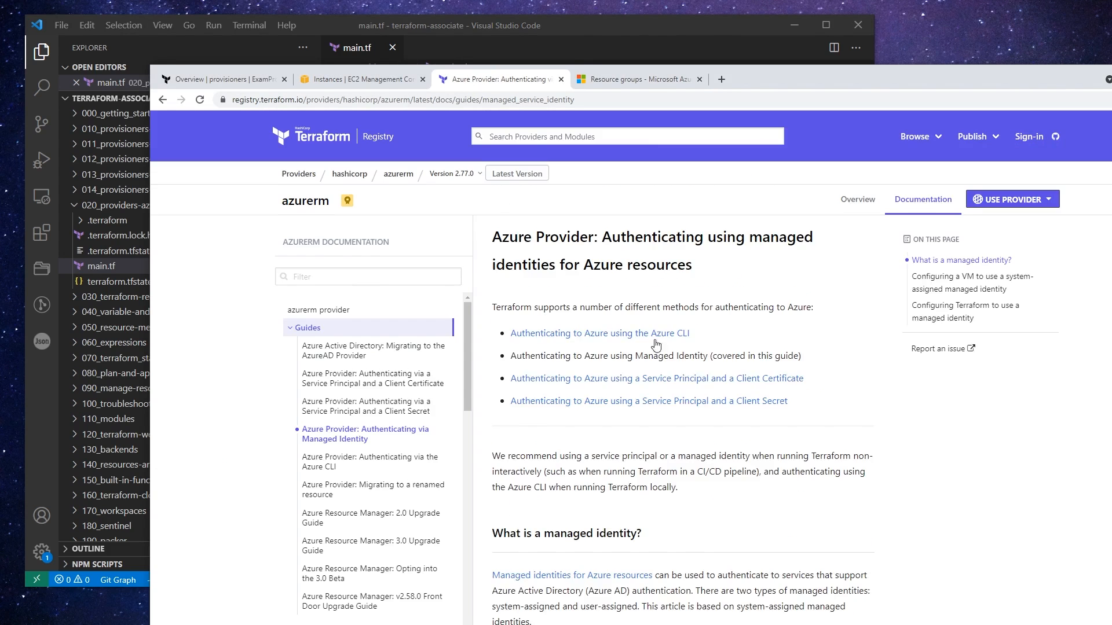
scroll(down, 3)
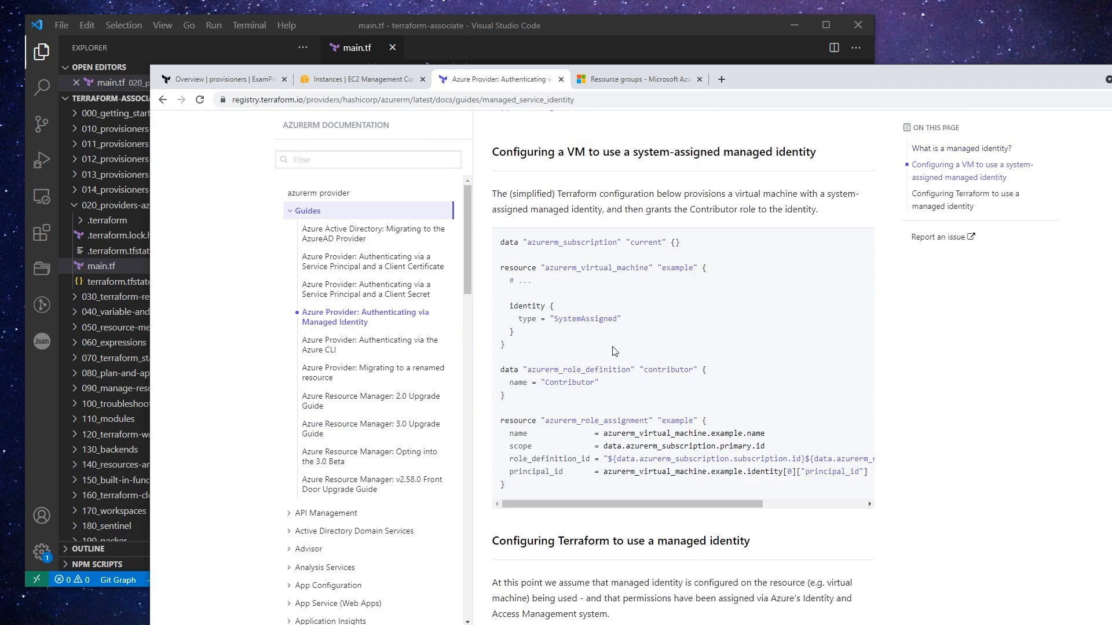
scroll(down, 3)
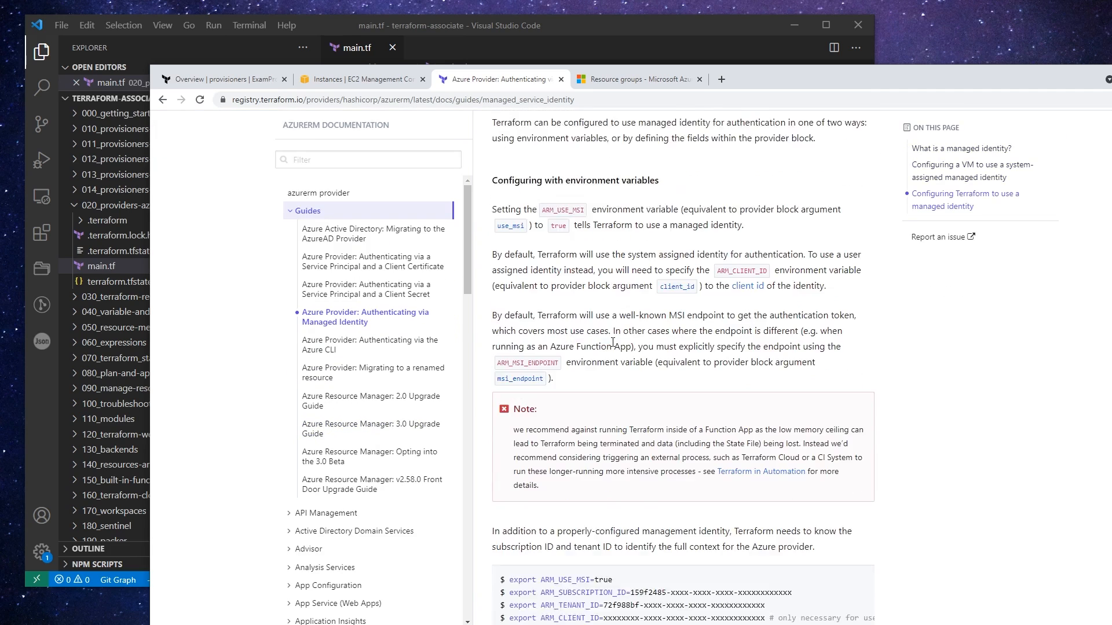
scroll(down, 3)
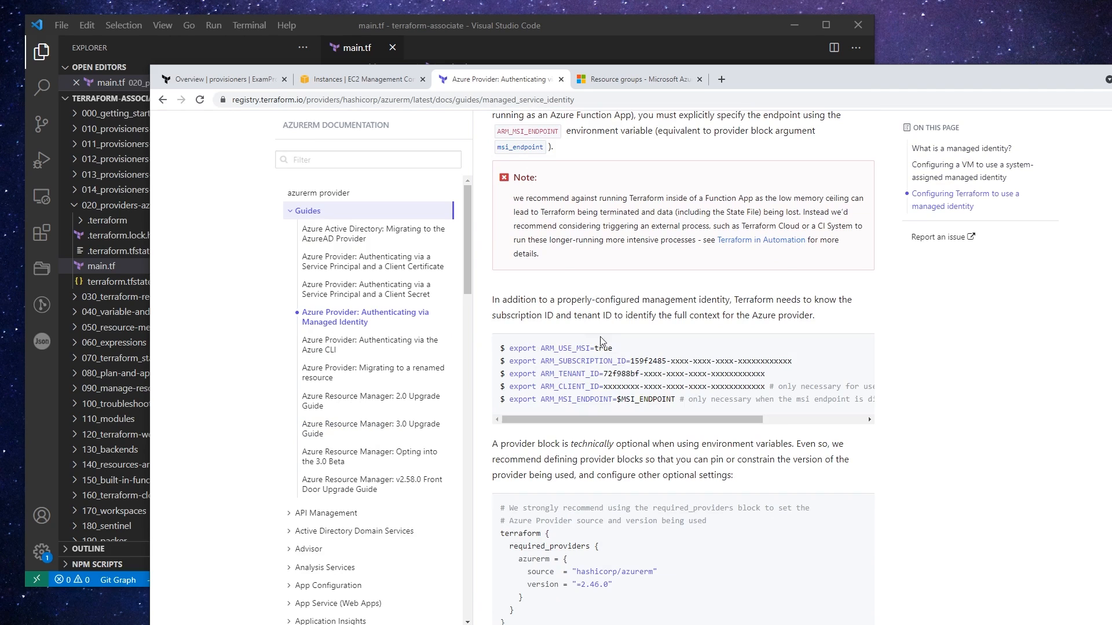
mouse_move(685, 396)
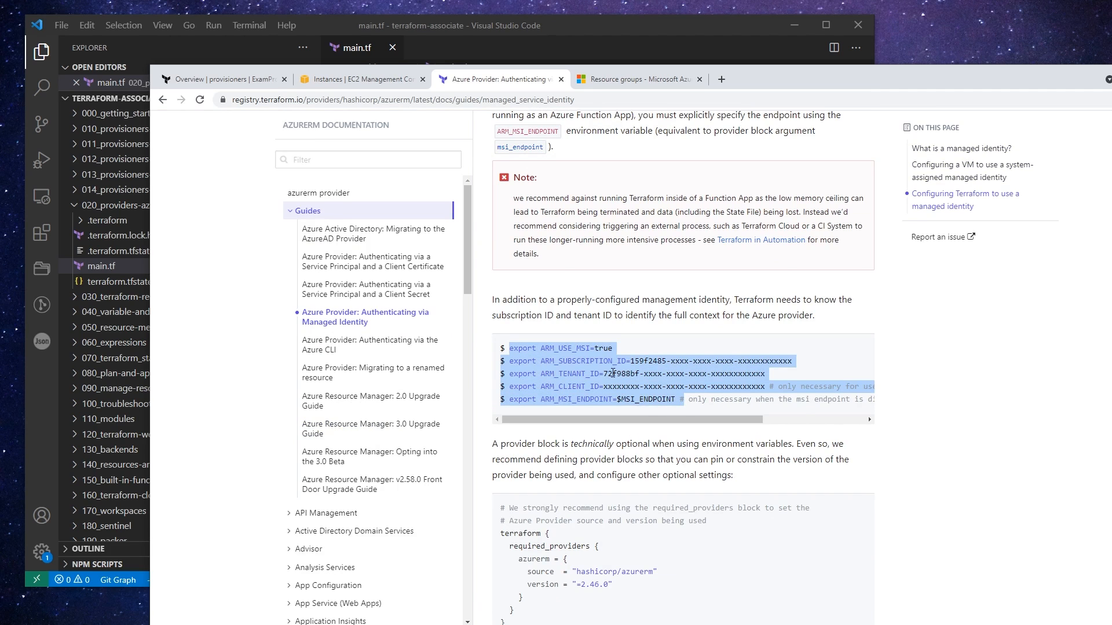
double_click(562, 374)
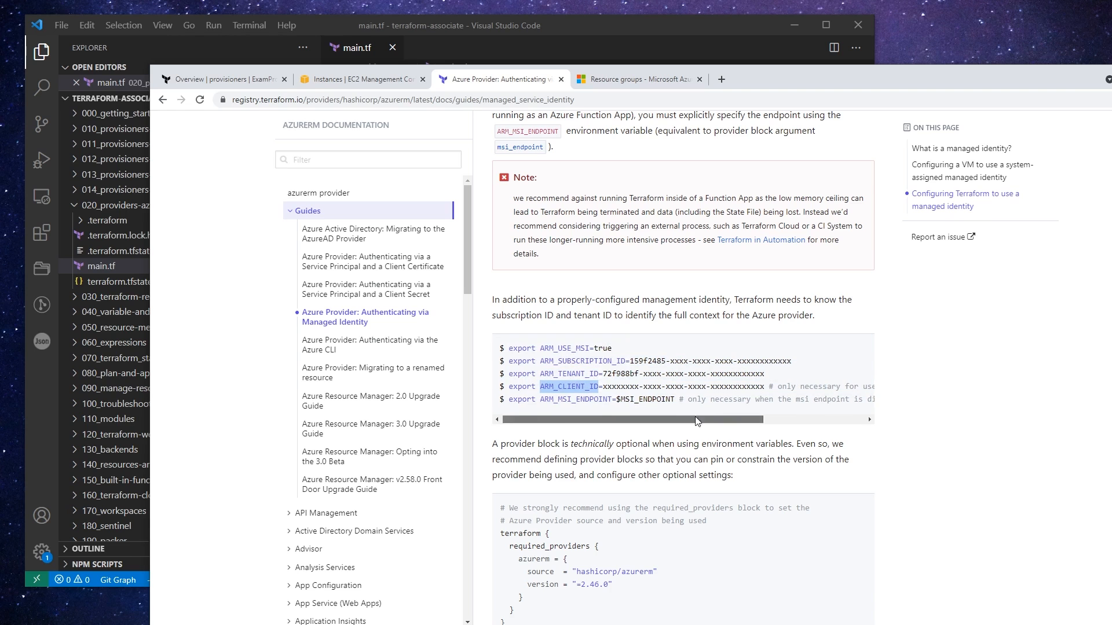
scroll(down, 3)
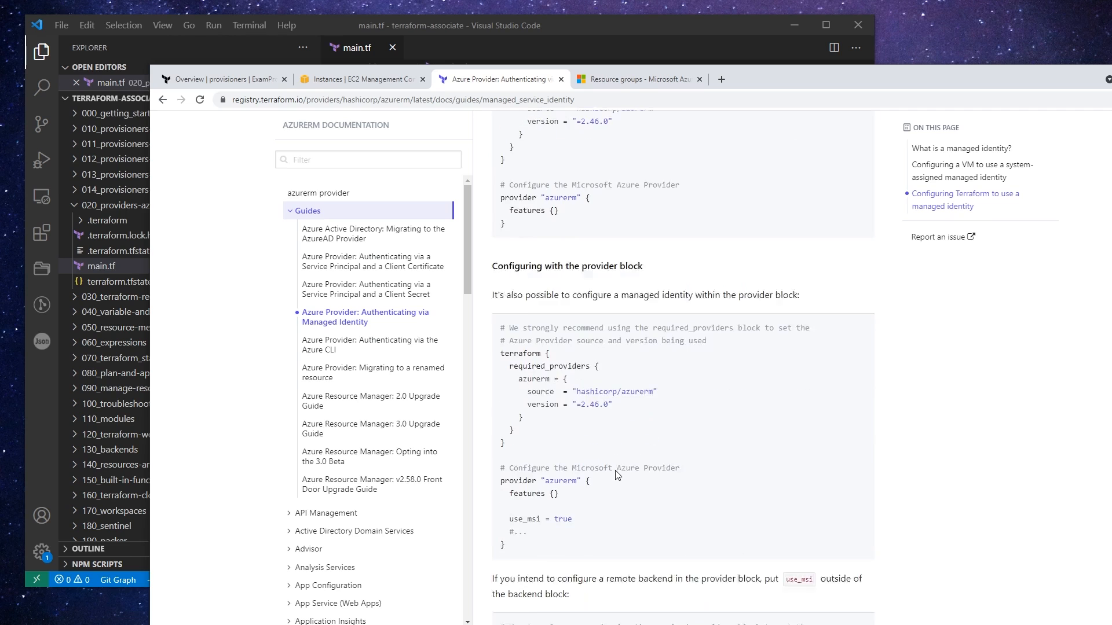
scroll(down, 3)
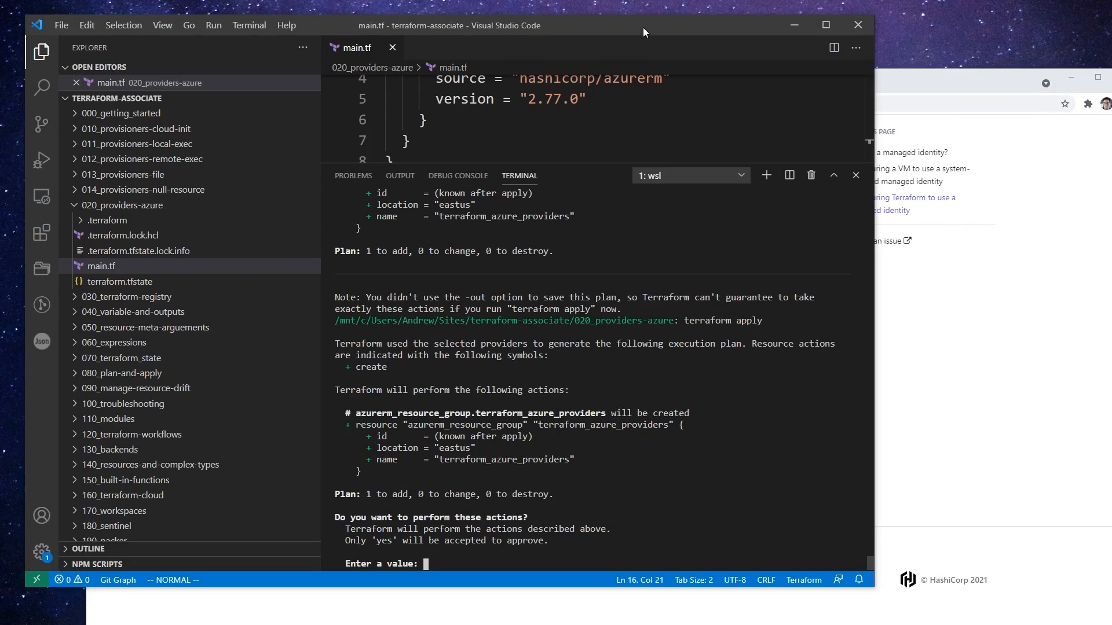
mouse_move(713, 419)
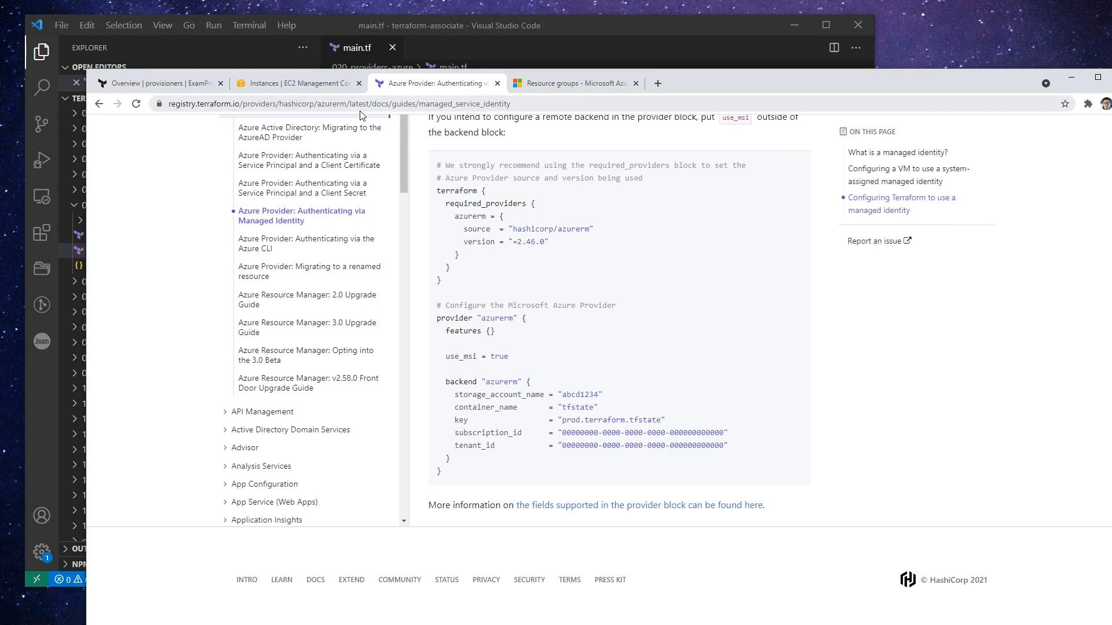
mouse_move(324, 93)
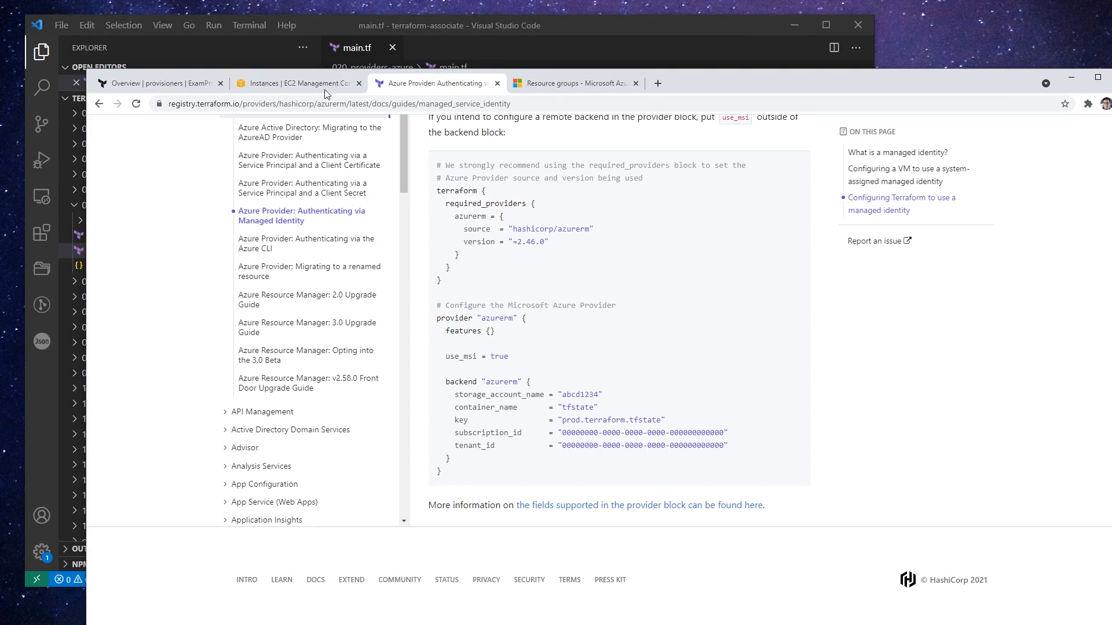
Step: Switch to the Azure Resource groups browser tab while terraform apply runs
click(572, 84)
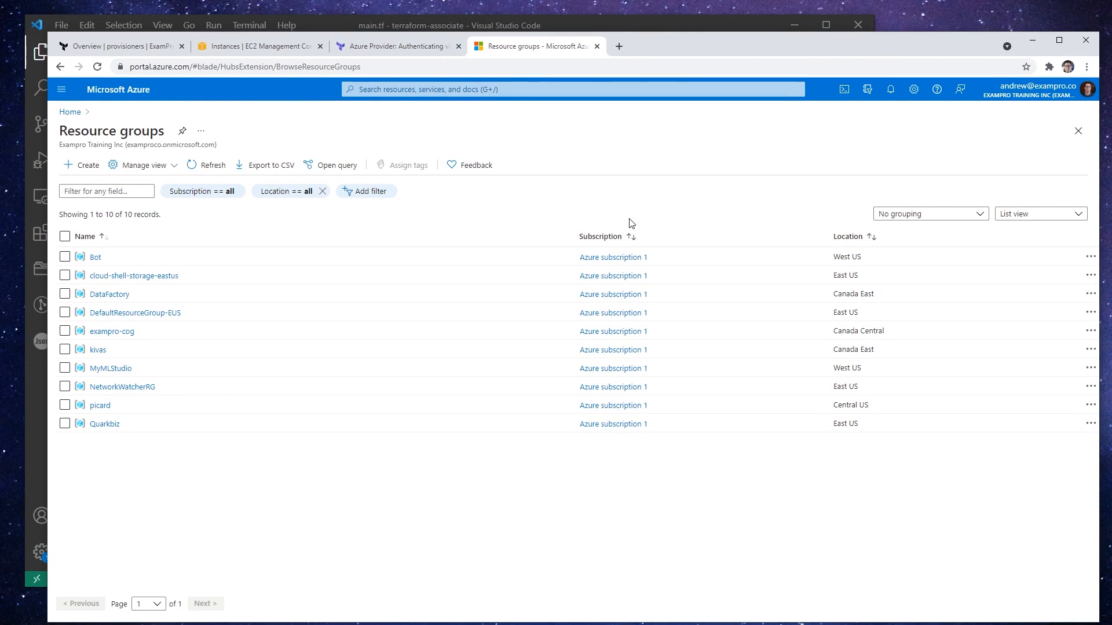
Step: Refresh the resource groups list and check the signed-in account and directory
click(244, 67)
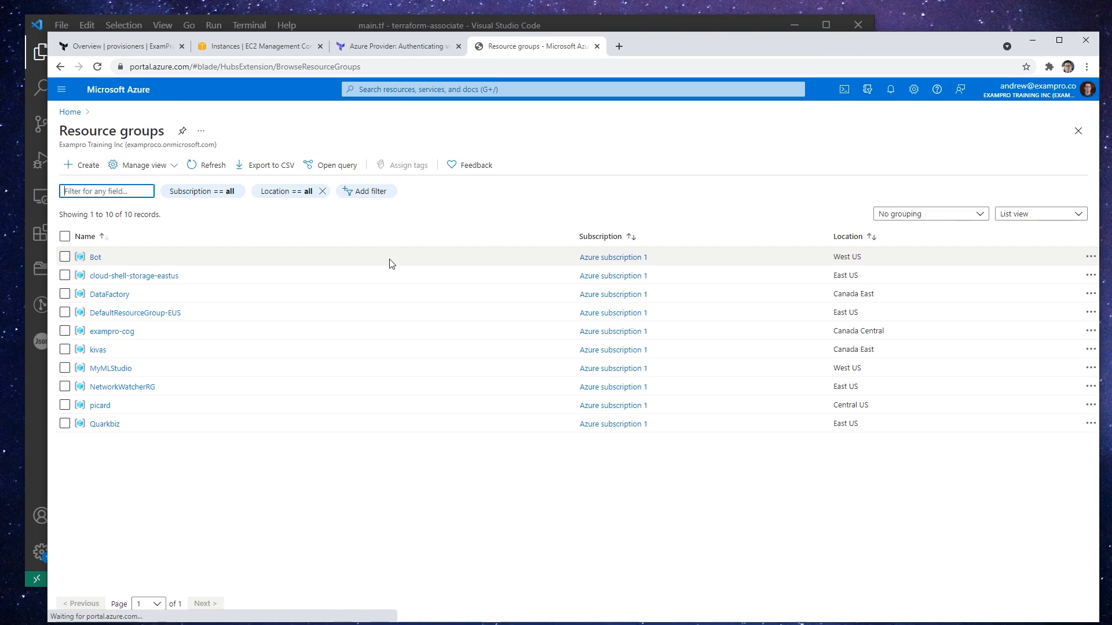
mouse_move(283, 279)
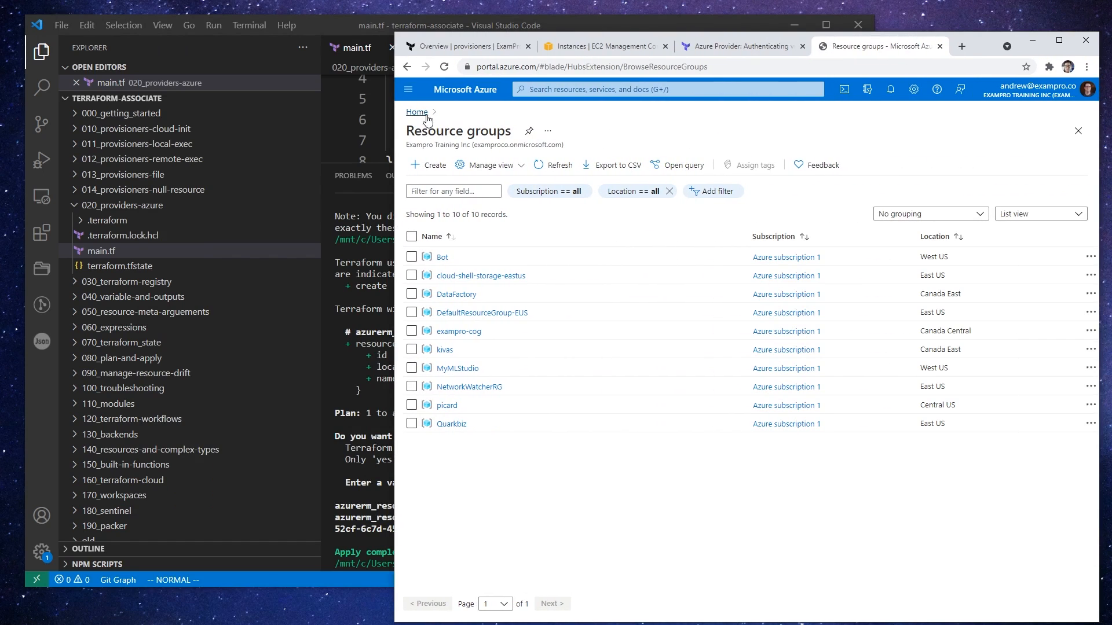
click(667, 90)
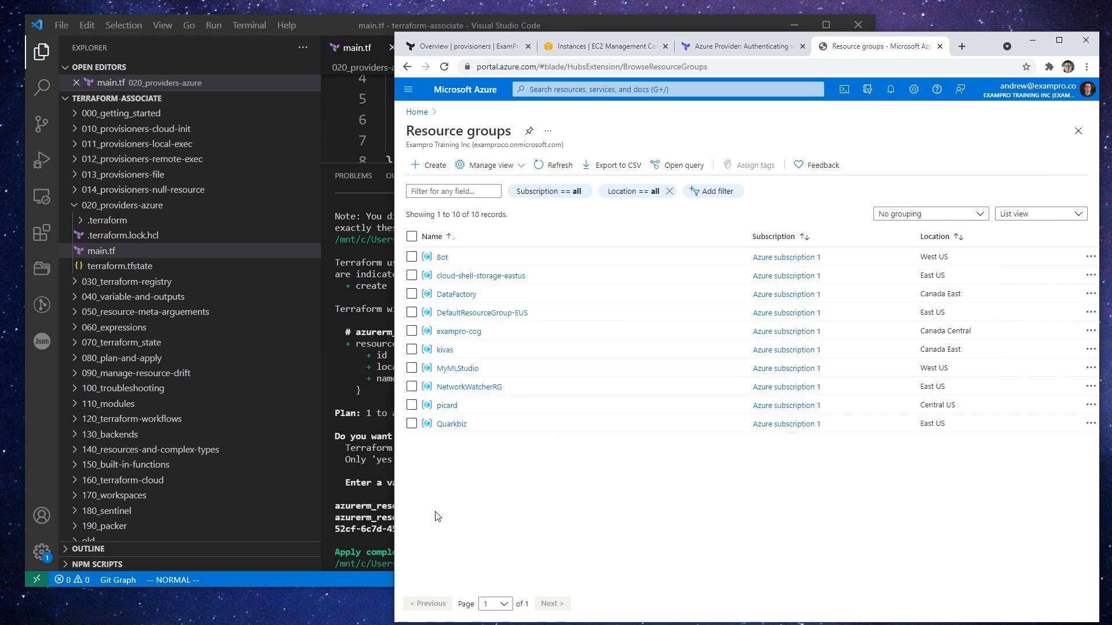
mouse_move(497, 410)
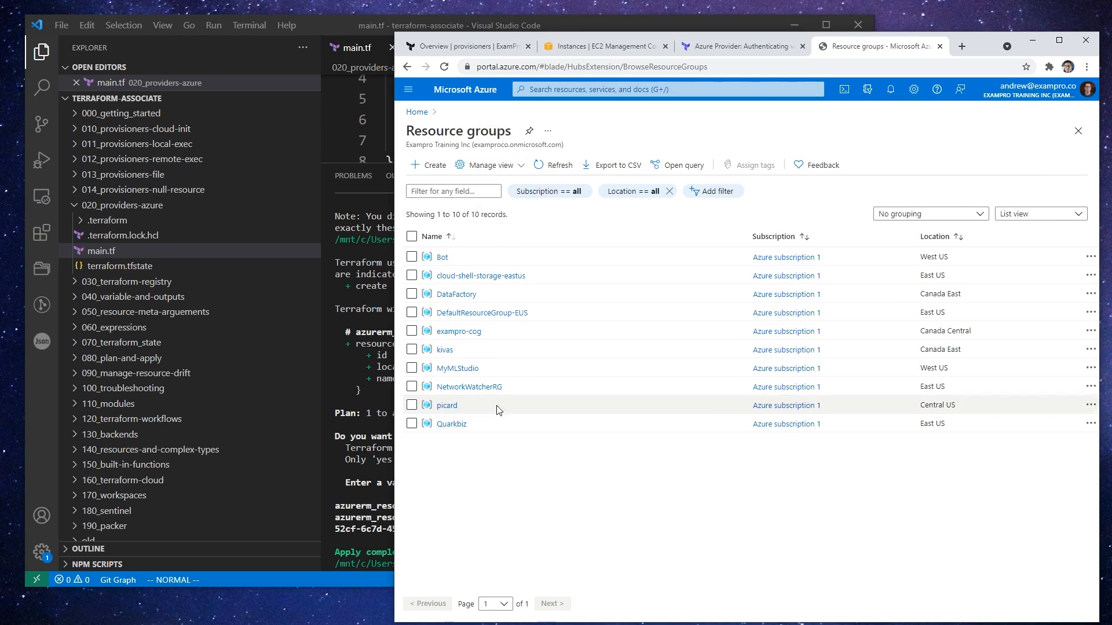
mouse_move(670, 234)
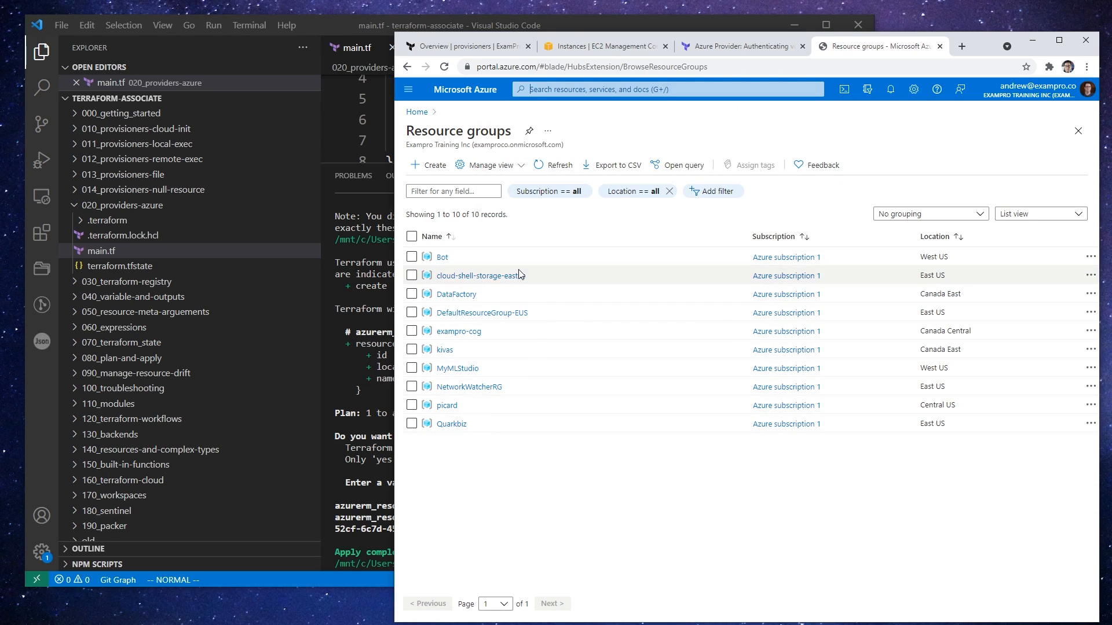
mouse_move(912, 214)
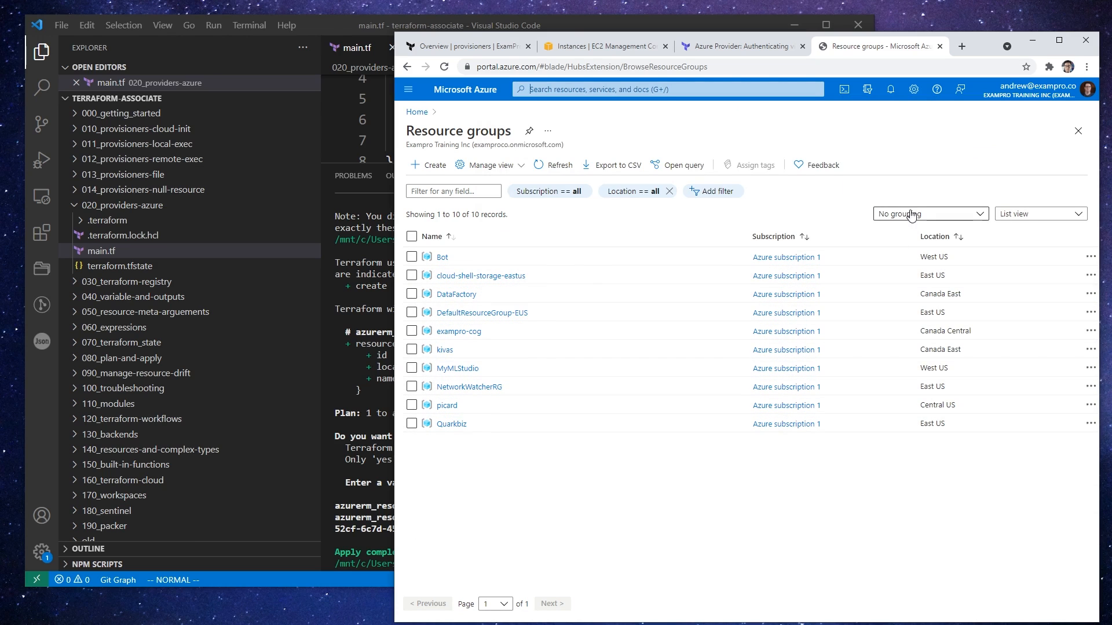
click(1067, 89)
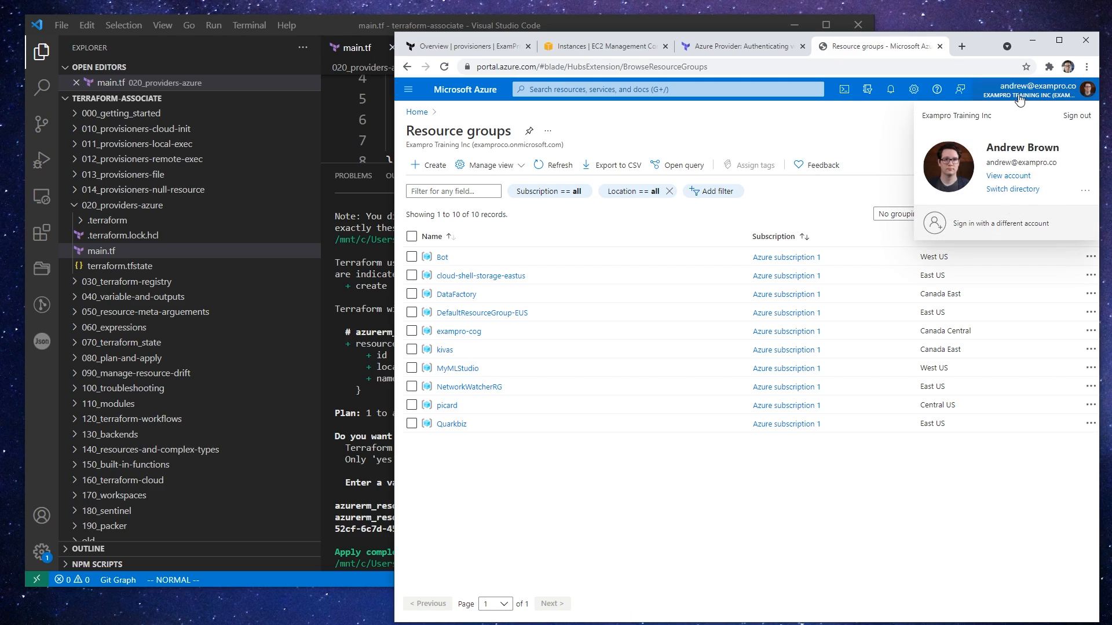
mouse_move(1039, 96)
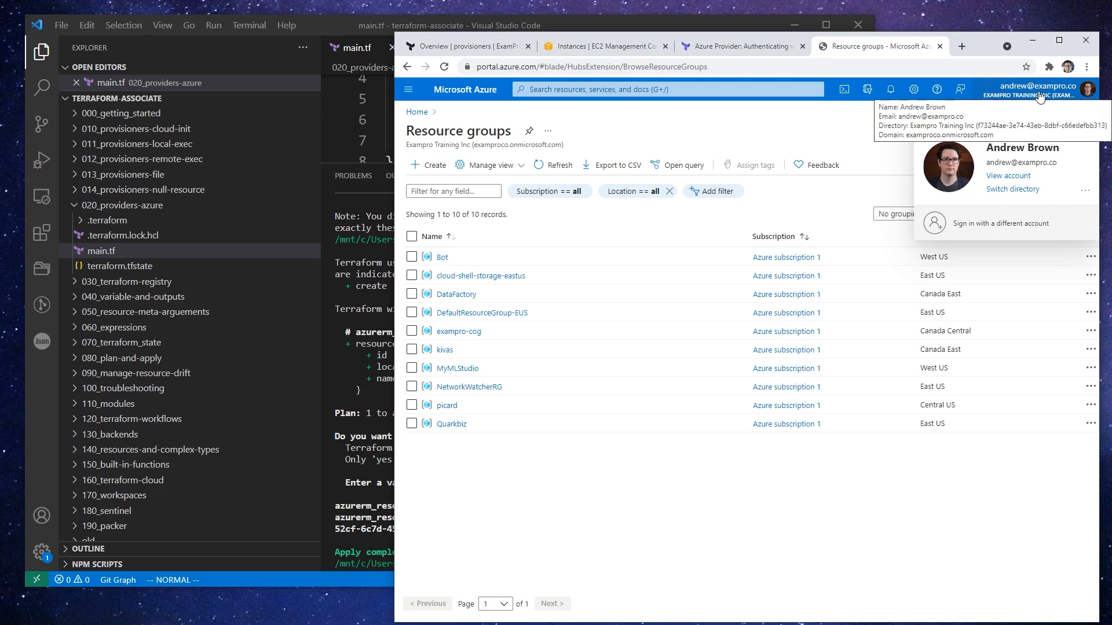
click(775, 183)
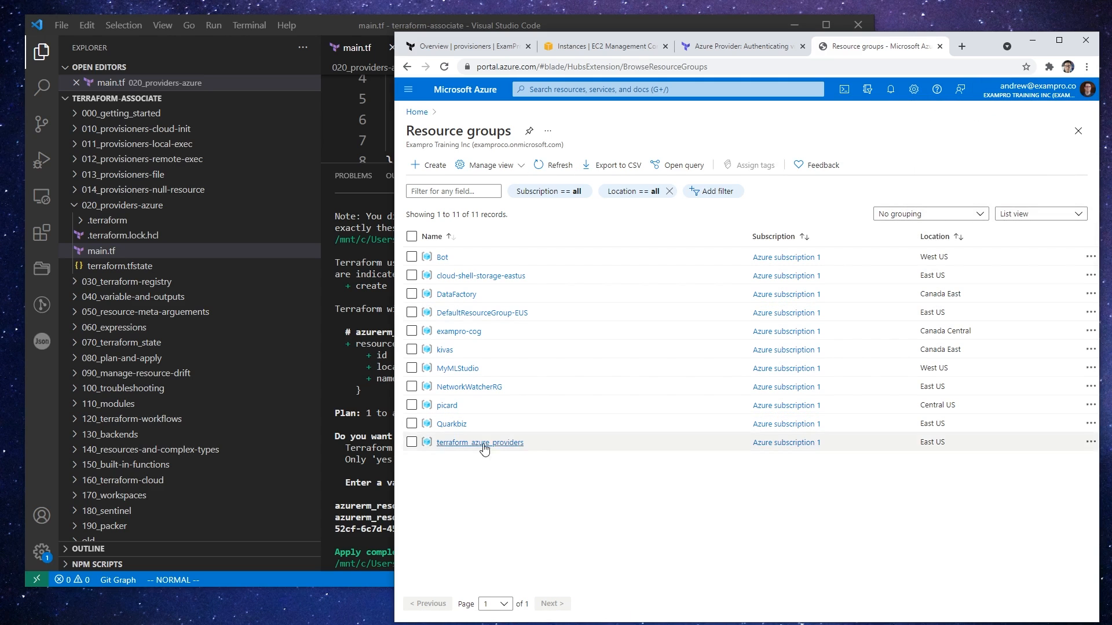
Step: Open the terraform_azure_providers resource group overview, showing no resources
click(479, 441)
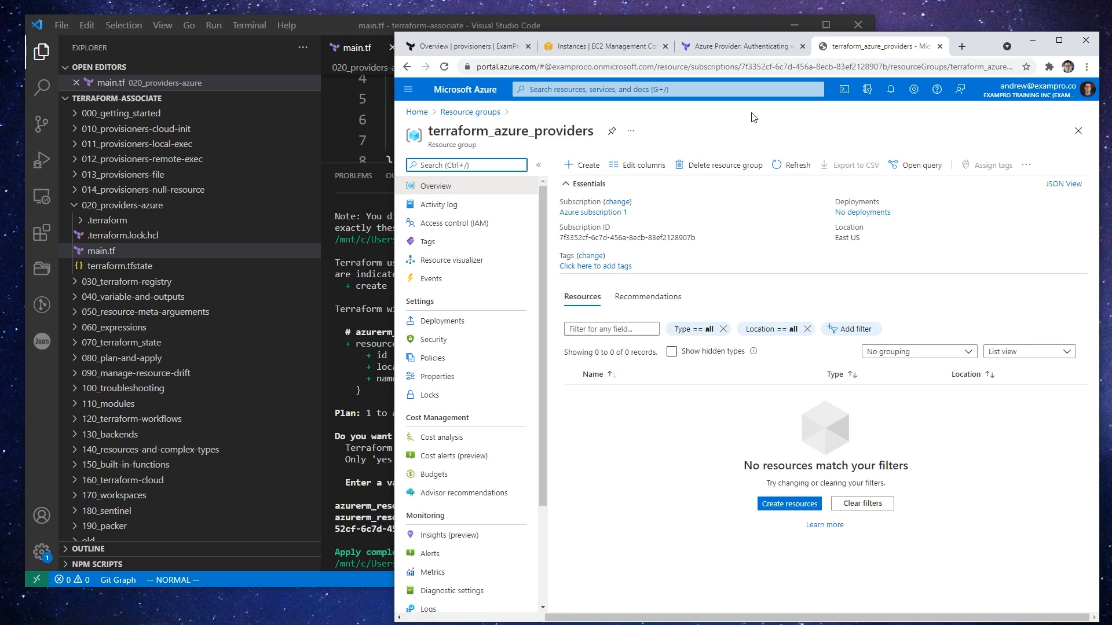
mouse_move(628, 195)
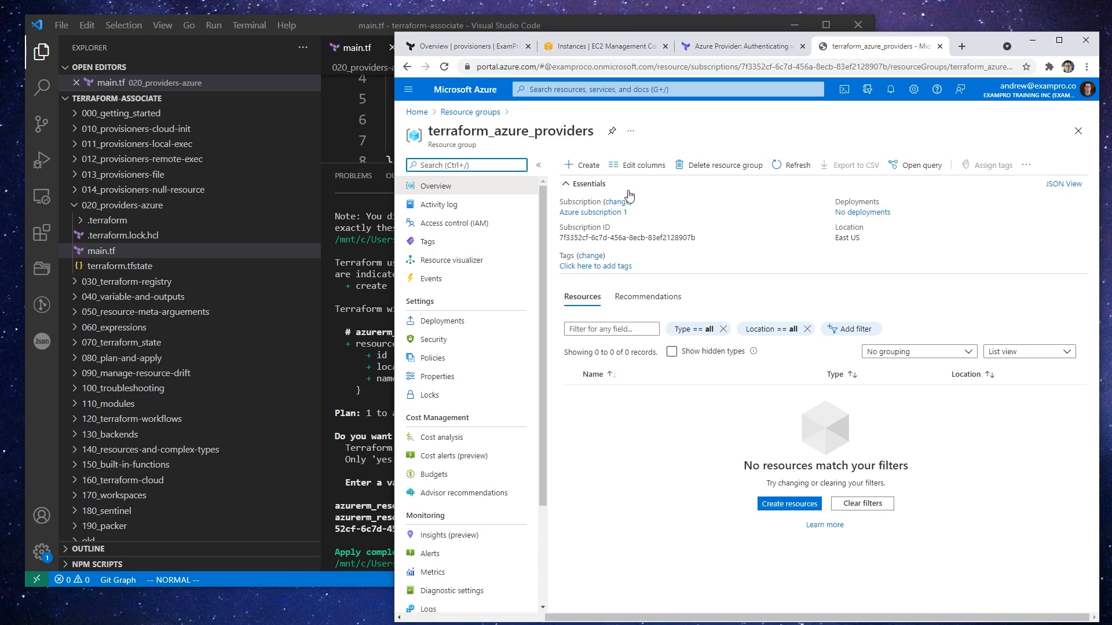
click(672, 352)
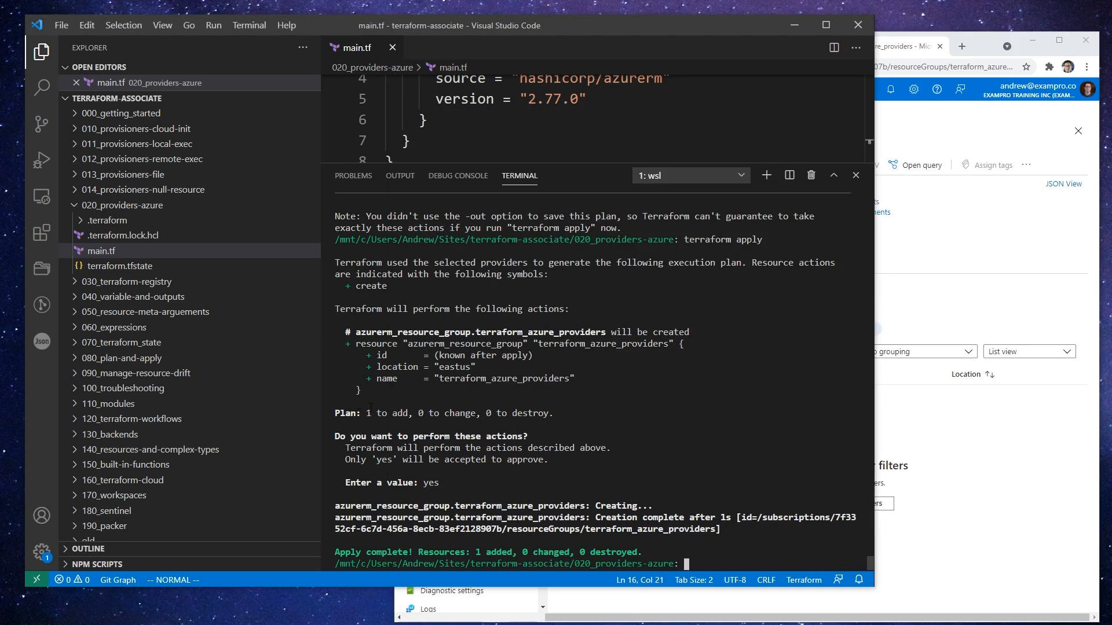
mouse_move(576, 172)
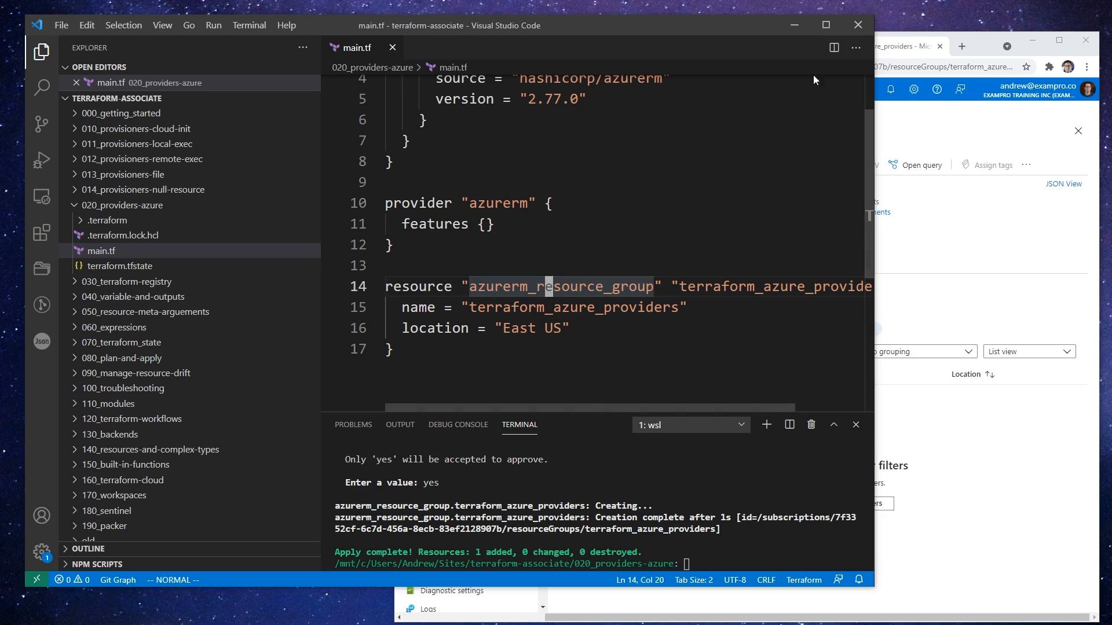
mouse_move(505, 145)
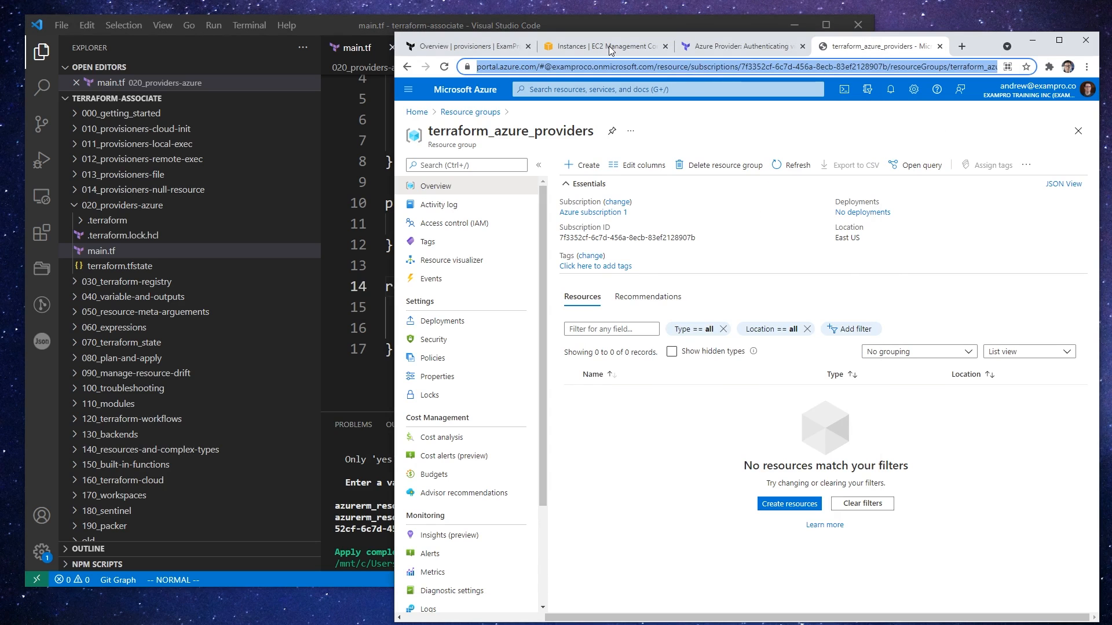
Step: Search 'azure virtual machine tutorial terraform' and open the Microsoft Docs Linux VM guide
click(465, 46)
text(azure virtualm)
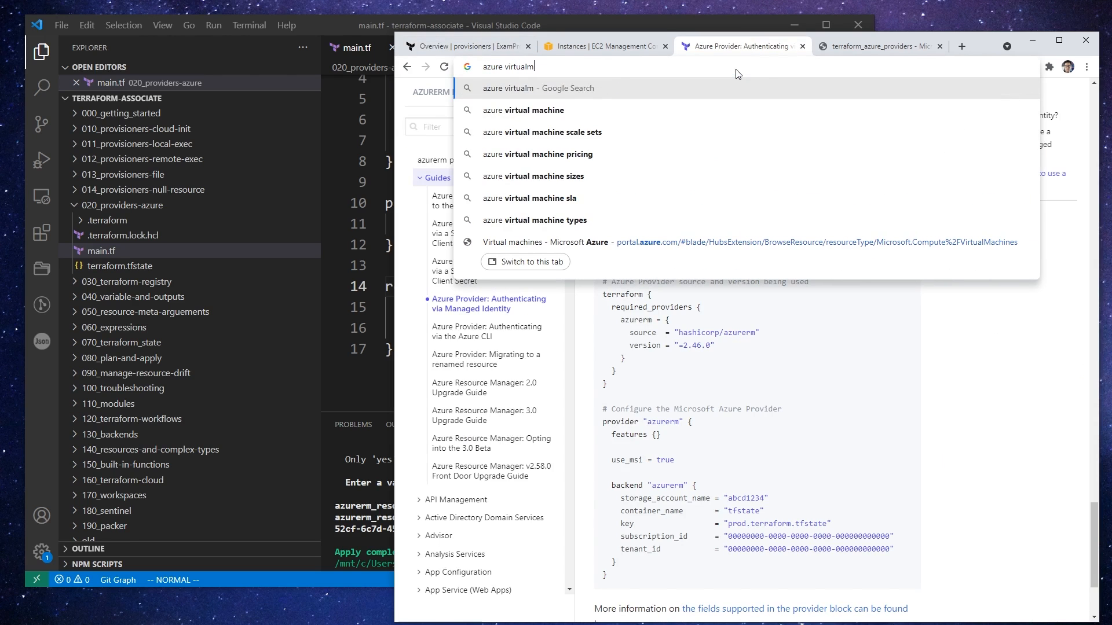
text(achine tutorial)
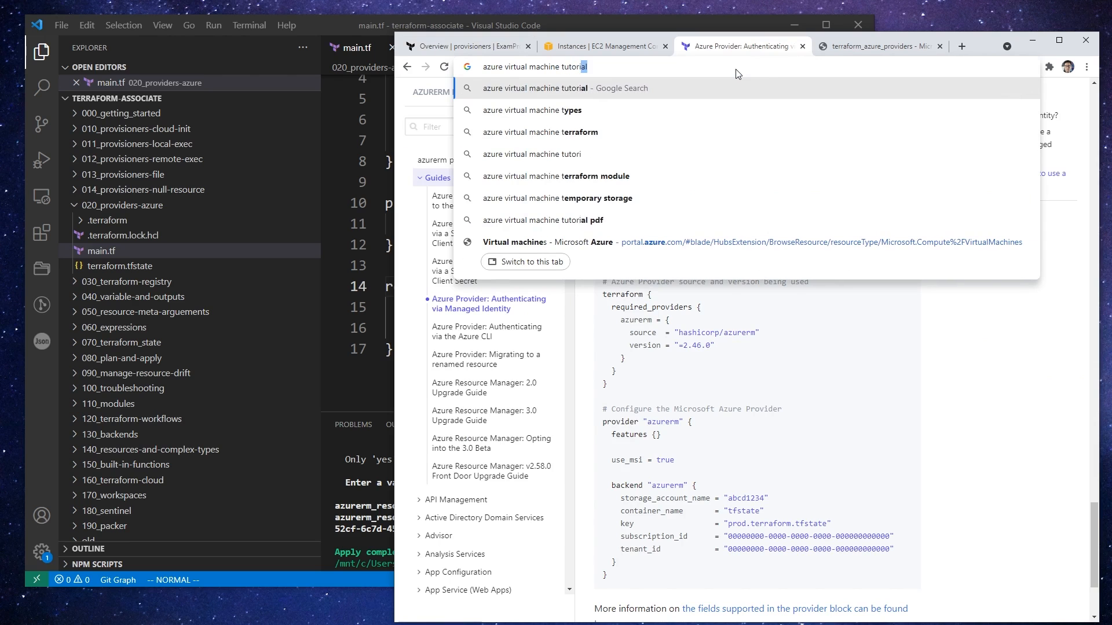
key(Return)
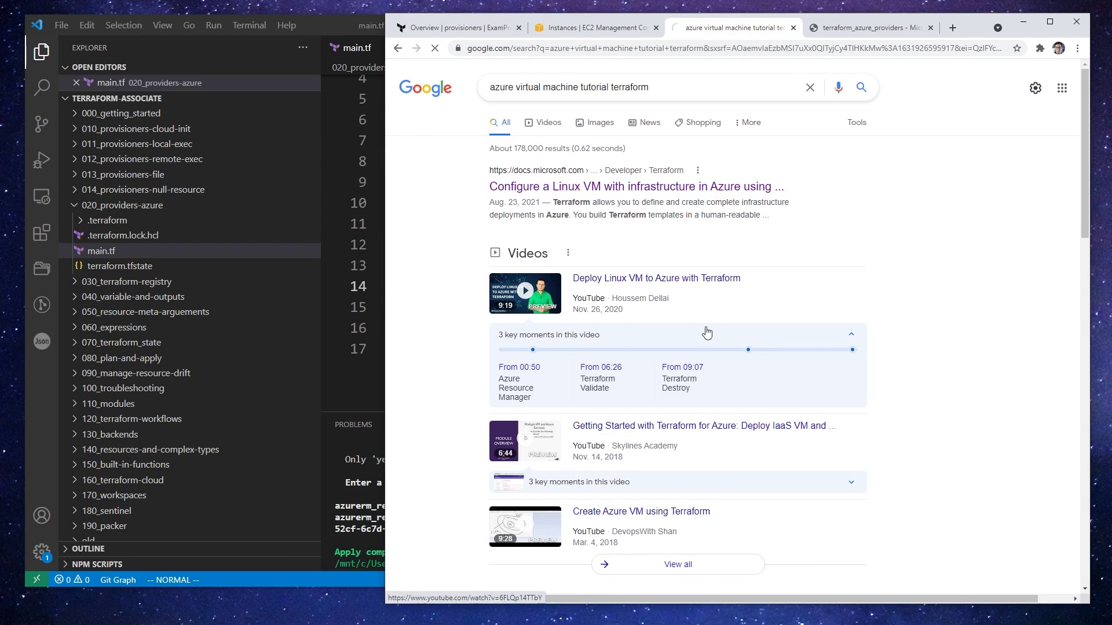
click(635, 186)
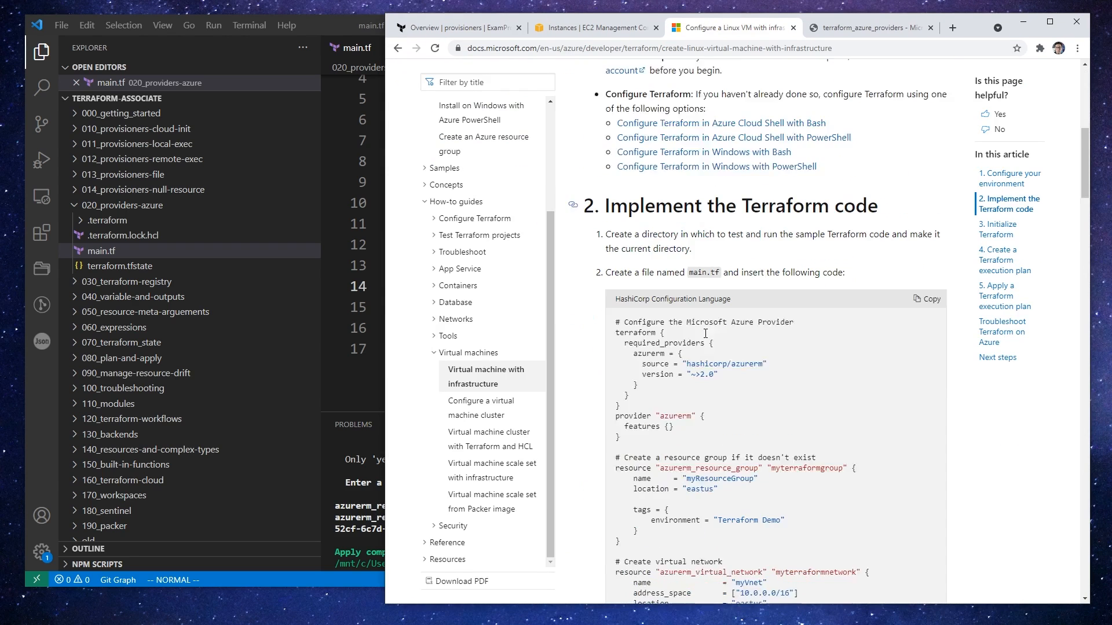
Step: Scroll through the guide's full sample main.tf code
scroll(down, 3)
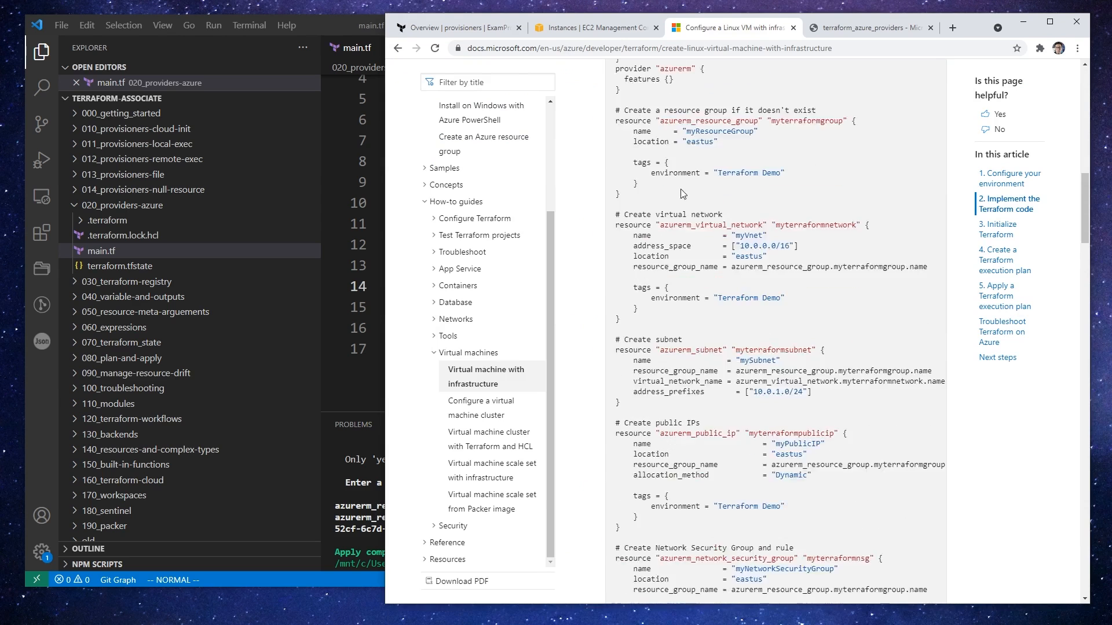
scroll(up, 3)
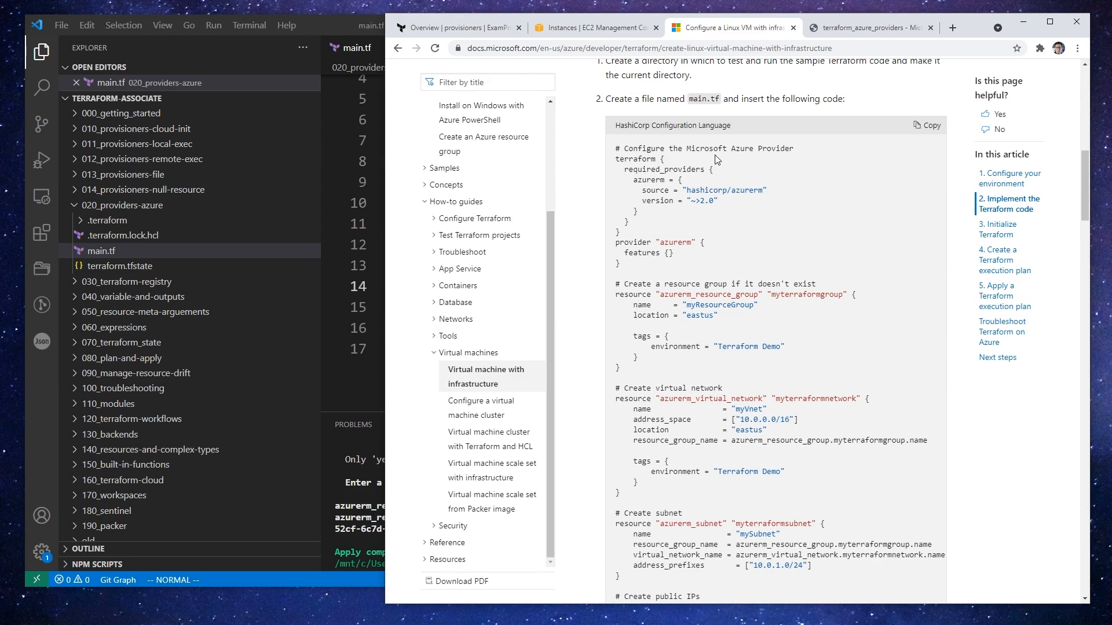
scroll(down, 3)
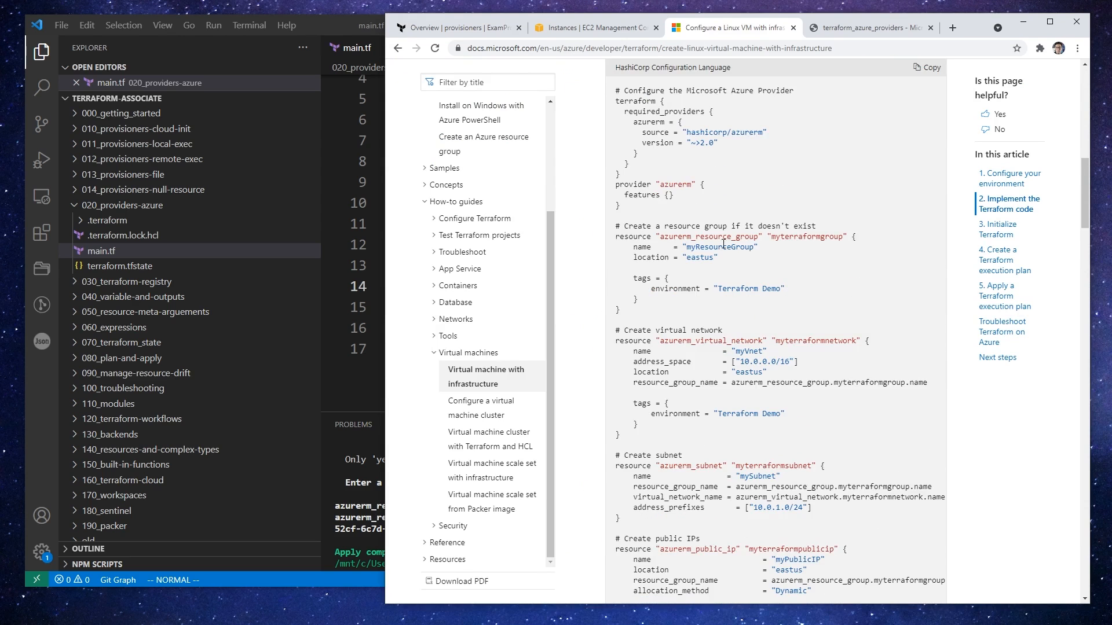
scroll(down, 3)
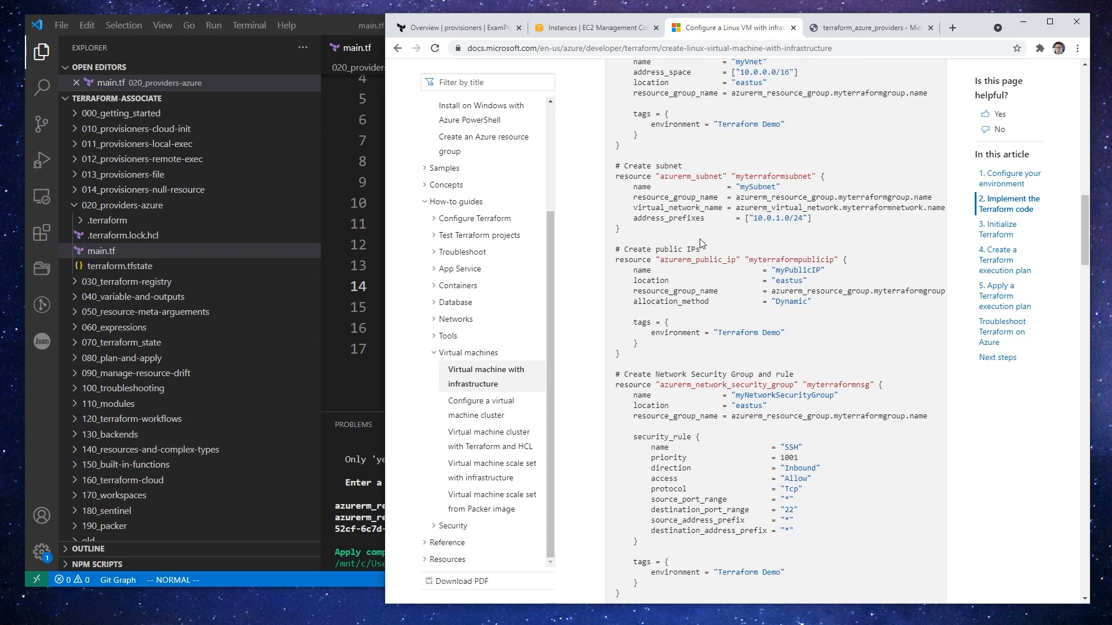
scroll(down, 3)
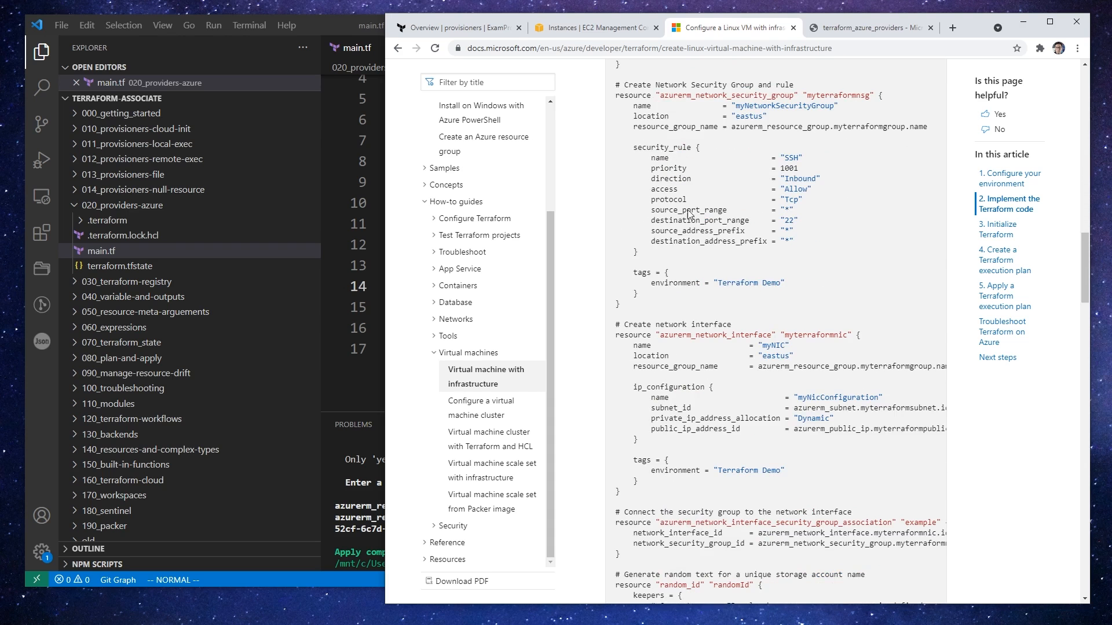
scroll(down, 3)
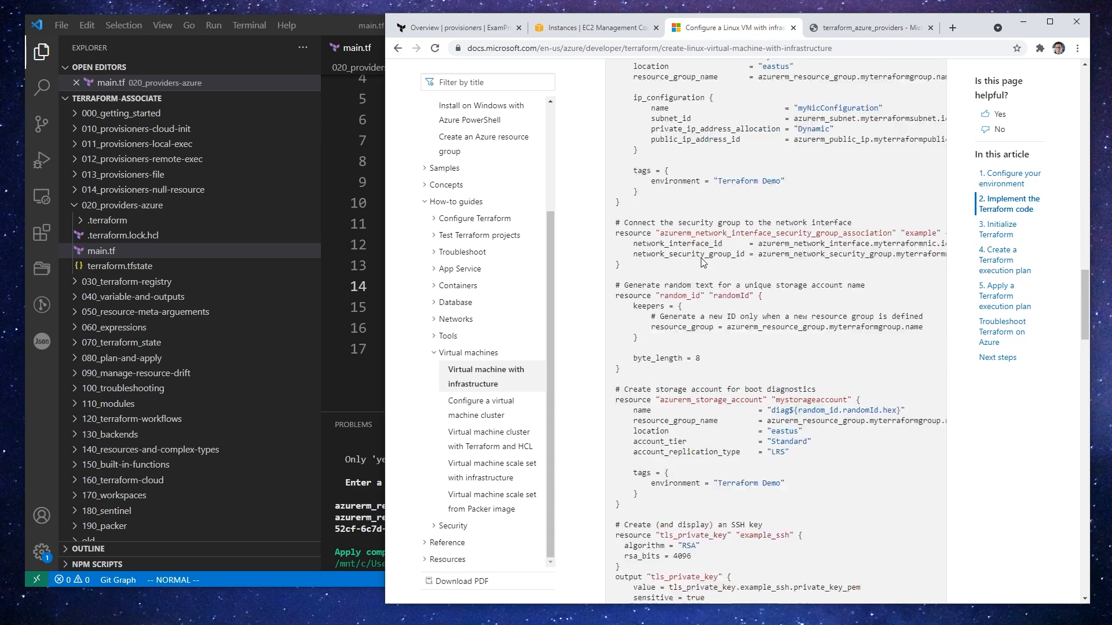
scroll(down, 3)
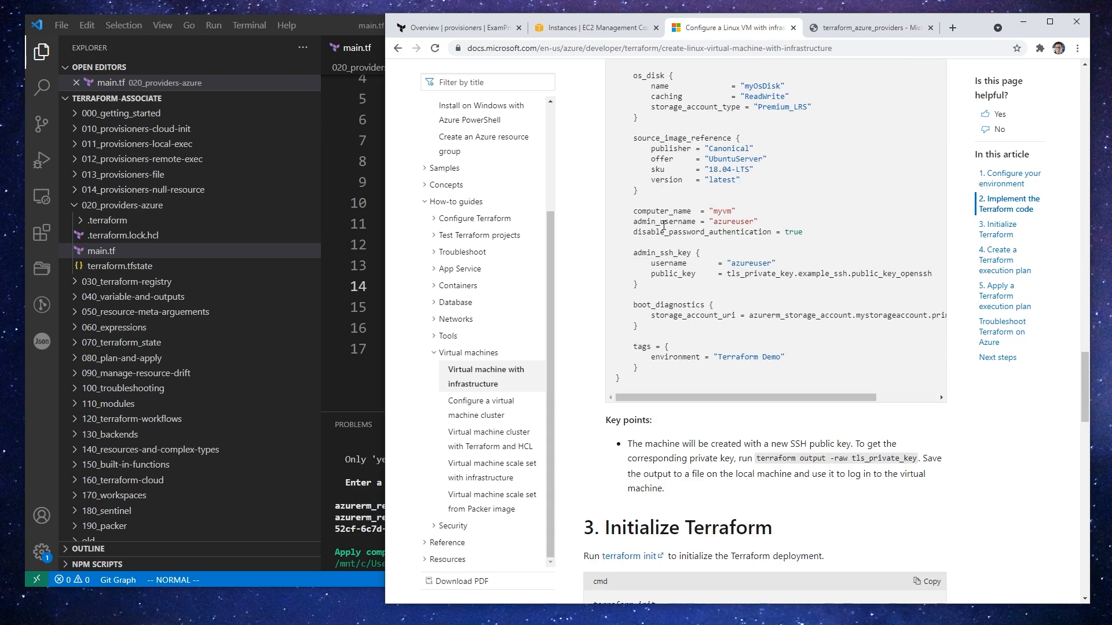
scroll(up, 3)
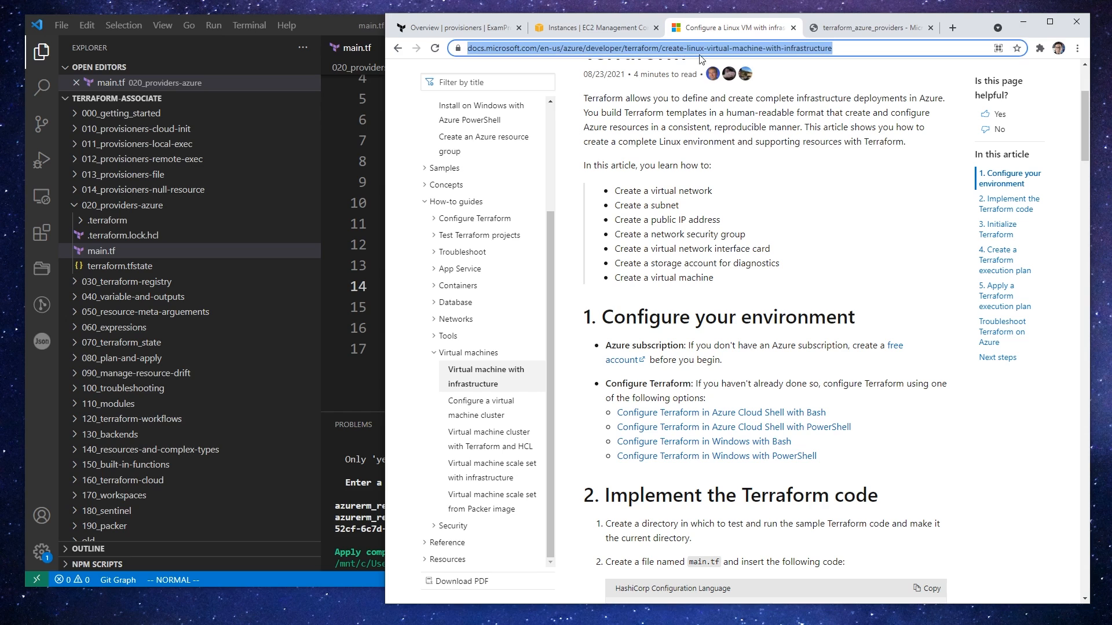
mouse_move(899, 109)
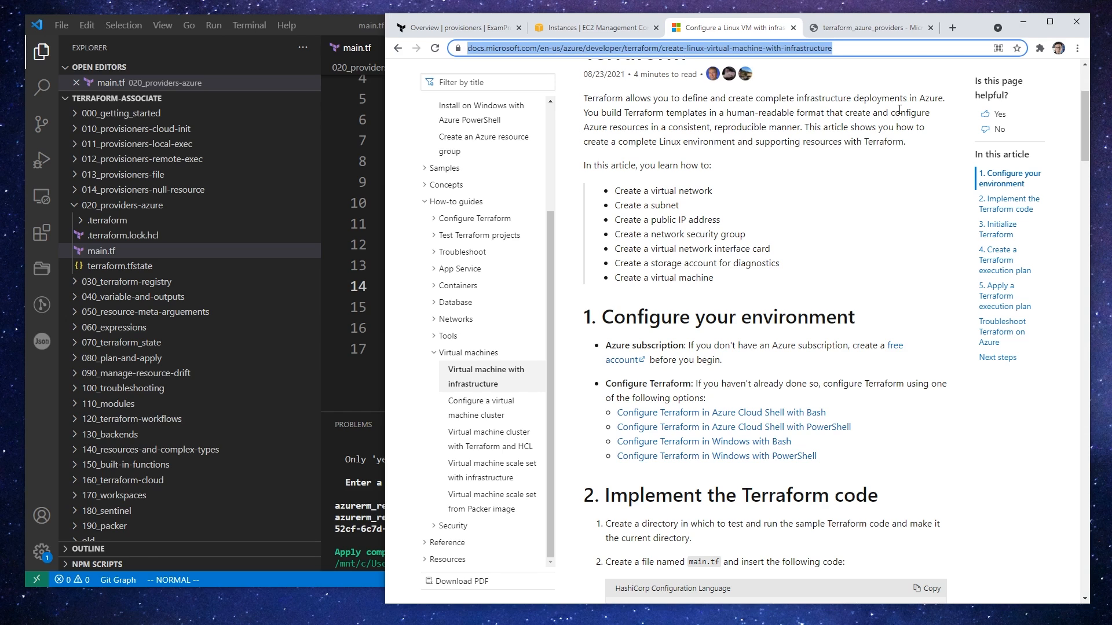
mouse_move(672, 56)
text(registry.terraform.io/browse/modules)
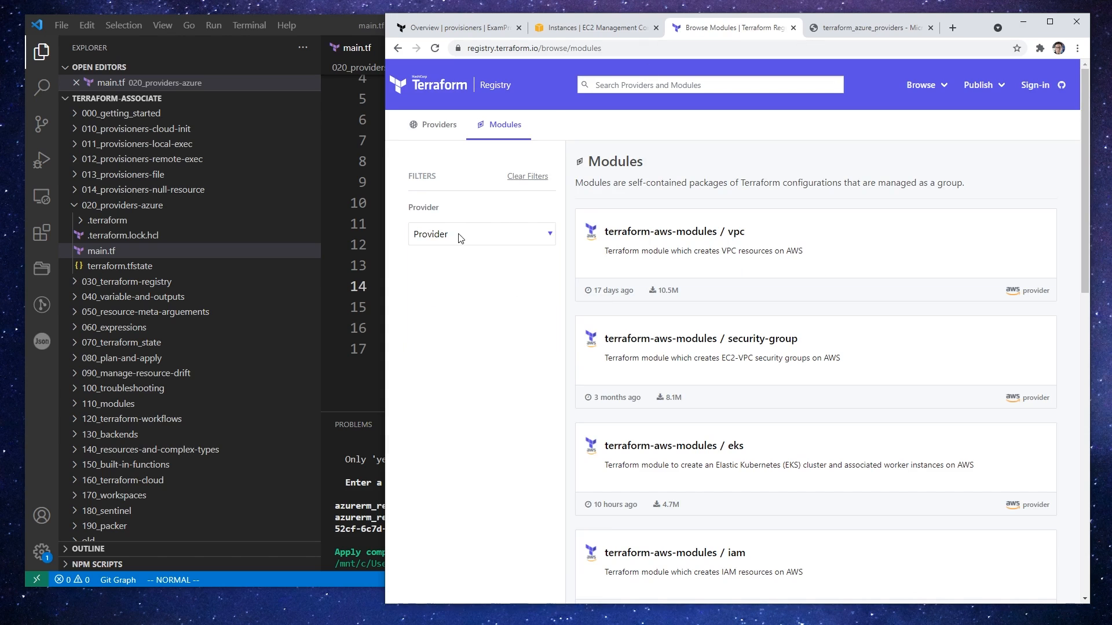
Step: Search modules for 'compute', open Azure/compute/azurerm, and scroll to the Terraform 0.13 usage example
click(482, 234)
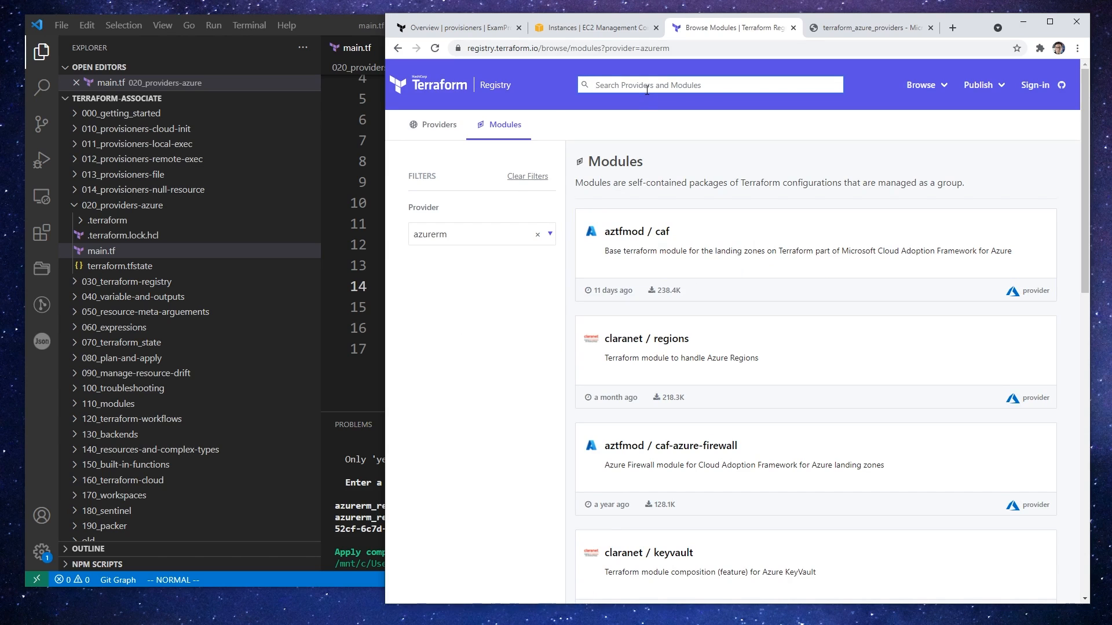
text(compute)
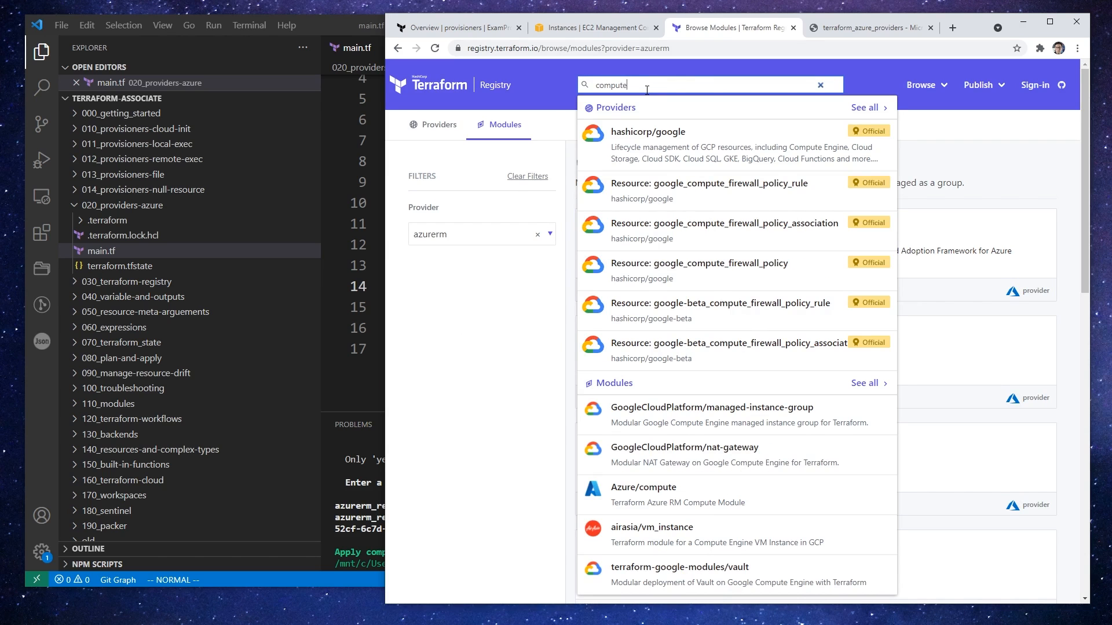
click(643, 488)
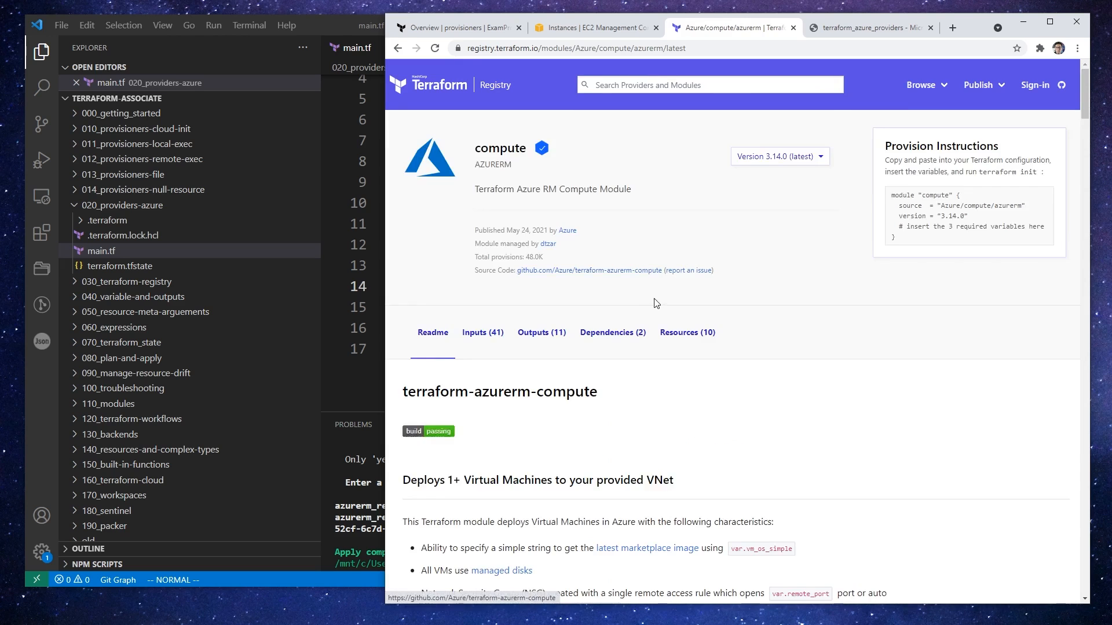
scroll(down, 3)
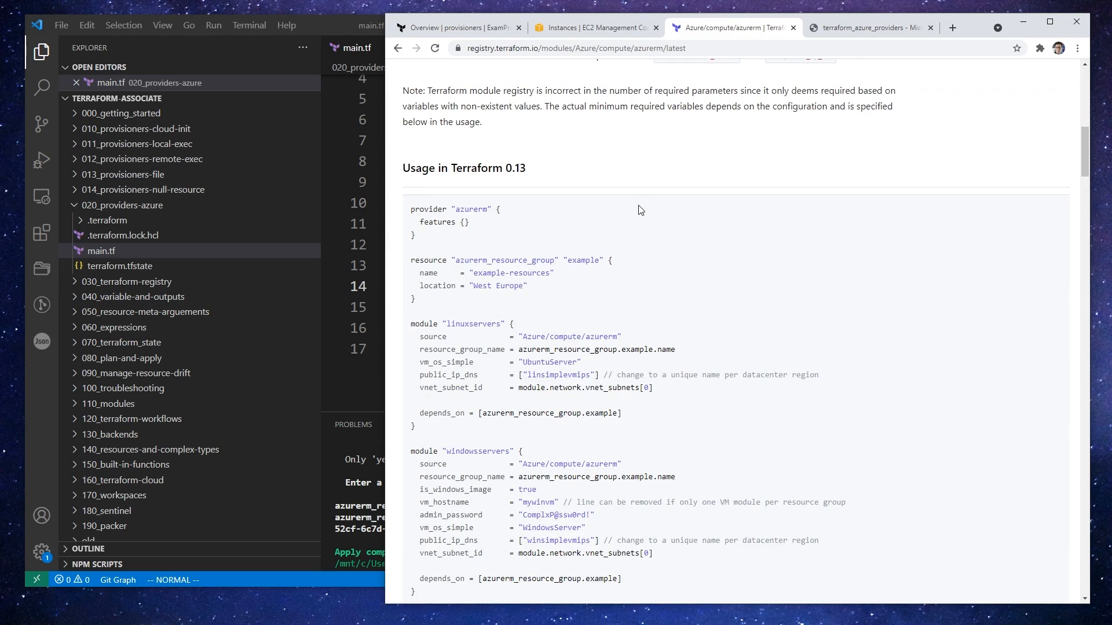
scroll(down, 3)
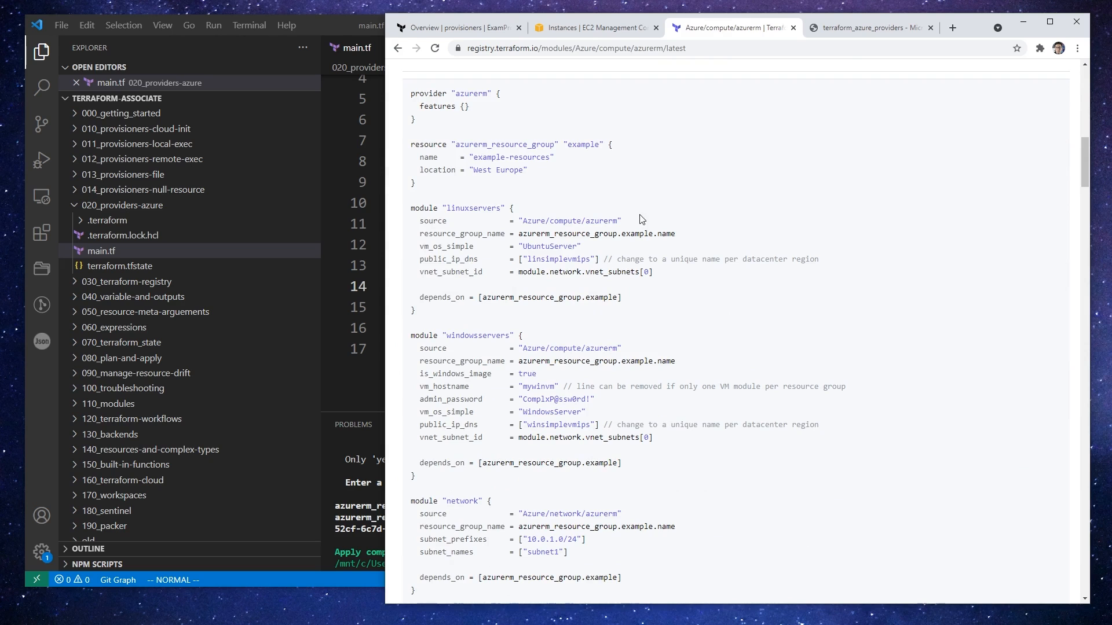
mouse_move(588, 365)
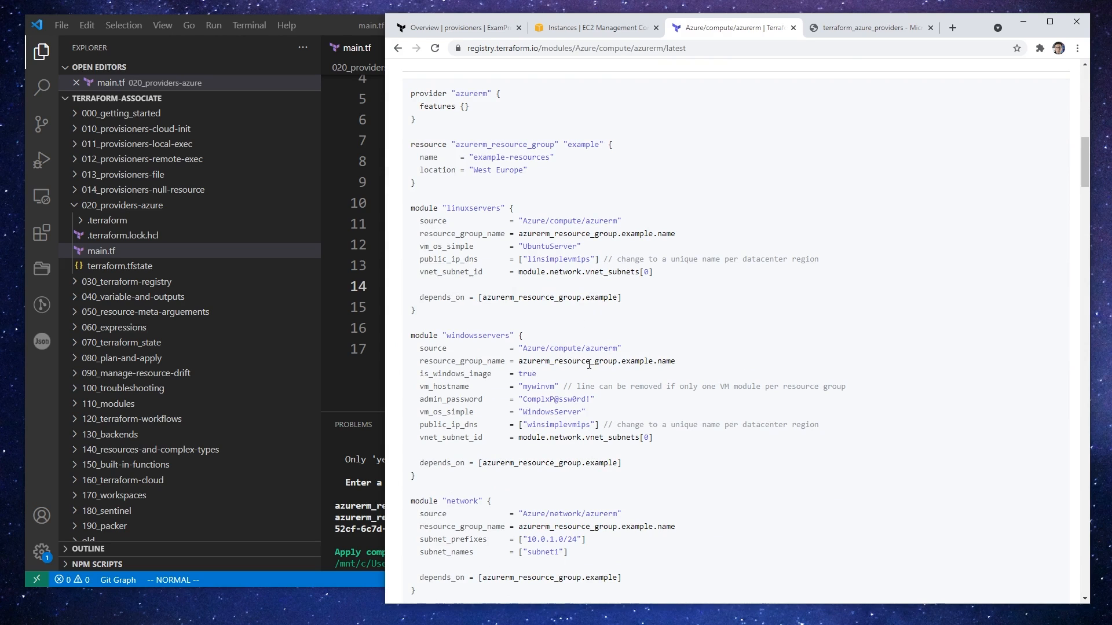
mouse_move(476, 201)
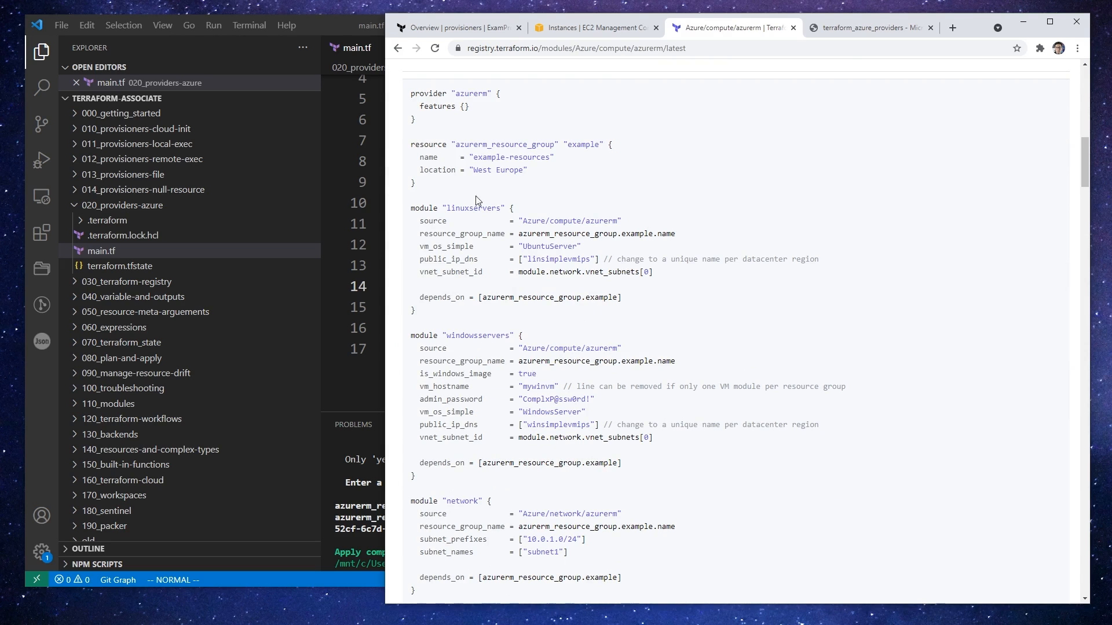
mouse_move(442, 326)
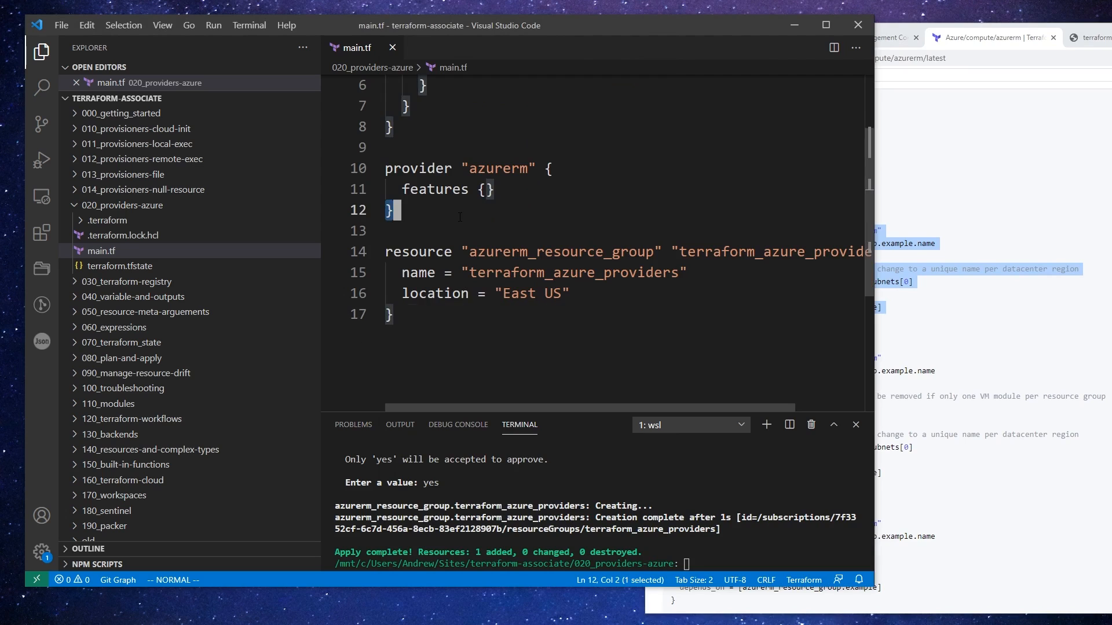
Step: Paste the compute module example into main.tf and select the terraform_azure_providers resource group name
key(Enter)
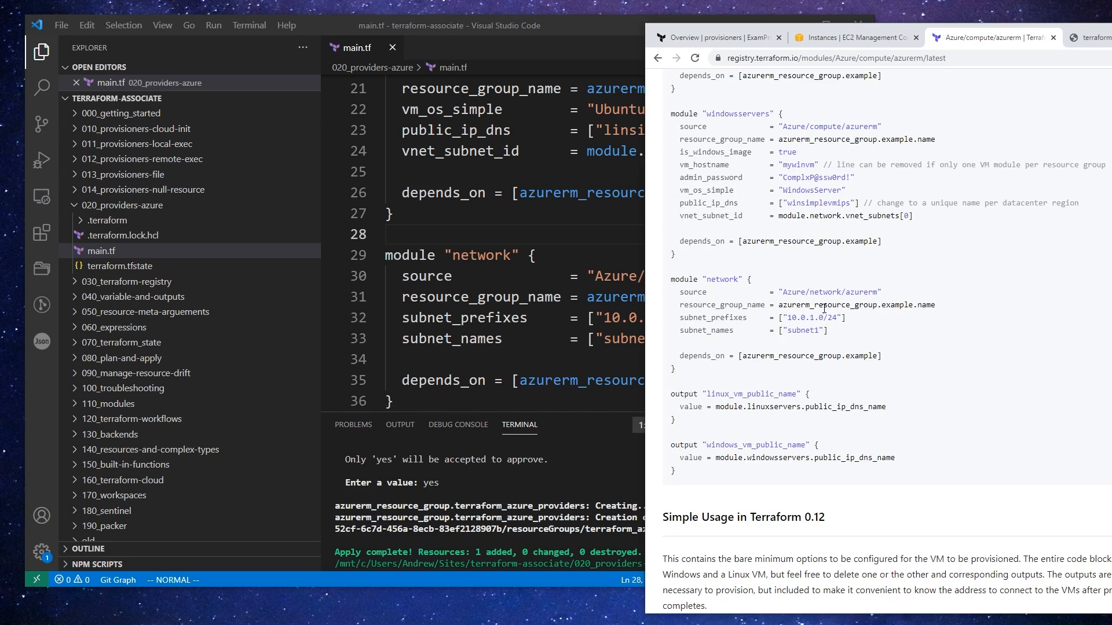
mouse_move(794, 334)
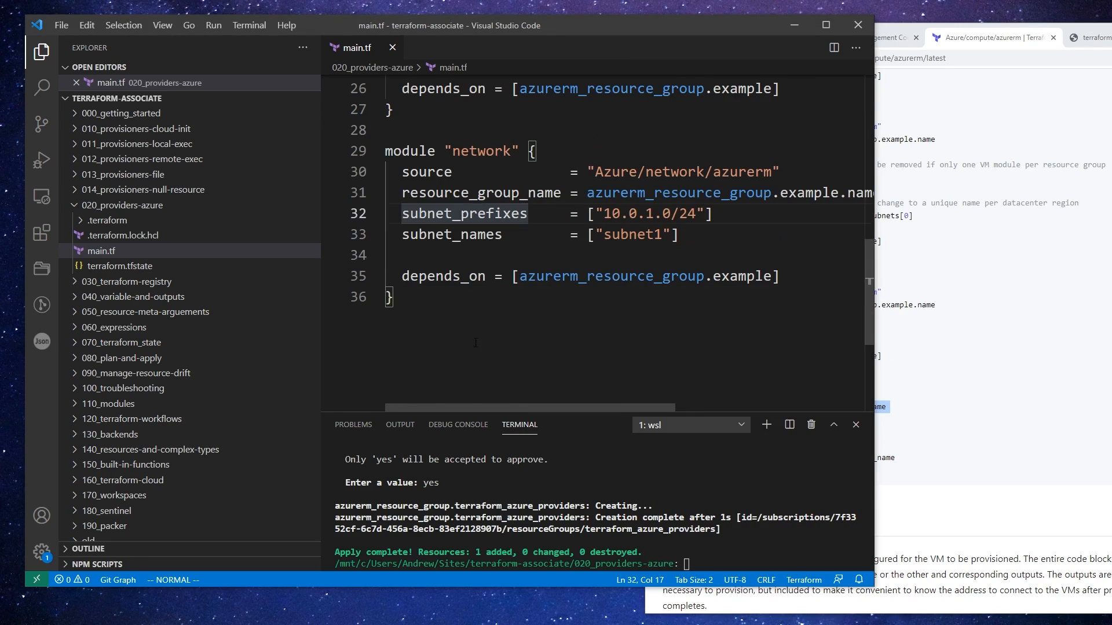
key(Return)
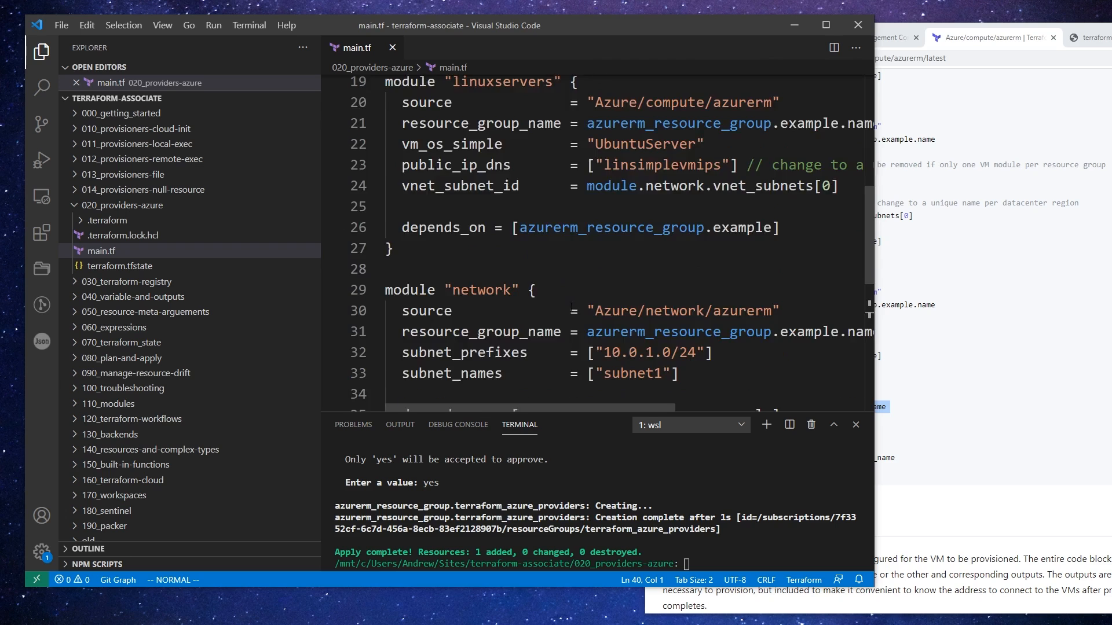
scroll(up, 3)
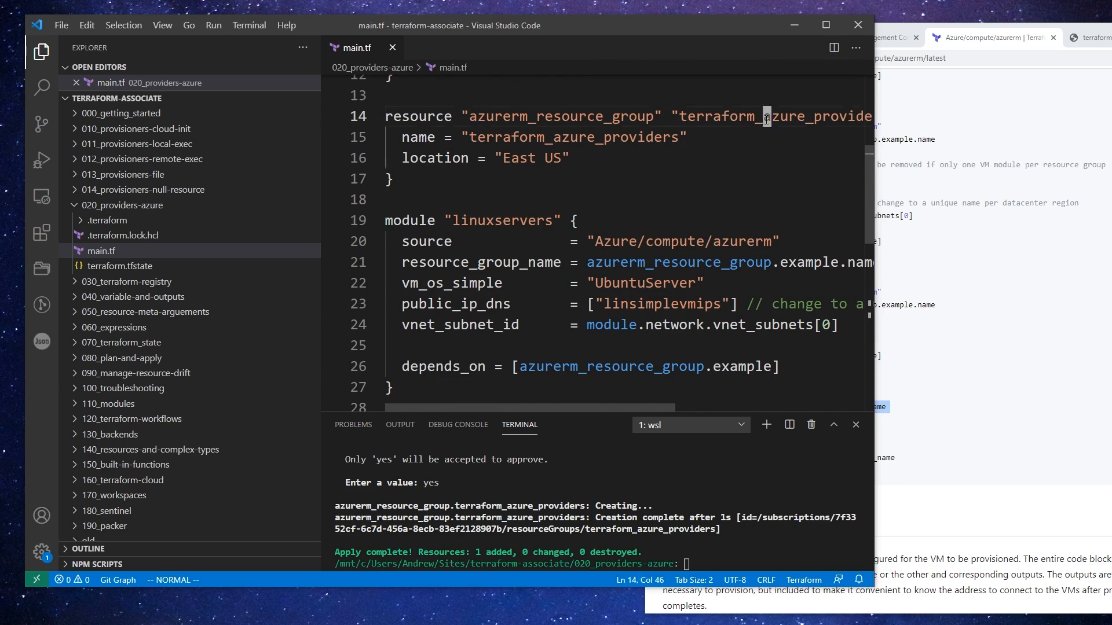
double_click(766, 116)
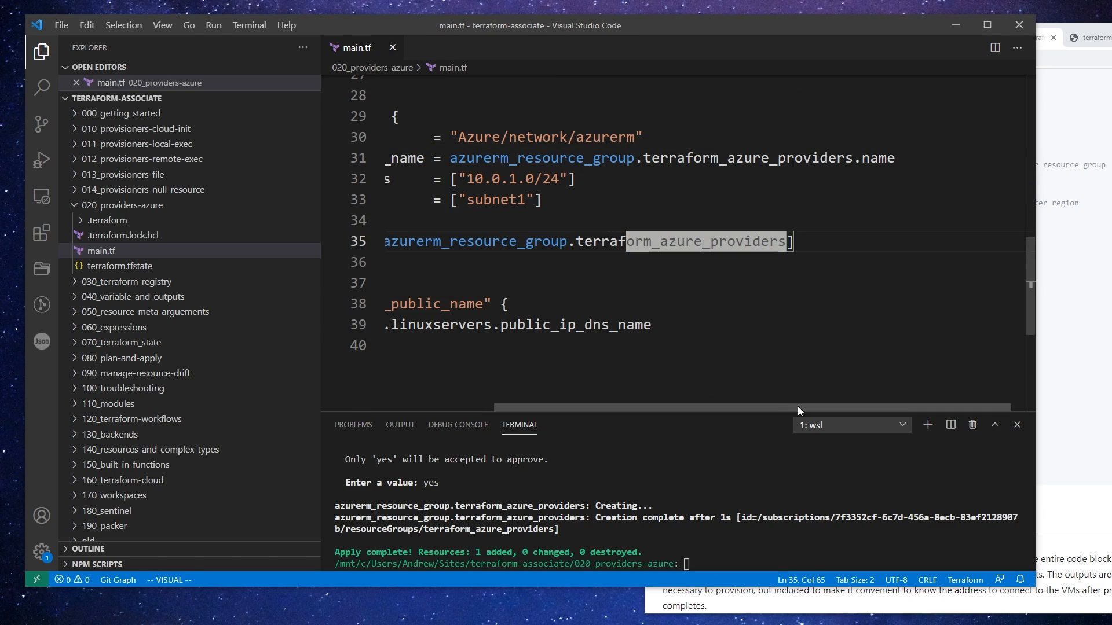
Step: Review the linuxservers and network modules and the linux_vm_public_name output in main.tf
scroll(left, 3)
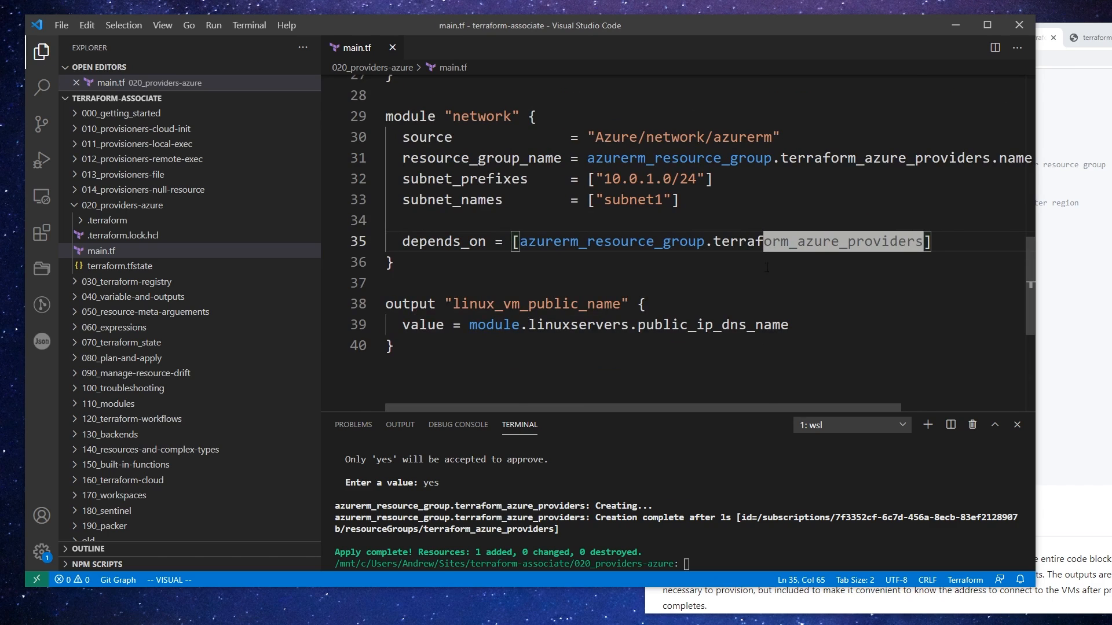
scroll(up, 3)
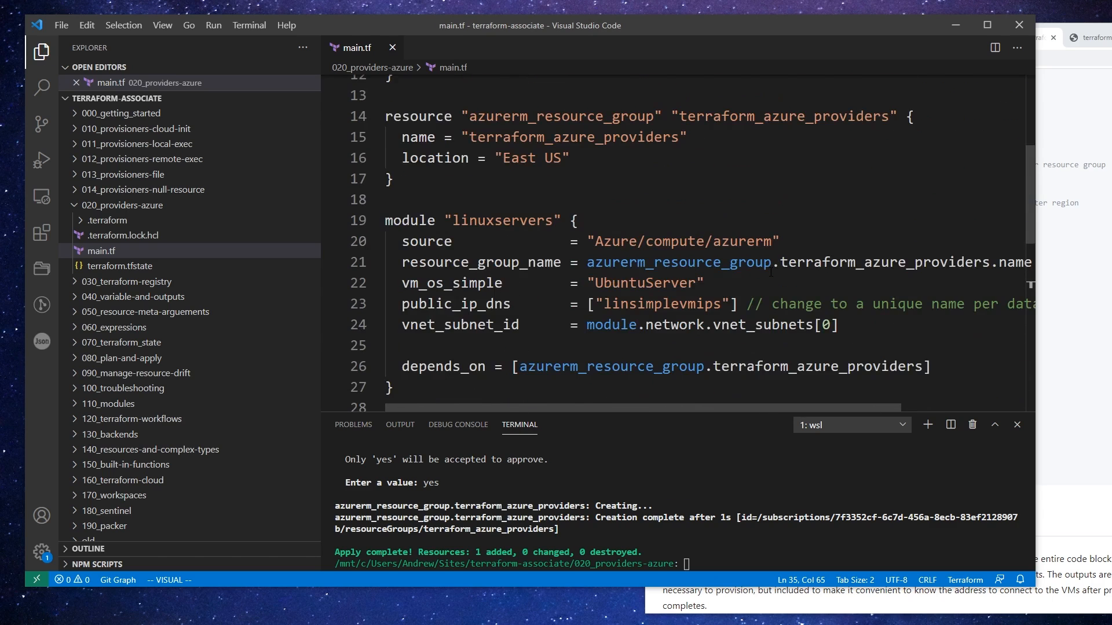
scroll(down, 3)
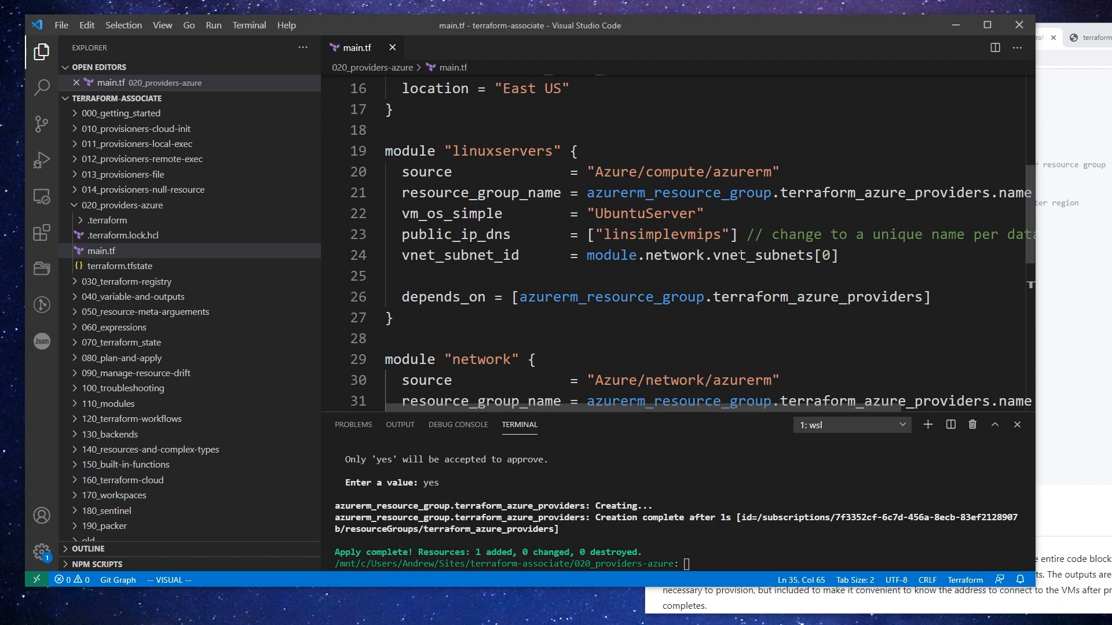
scroll(down, 3)
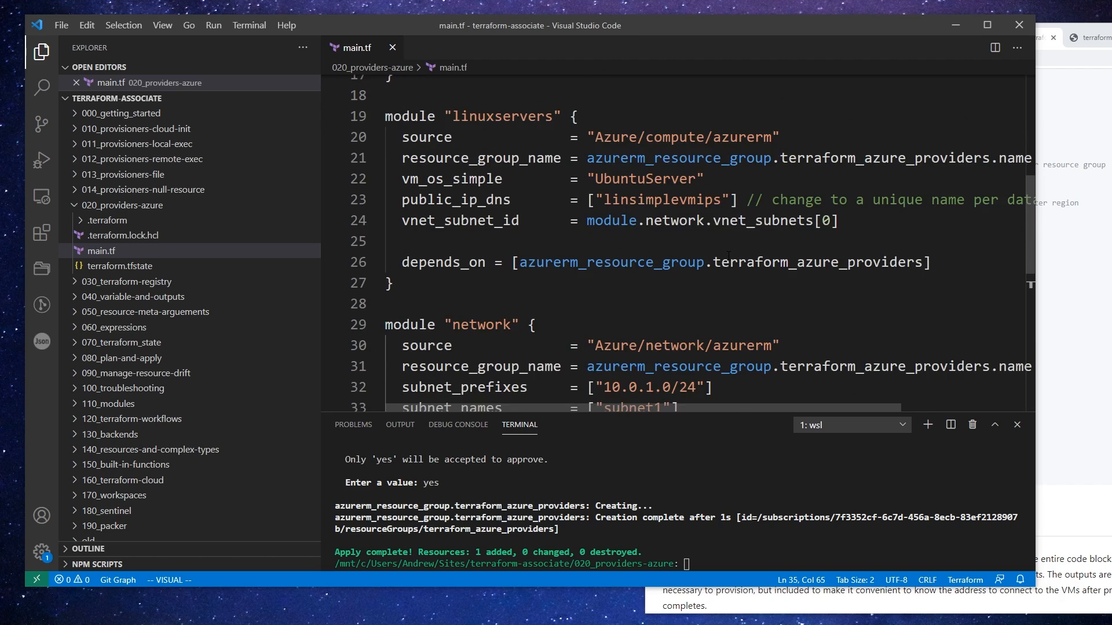
Step: Add a vm_size = "Standard_B21s" line to the linuxservers module
scroll(up, 3)
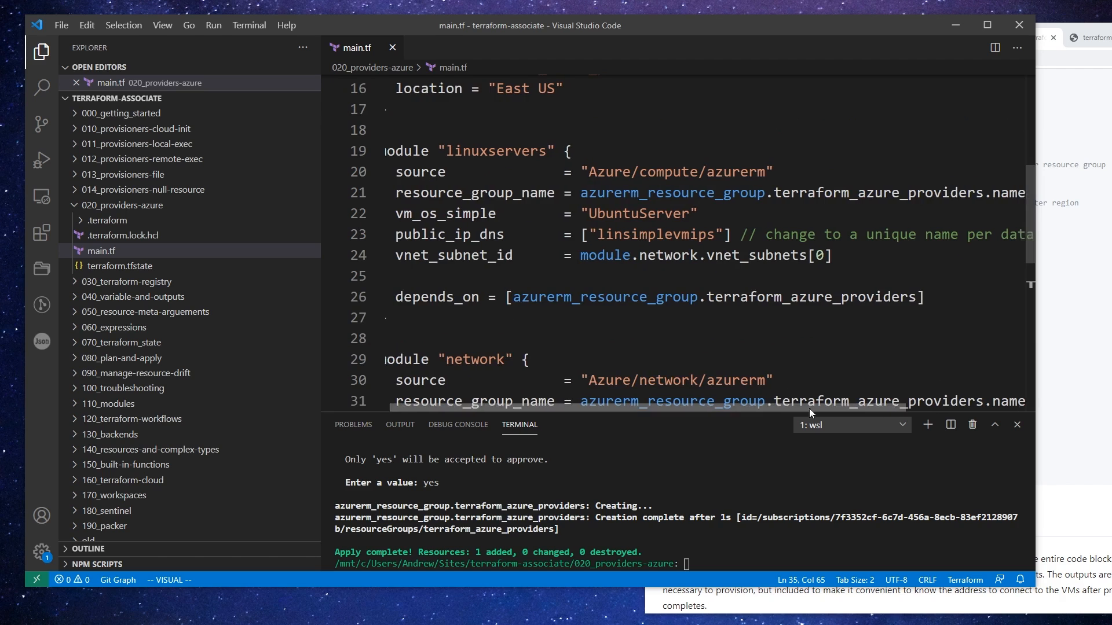
scroll(left, 3)
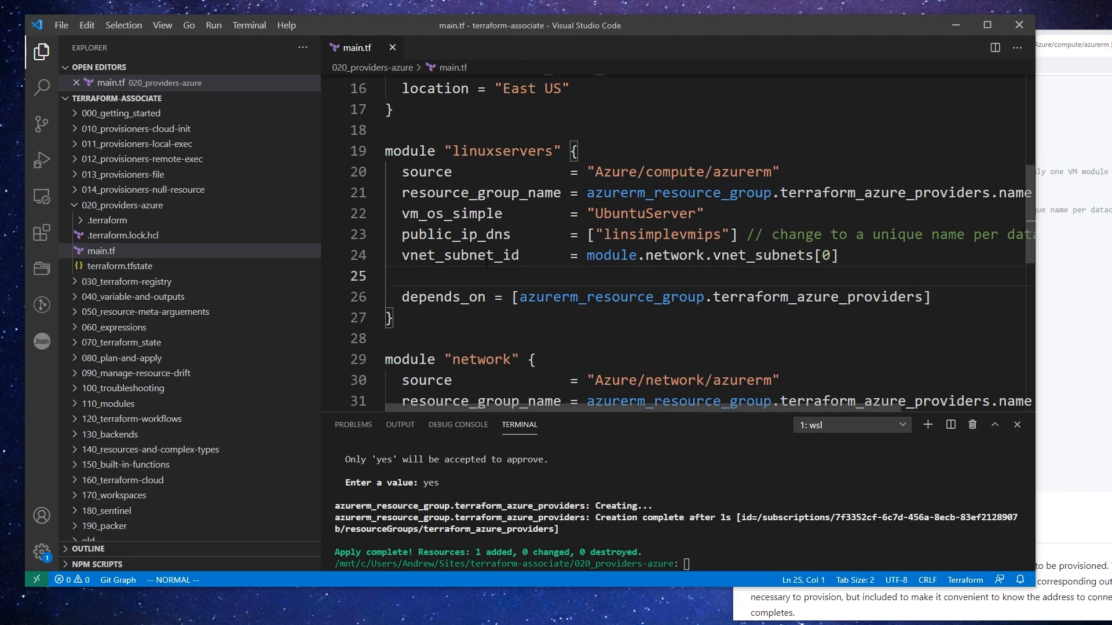
text(vm_site =)
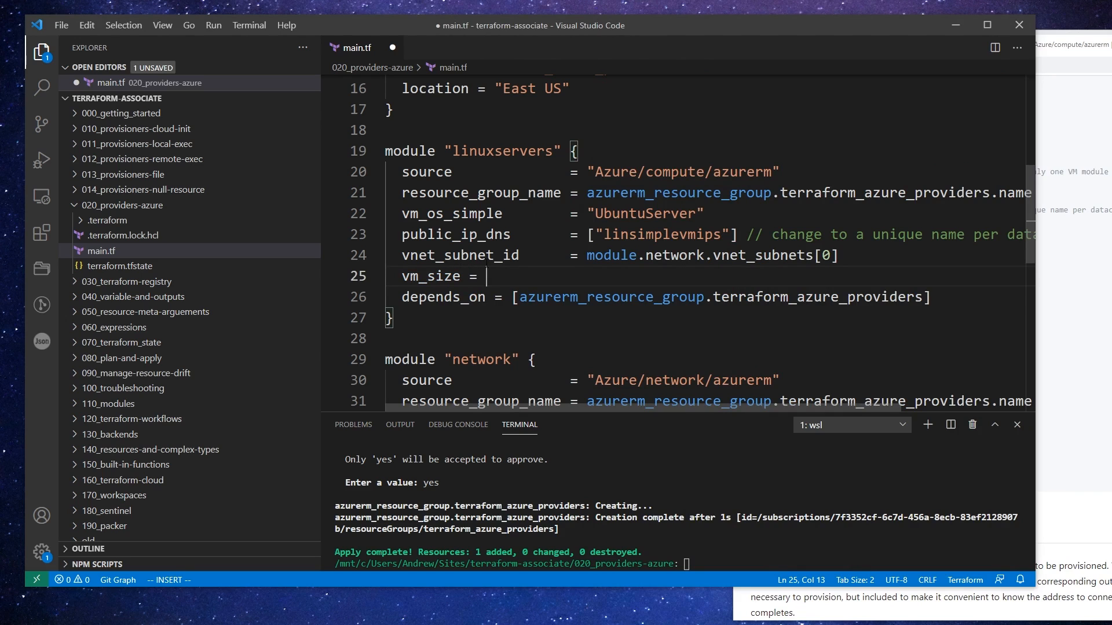
text("Standard")
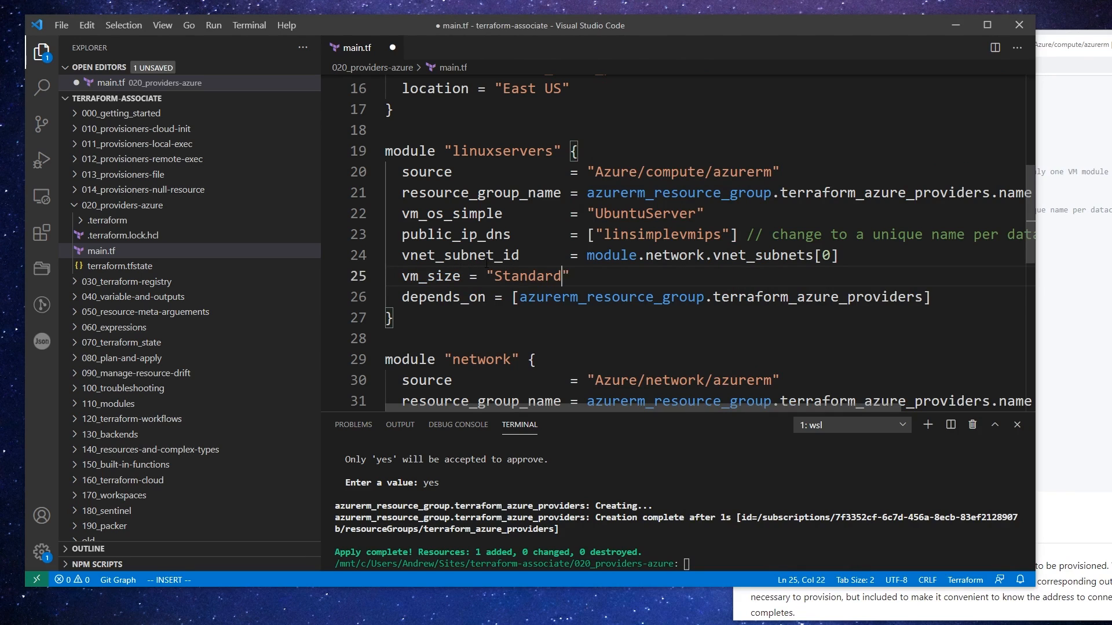
text(_B21)
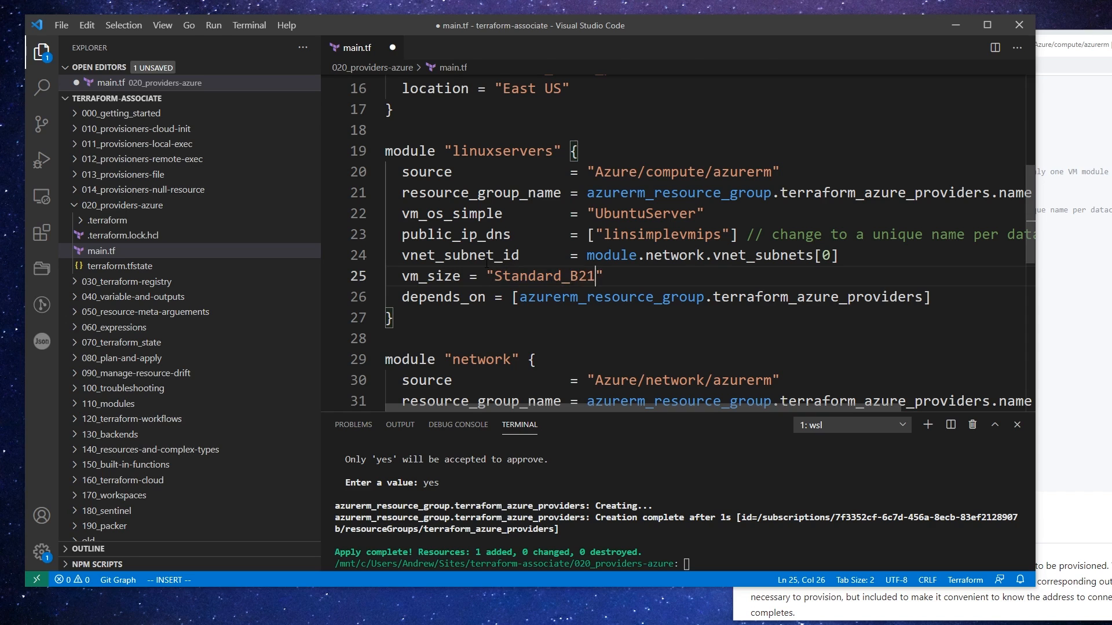
Step: Align the vm_size equals sign with the other arguments and save main.tf
key(Escape)
text(s)
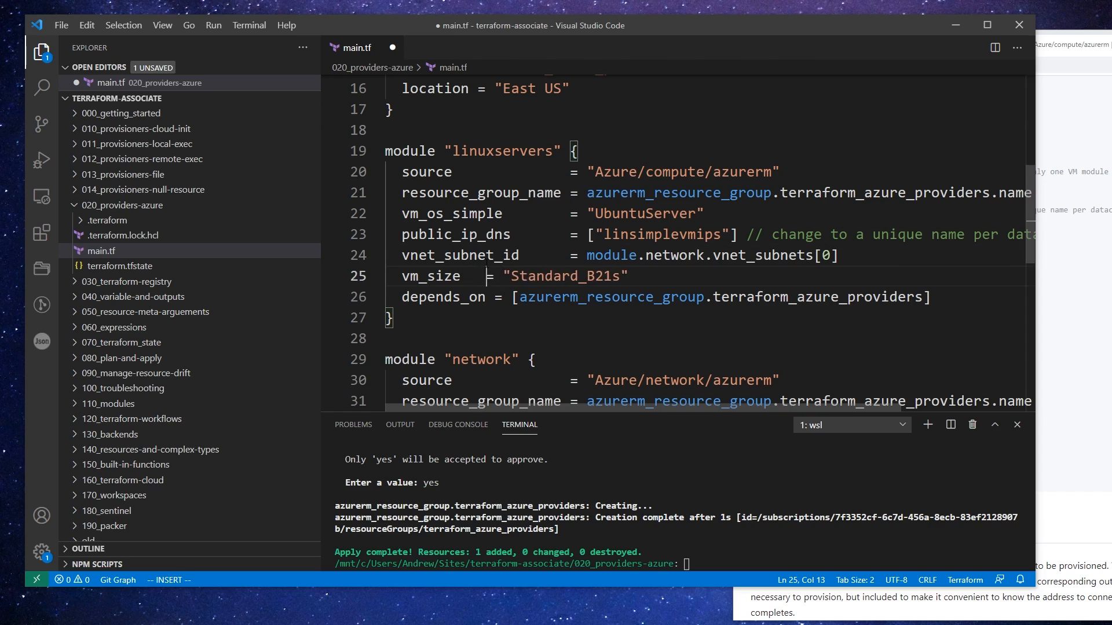
key(Escape)
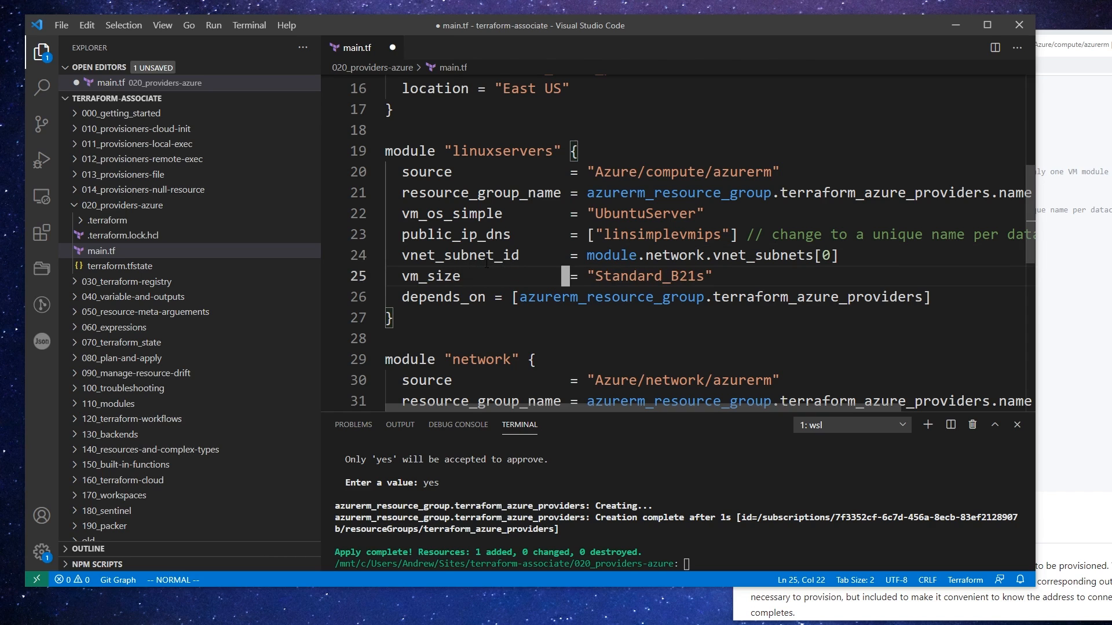
key(ctrl+s)
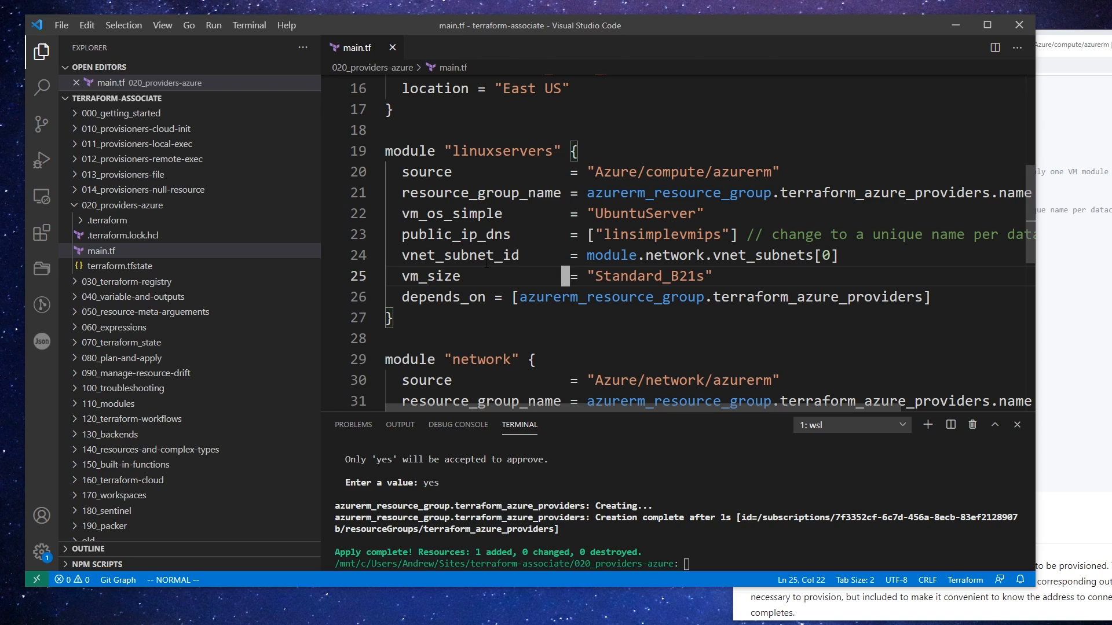
scroll(down, 3)
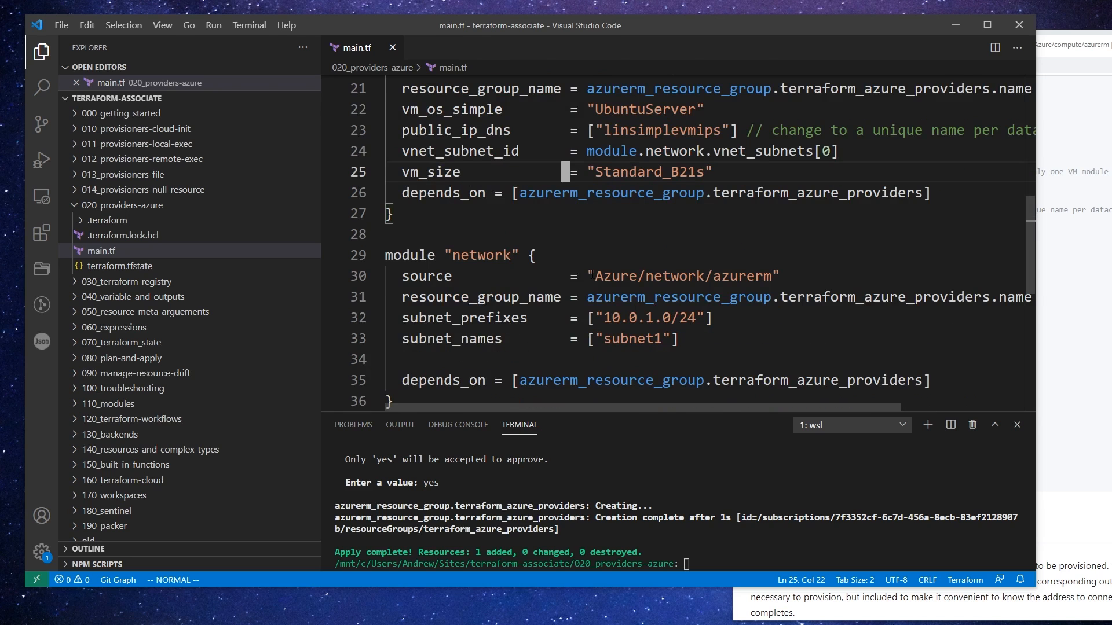
scroll(down, 3)
text(te)
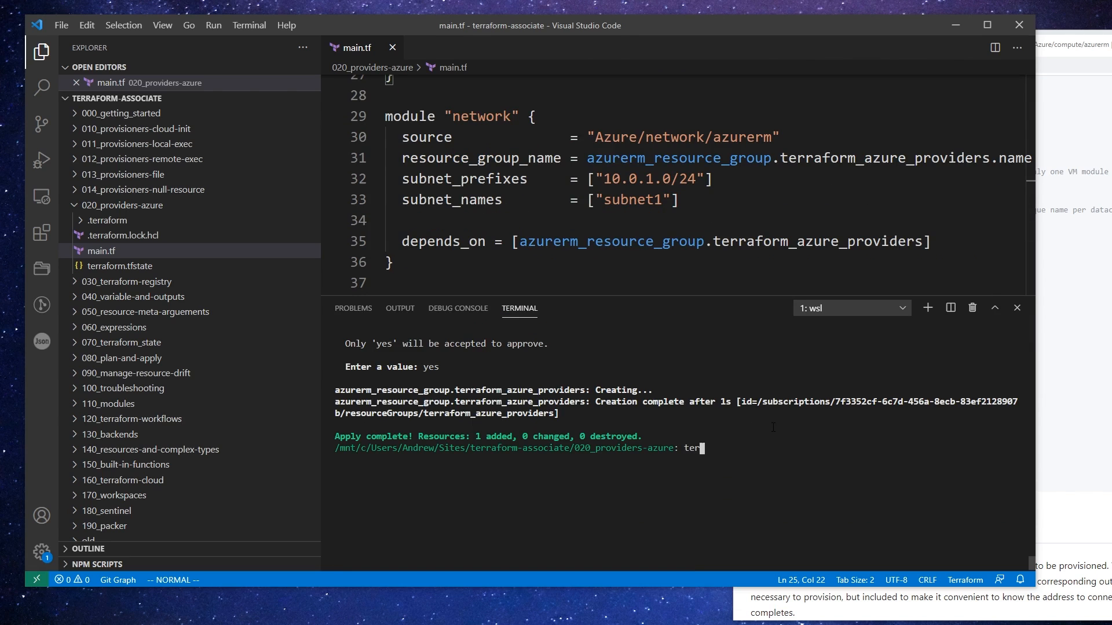
Step: Run terraform init then terraform apply, answering yes to the 9-resource plan
text(raform ap)
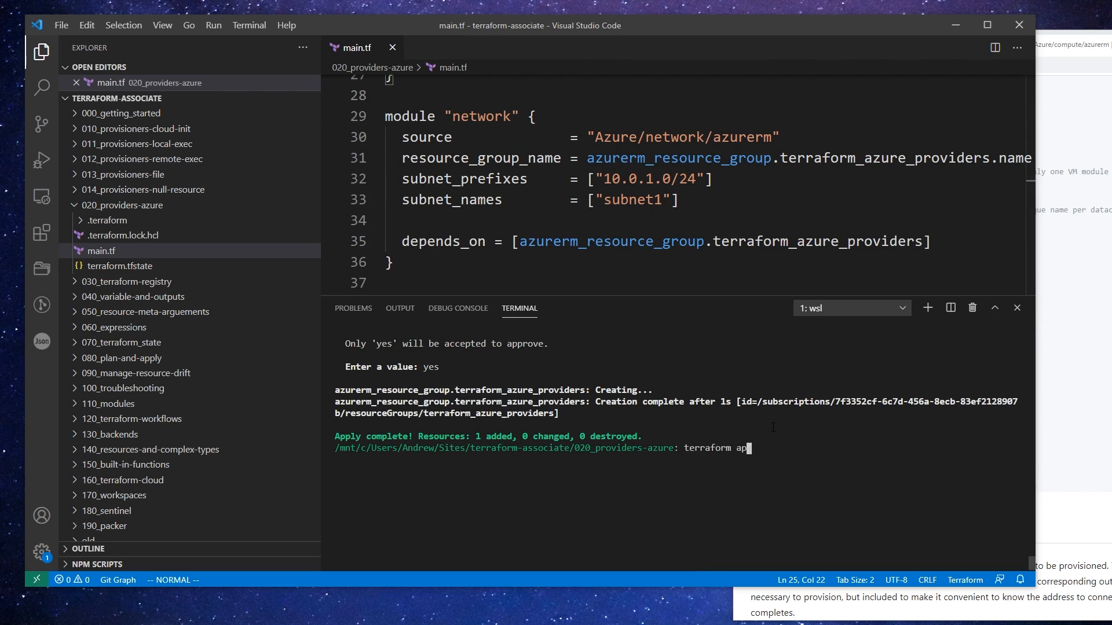
key(Return)
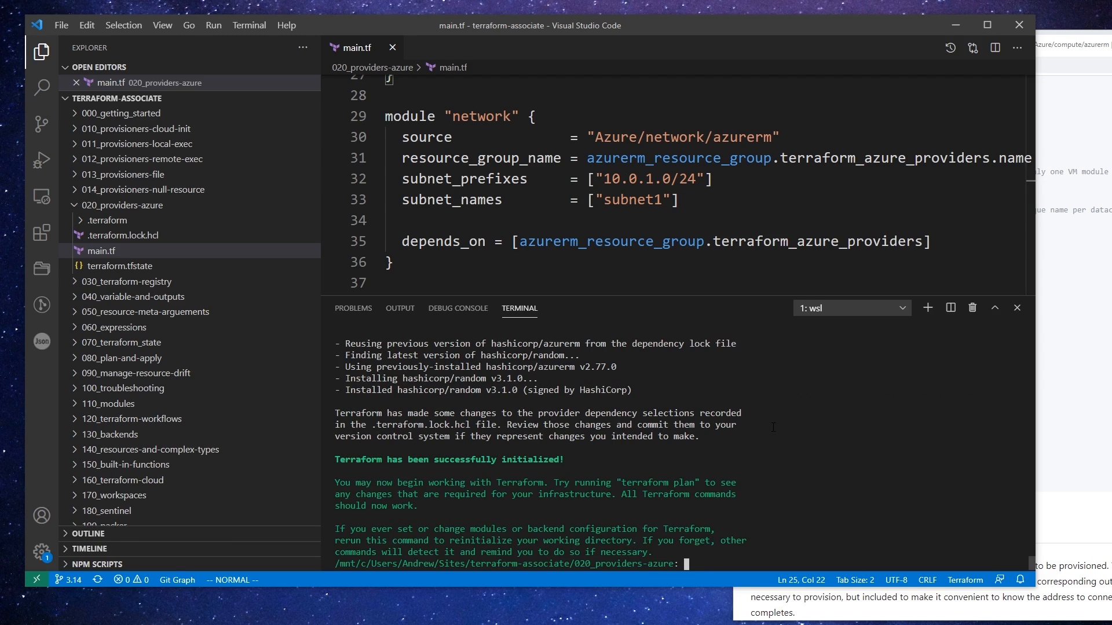
text(terraform i)
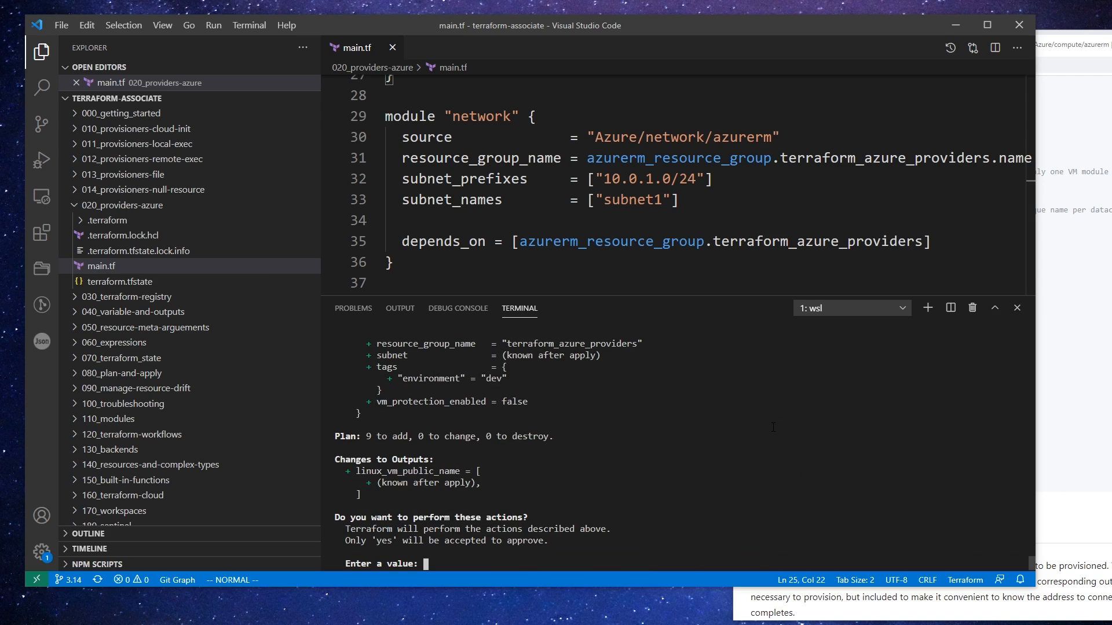
mouse_move(701, 484)
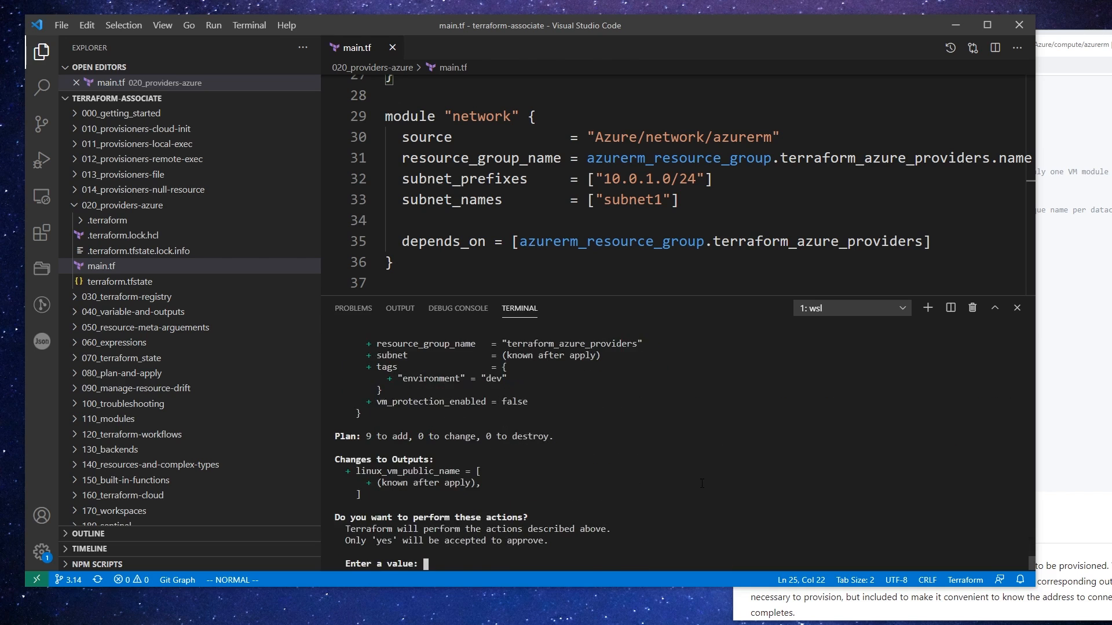
text(y)
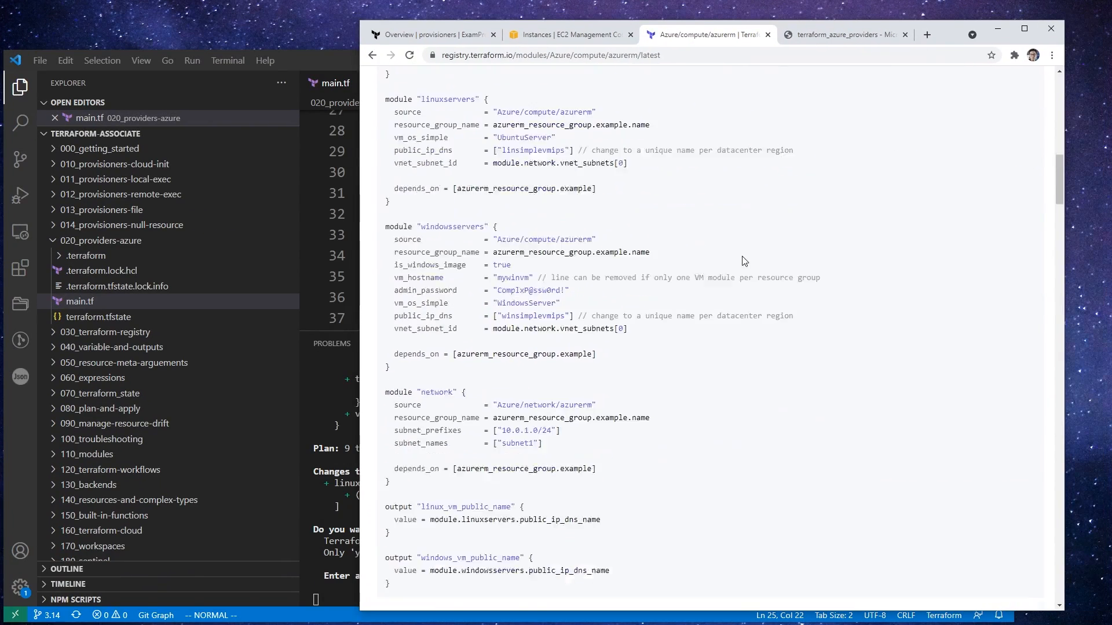
Step: Switch to the Azure portal and go to Virtual machines from the recent services search
click(844, 33)
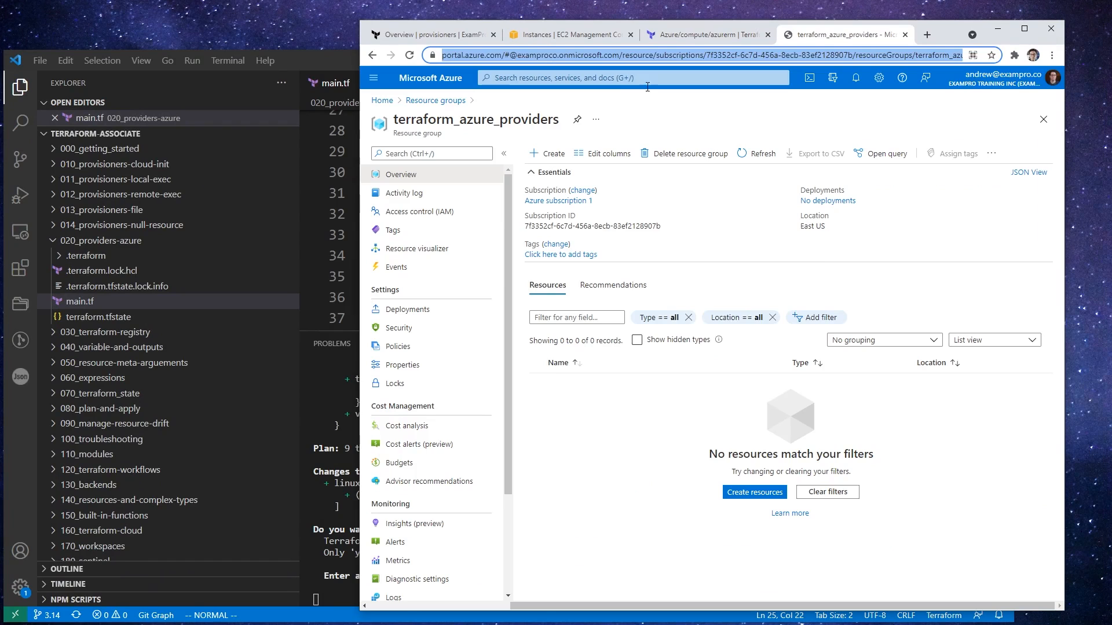
click(632, 78)
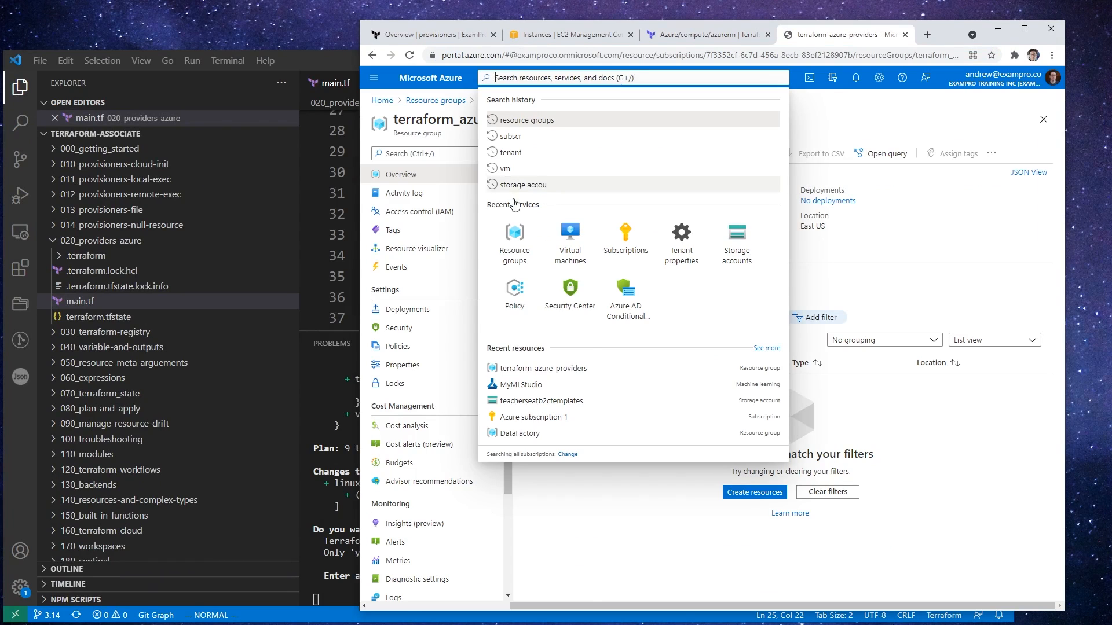
click(570, 237)
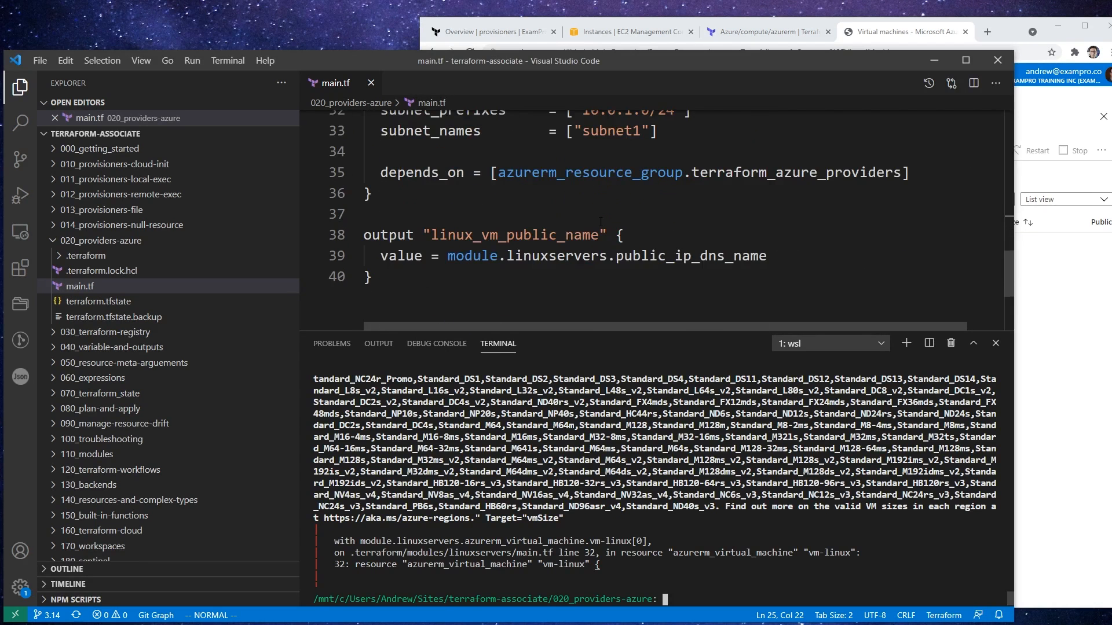
Step: Start Create > Virtual machine and show the full list of VM sizes
scroll(up, 3)
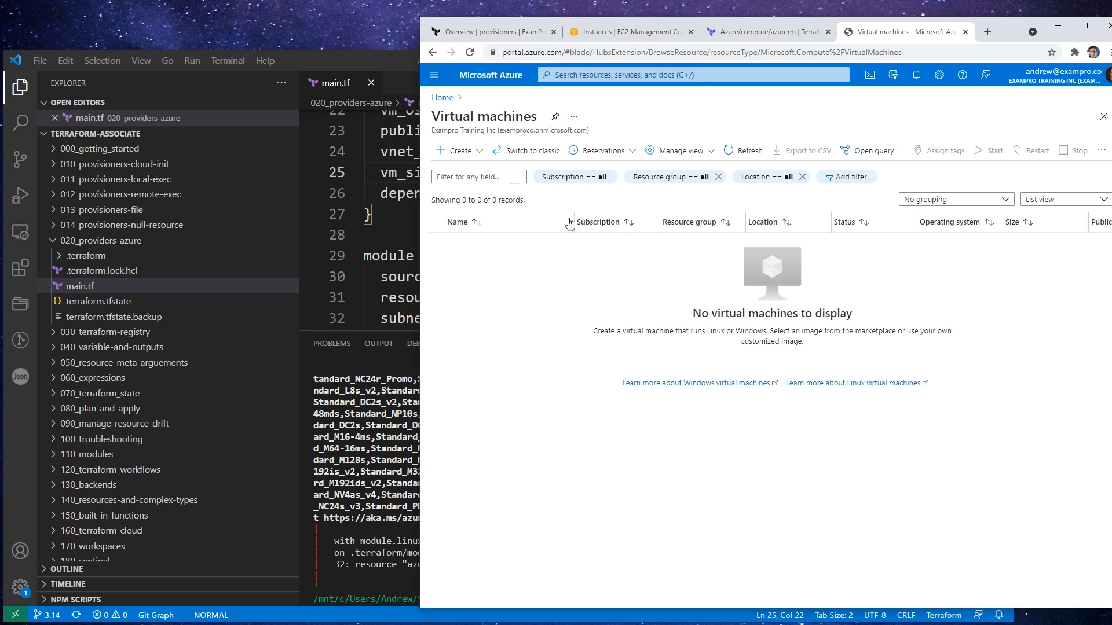
click(454, 149)
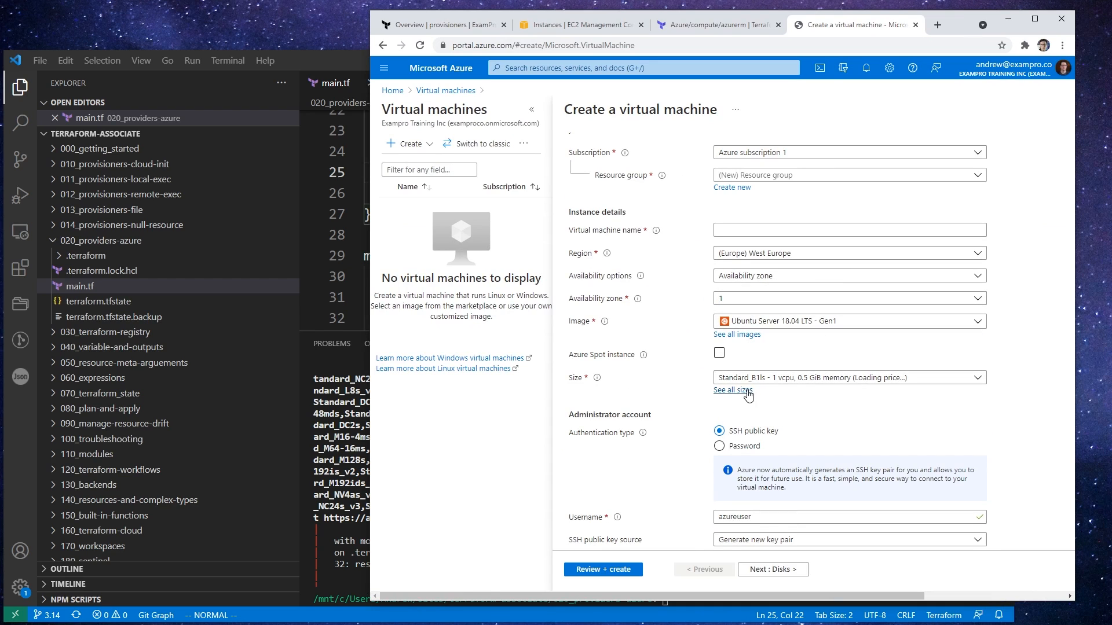
click(733, 391)
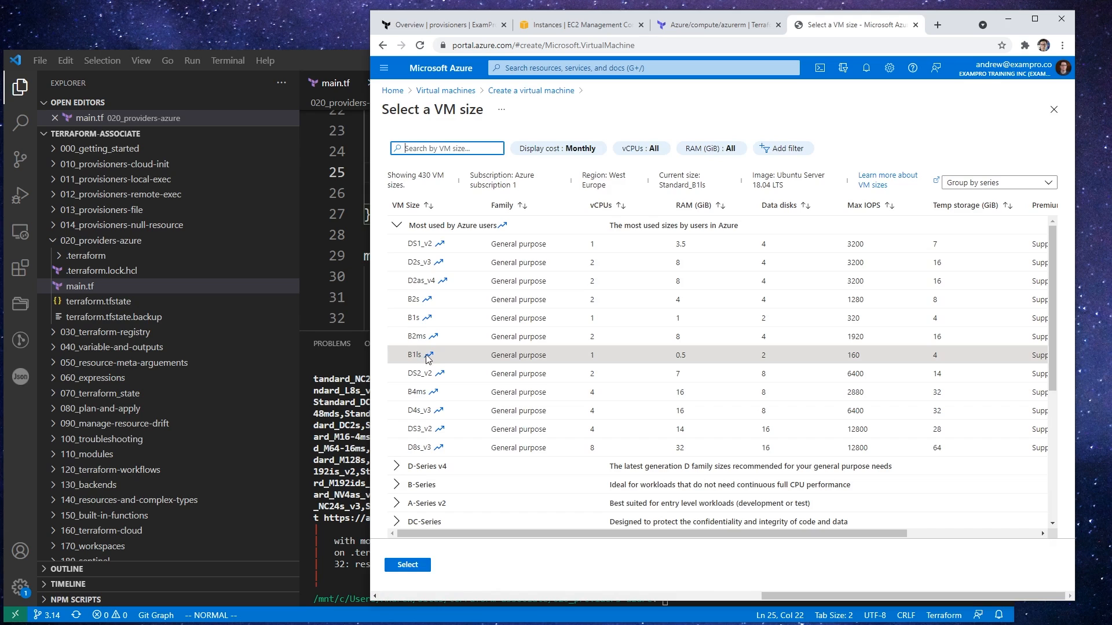
mouse_move(438, 359)
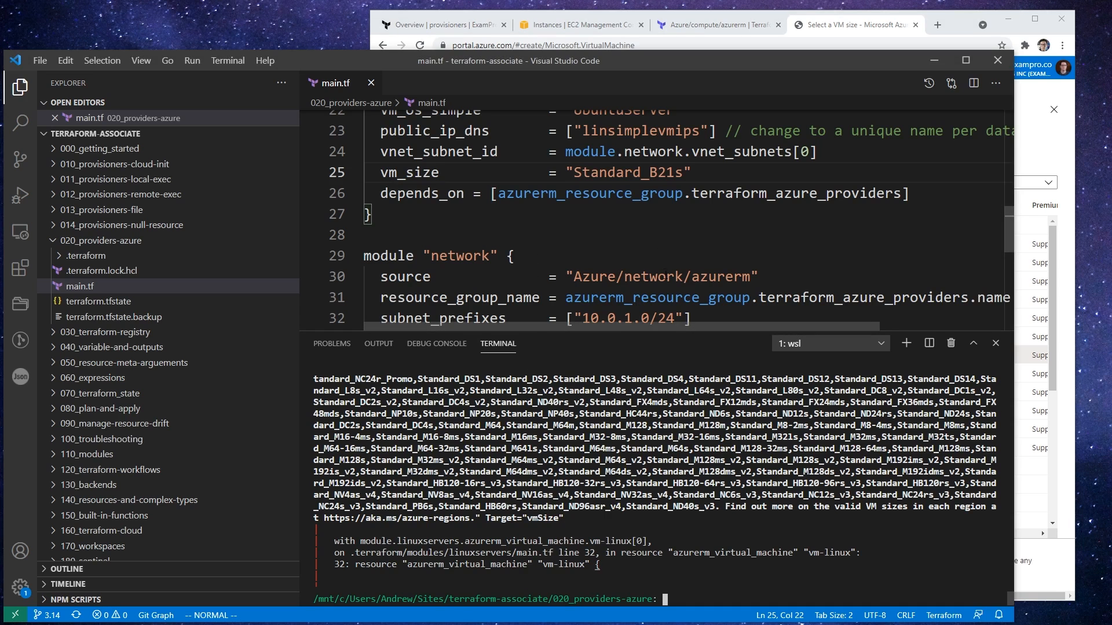
Step: Check the B1ls size row and retype vm_size in main.tf as Standard_B1ls
scroll(up, 3)
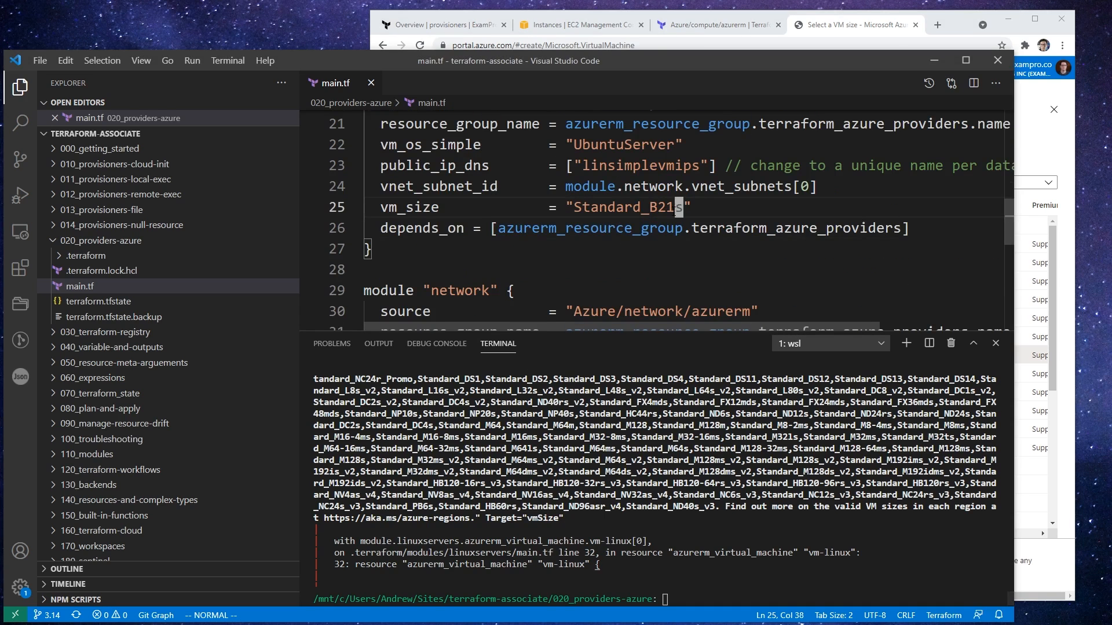
click(855, 24)
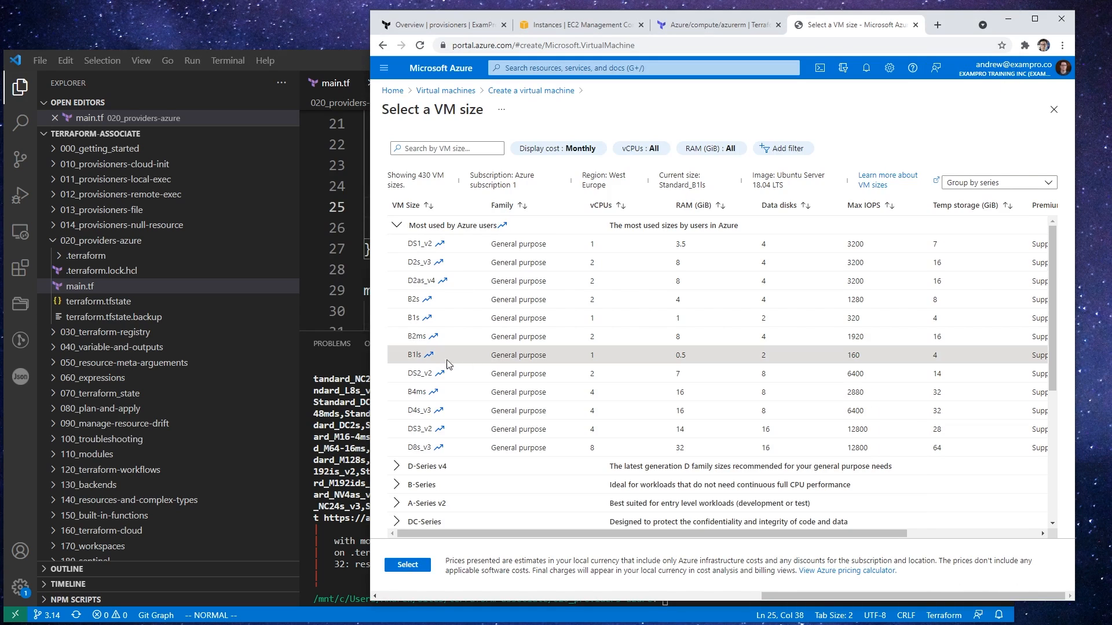
mouse_move(390, 372)
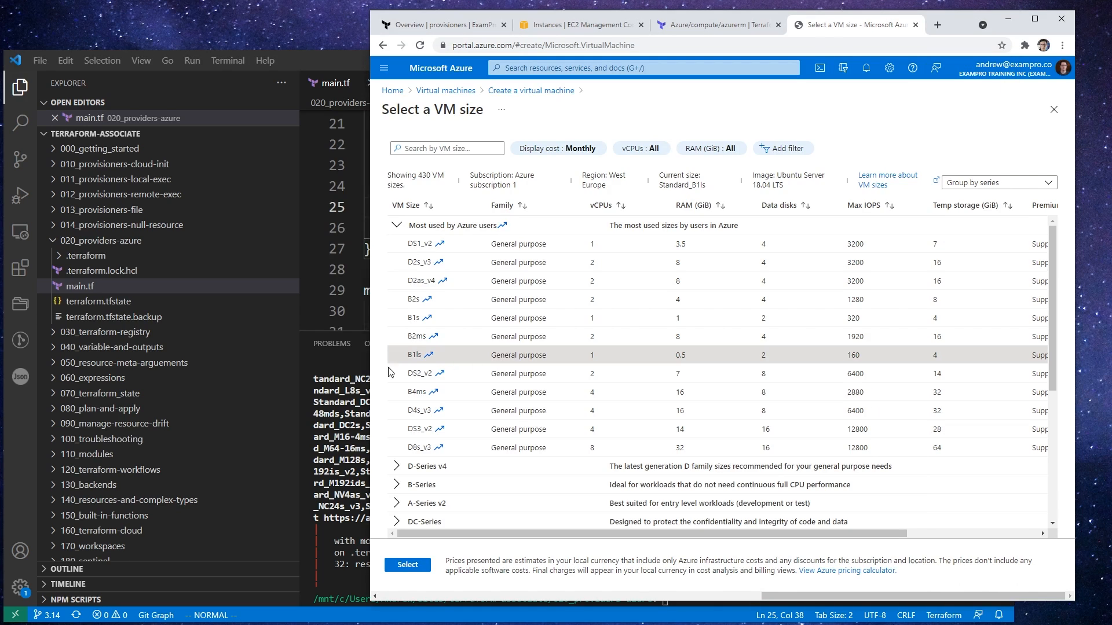
mouse_move(454, 303)
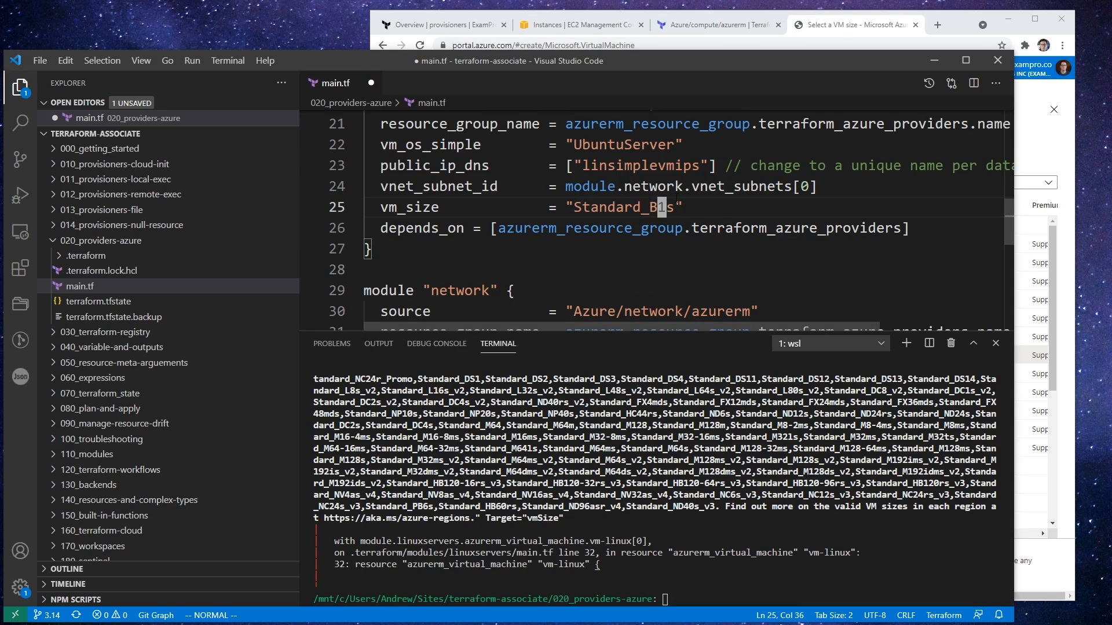
text(l)
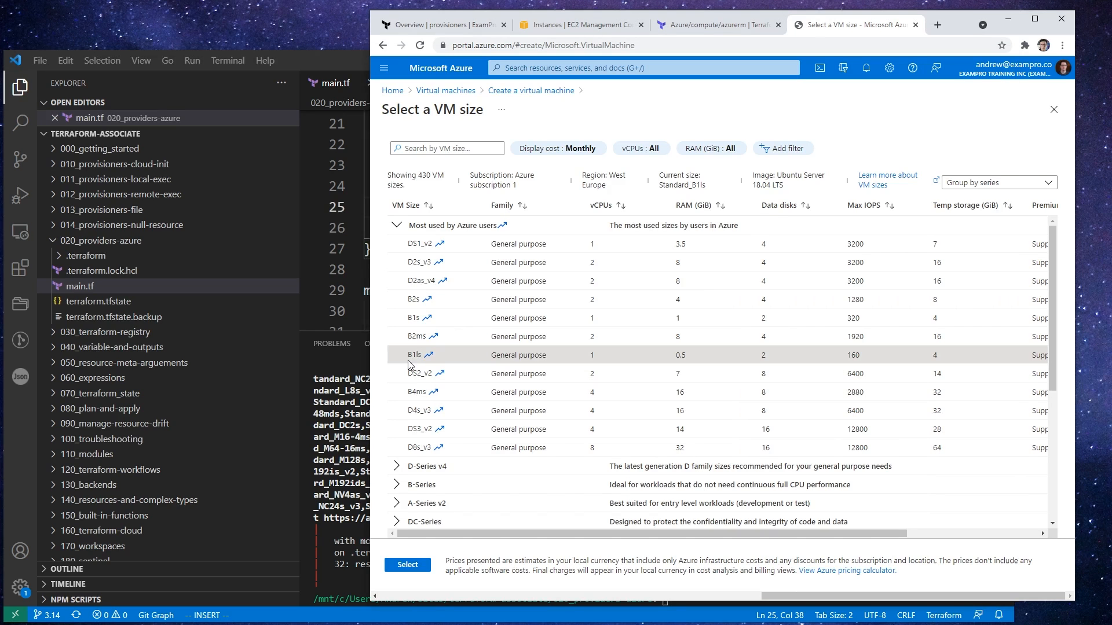
mouse_move(447, 363)
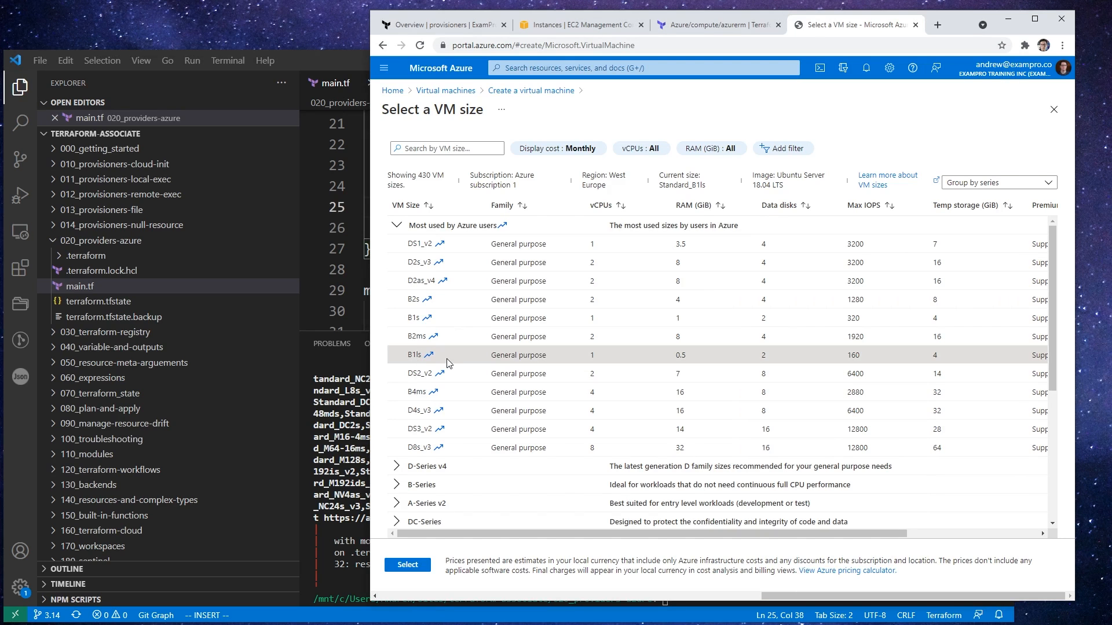
mouse_move(421, 484)
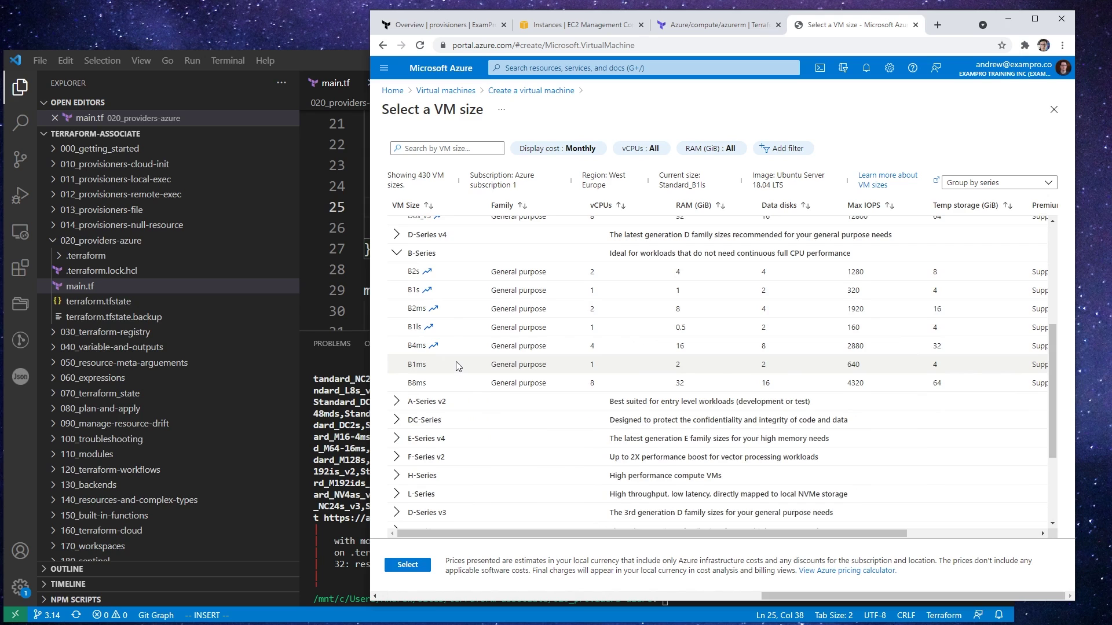
mouse_move(442, 327)
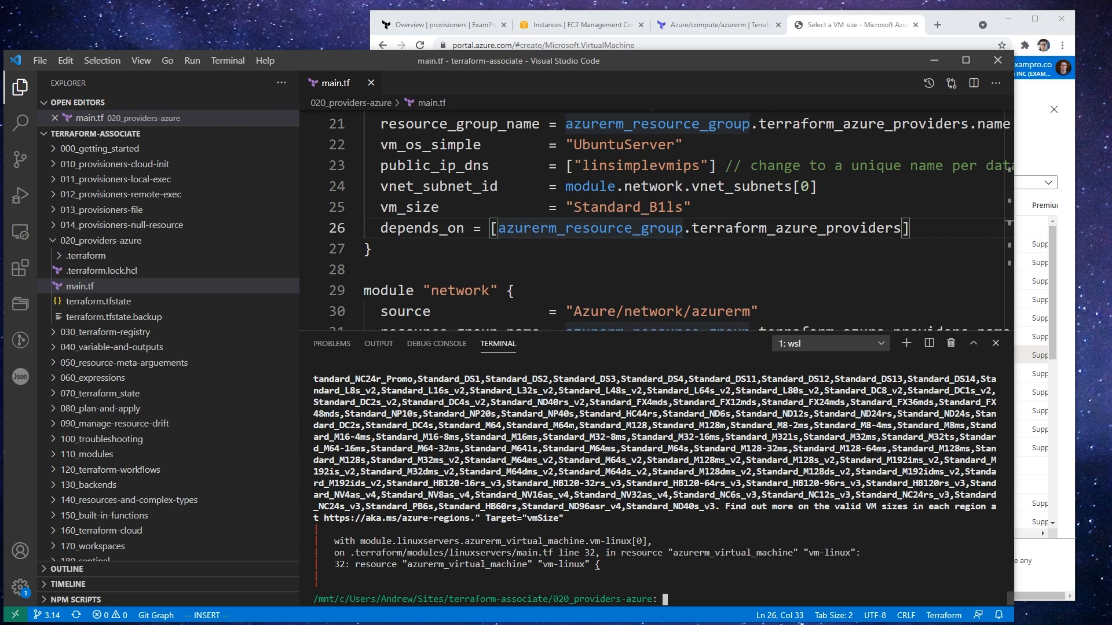
Step: Run terraform apply -auto-approve until the apply completes with outputs
text(terraform apply)
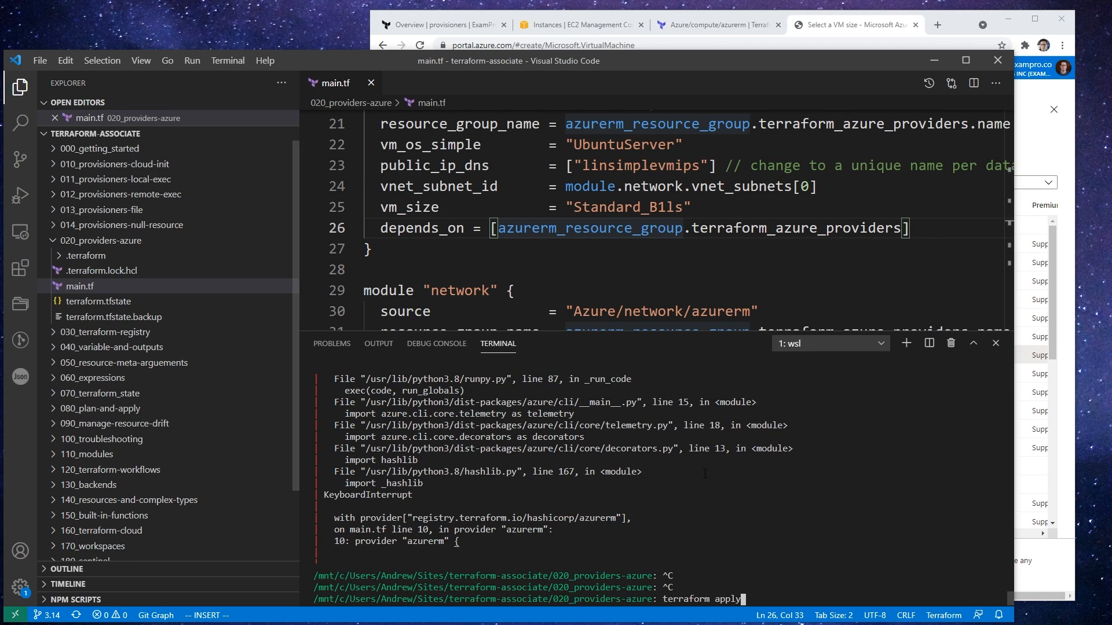
text(-auto-approve)
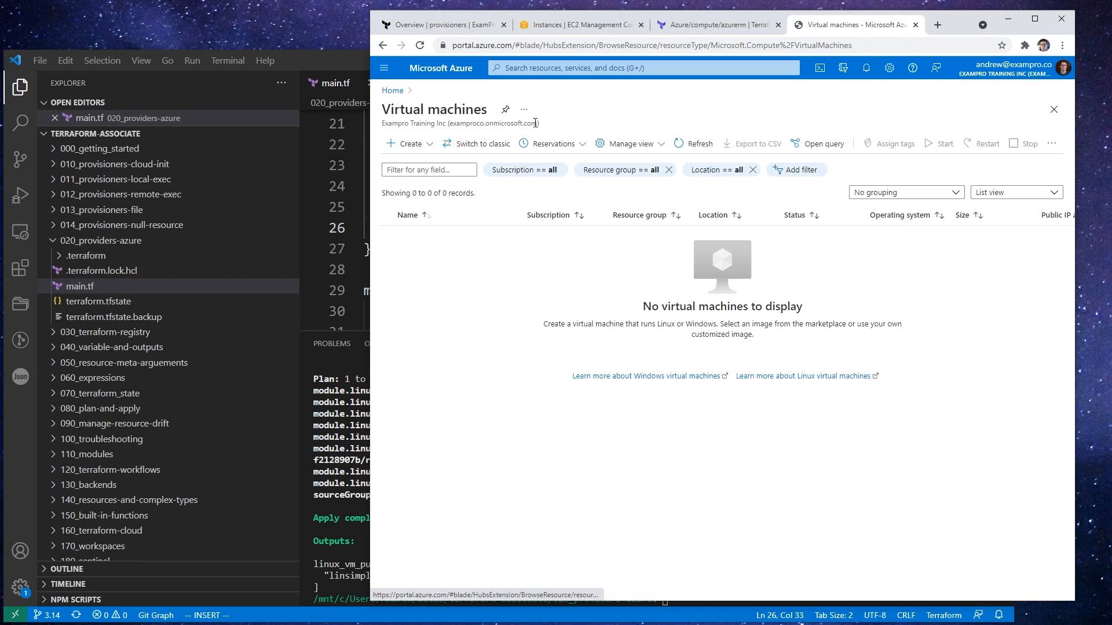
Step: Refresh the Virtual machines list to show myvm-vmLinux-0 running as Standard_B1ls
click(693, 143)
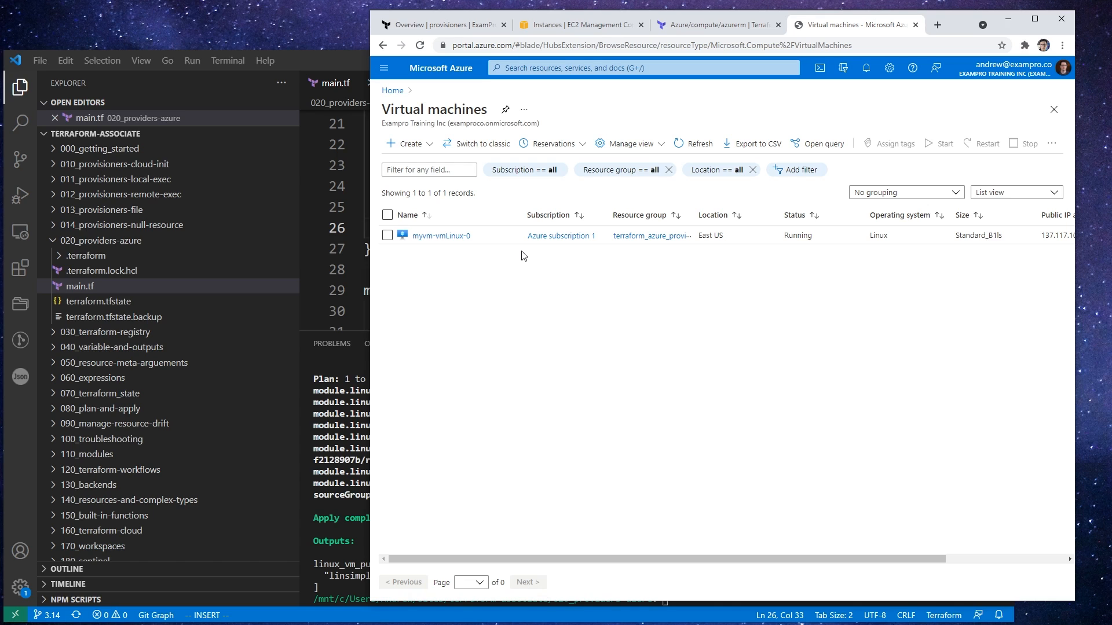
click(716, 24)
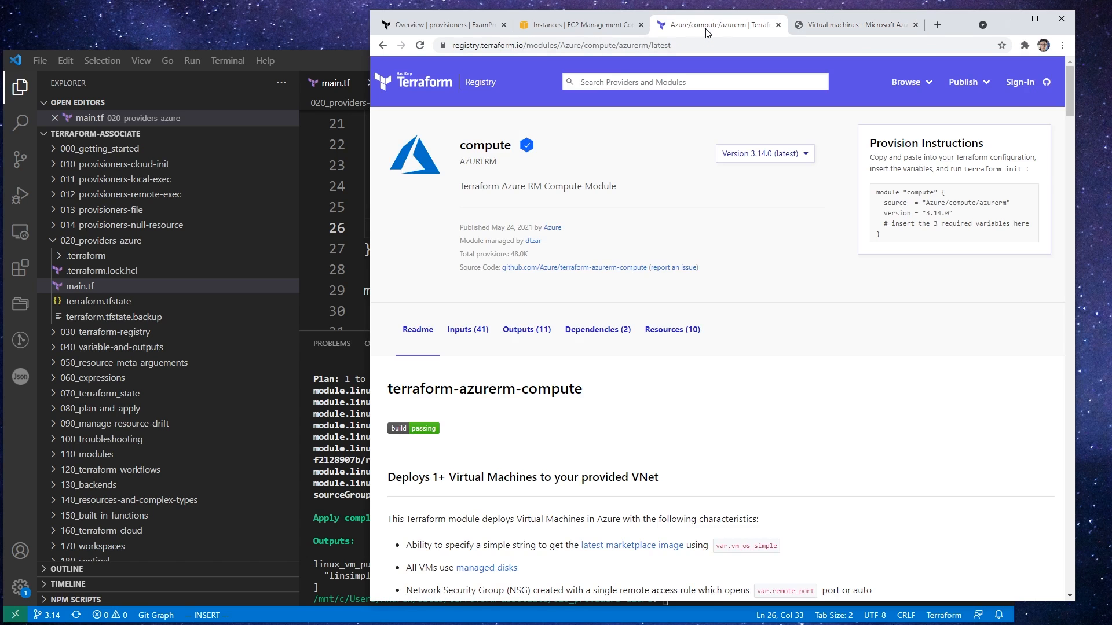
Step: From the Registry home, navigate to the azurerm provider's Authenticating to Azure documentation
click(574, 25)
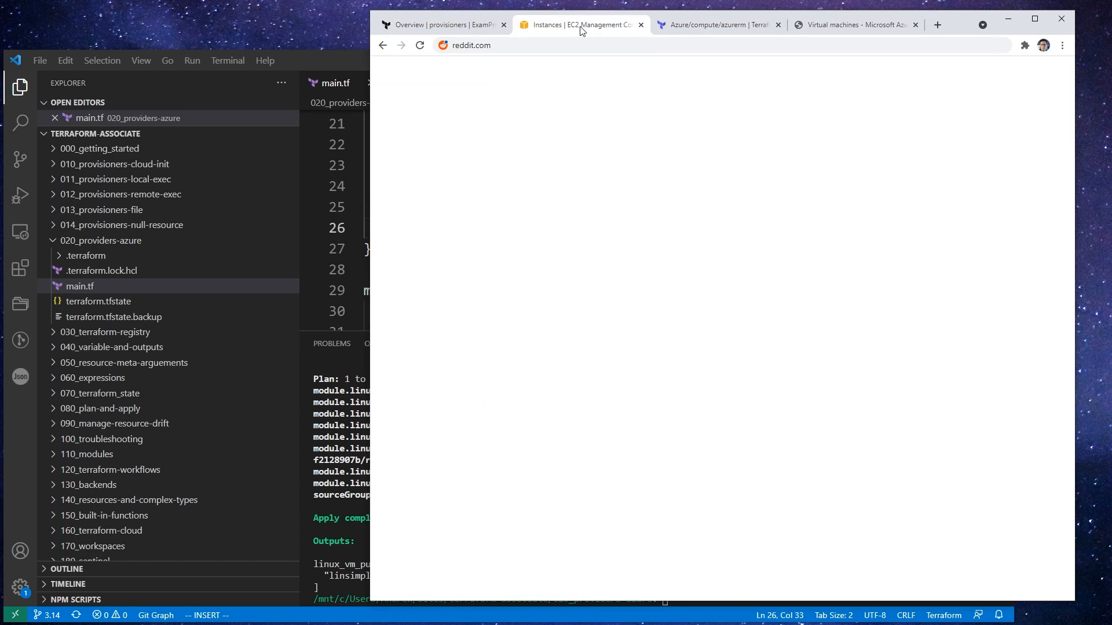
click(716, 24)
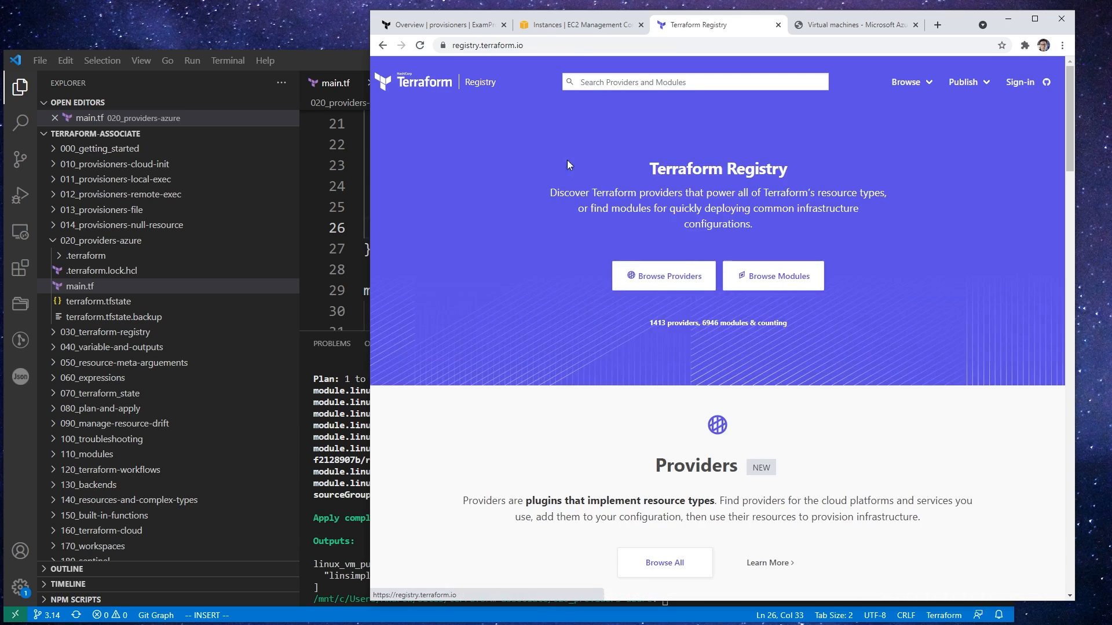
click(662, 276)
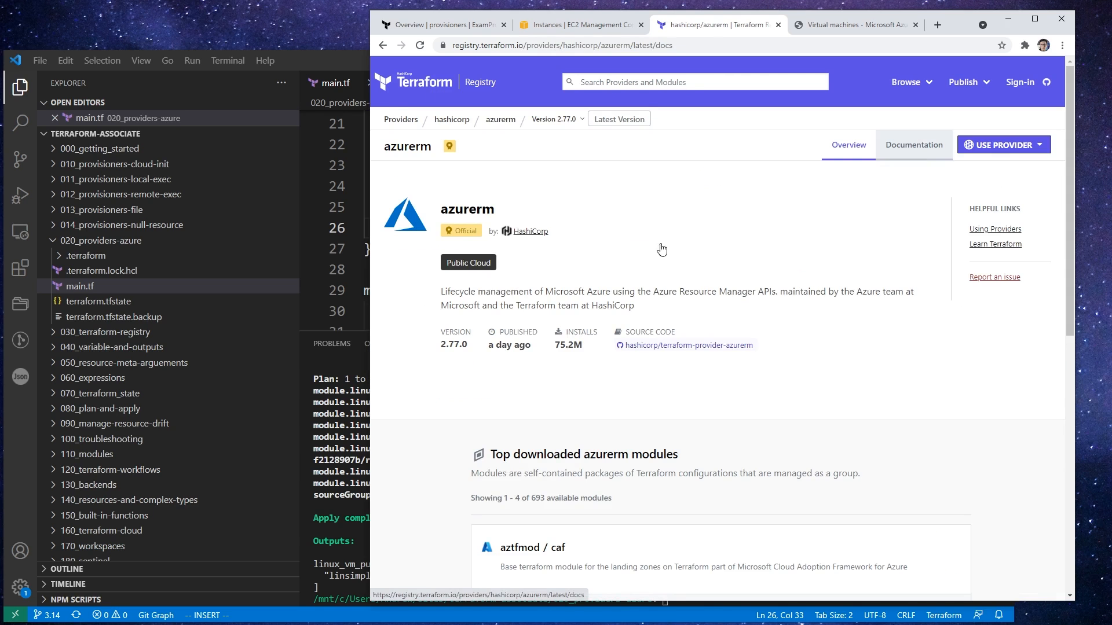
click(914, 144)
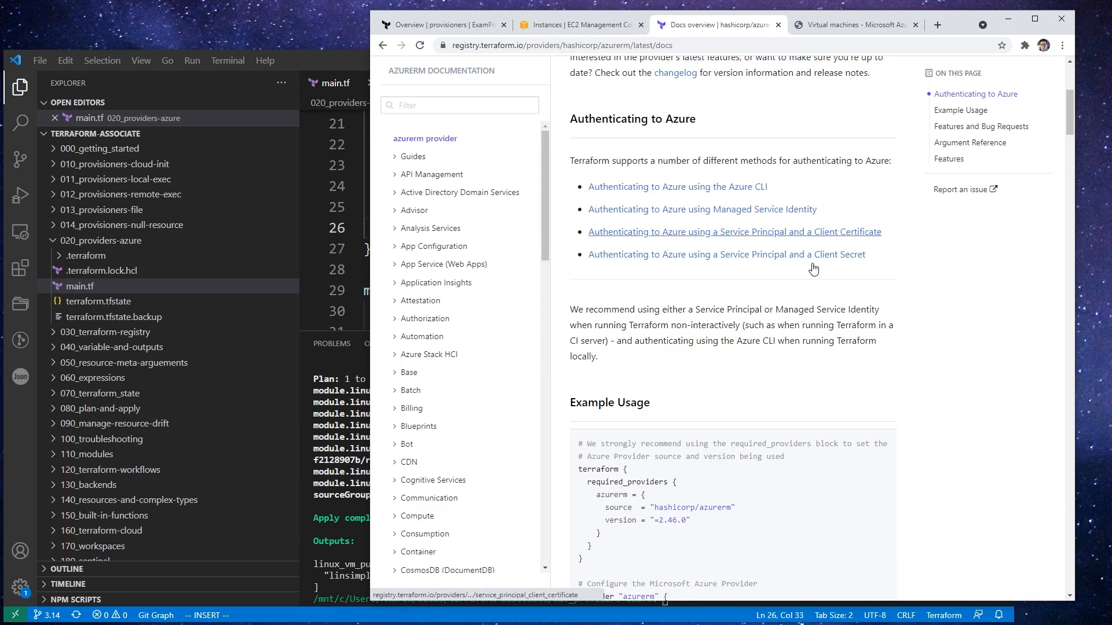
mouse_move(769, 101)
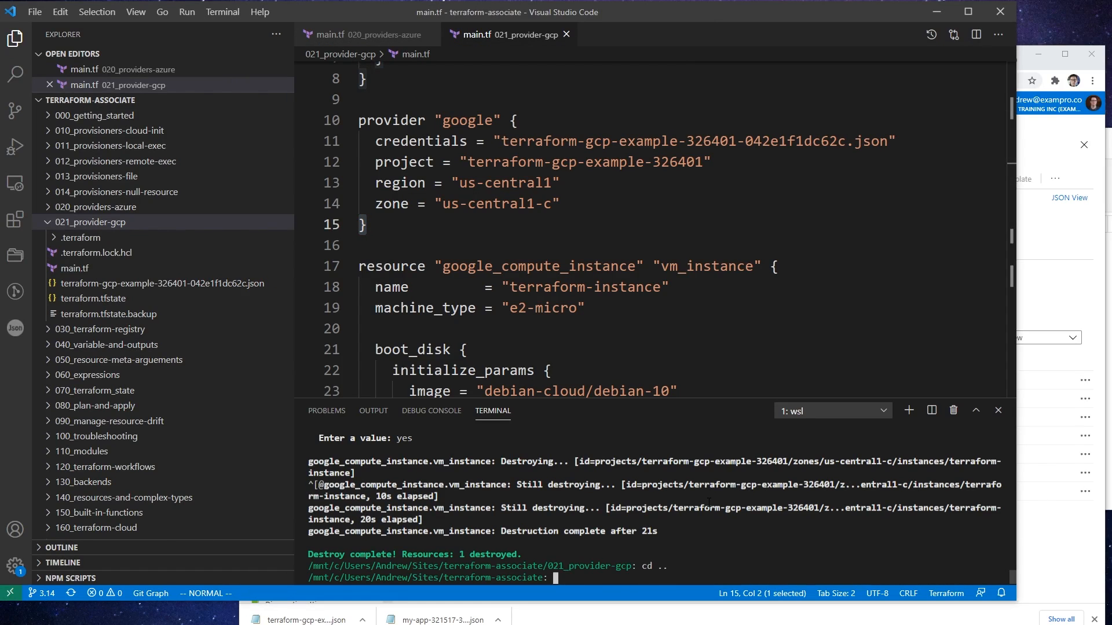
Step: Start changing directory with cd 02 toward the next lesson folder
text(cd 02)
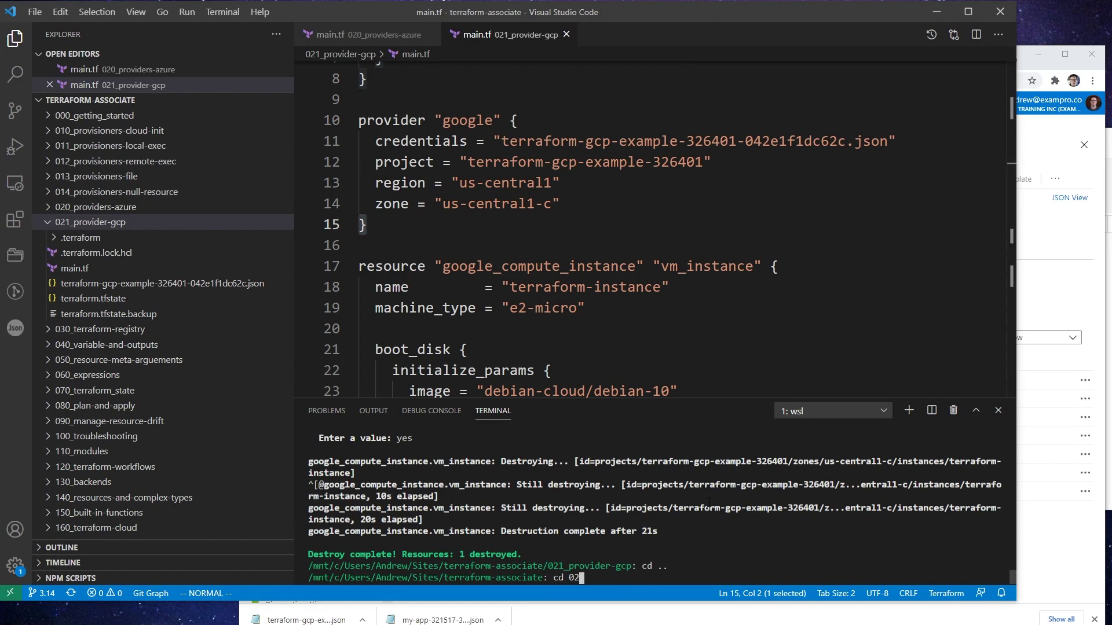